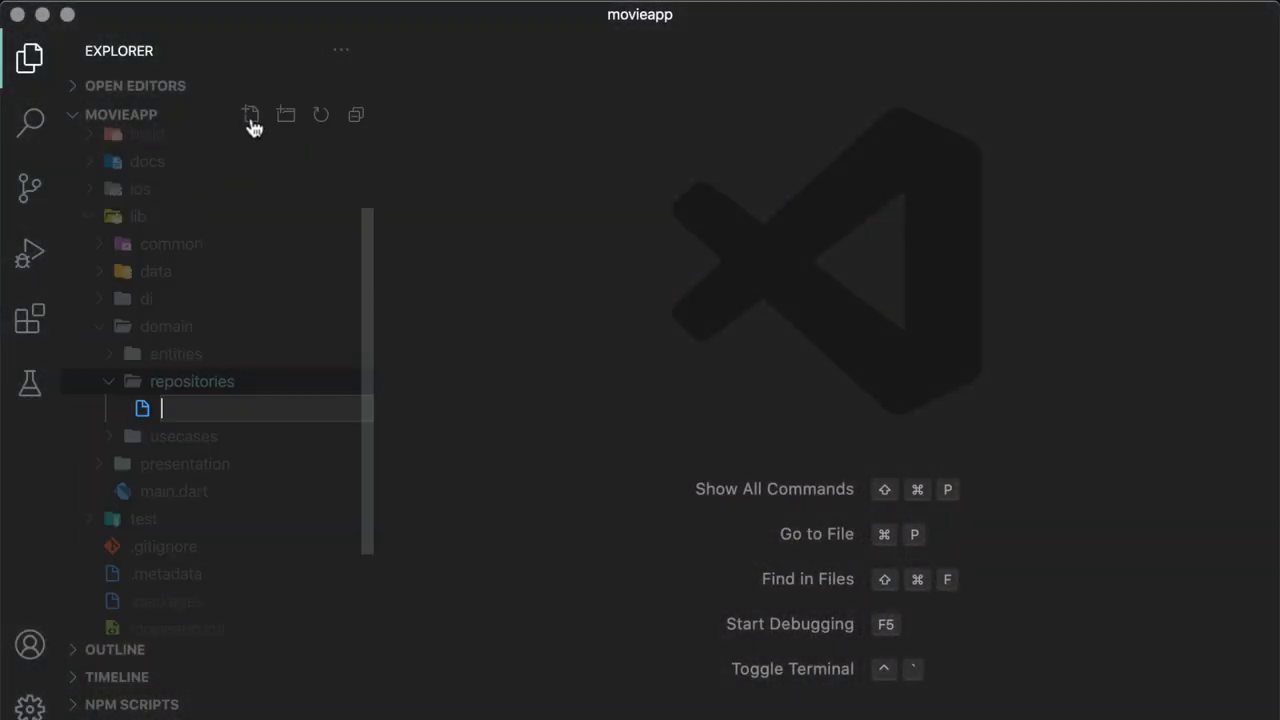
Create movie_repository.dart in domain/repositories
text(movie_repositories.)
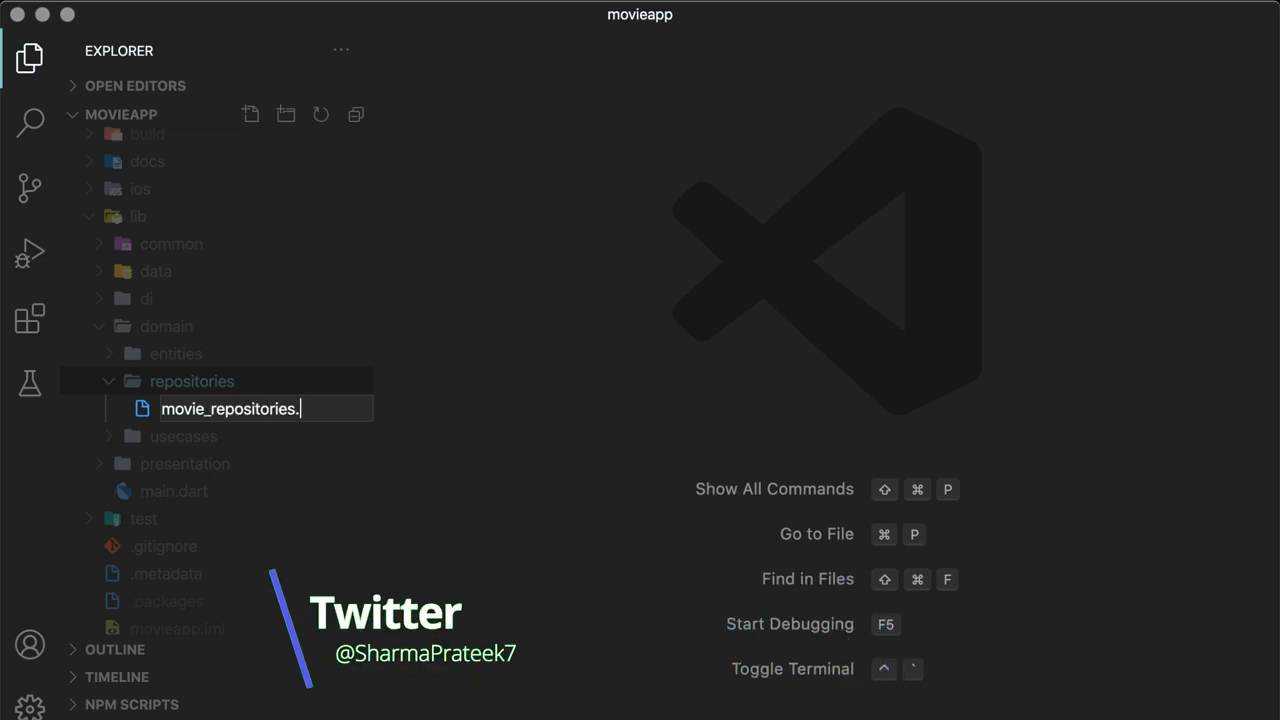
text(dart)
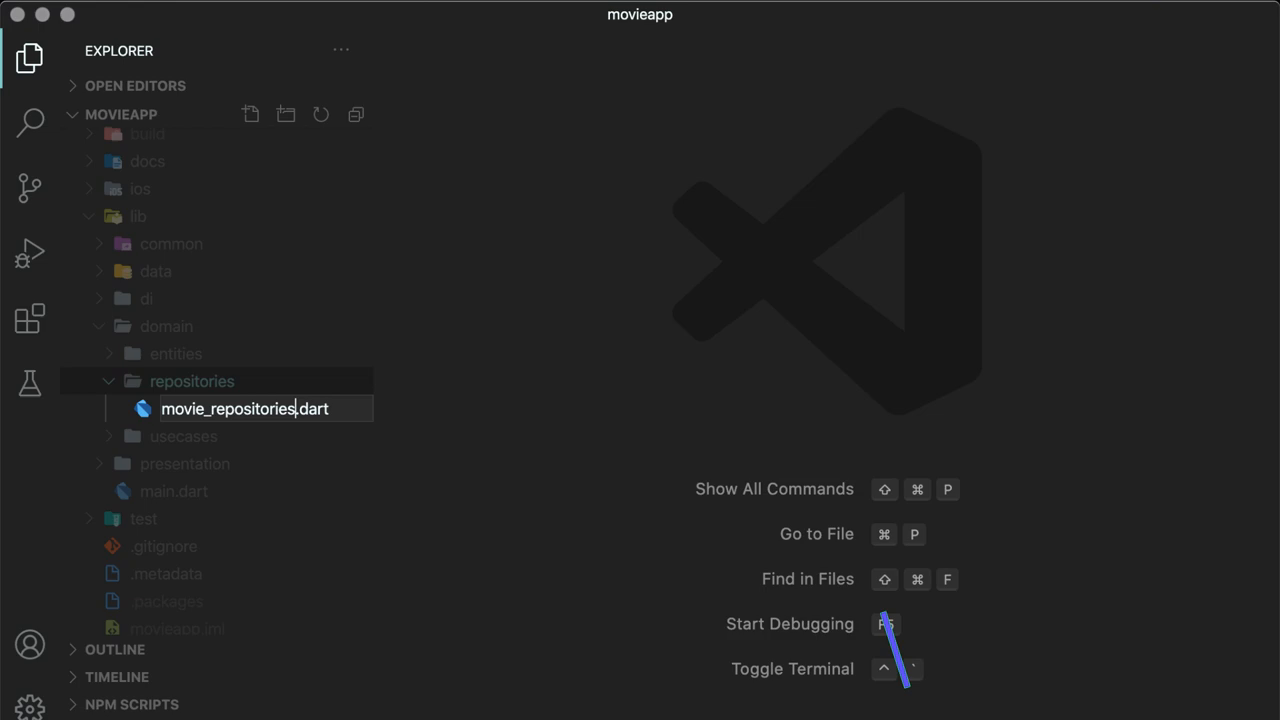
key(Enter)
text(abstract class)
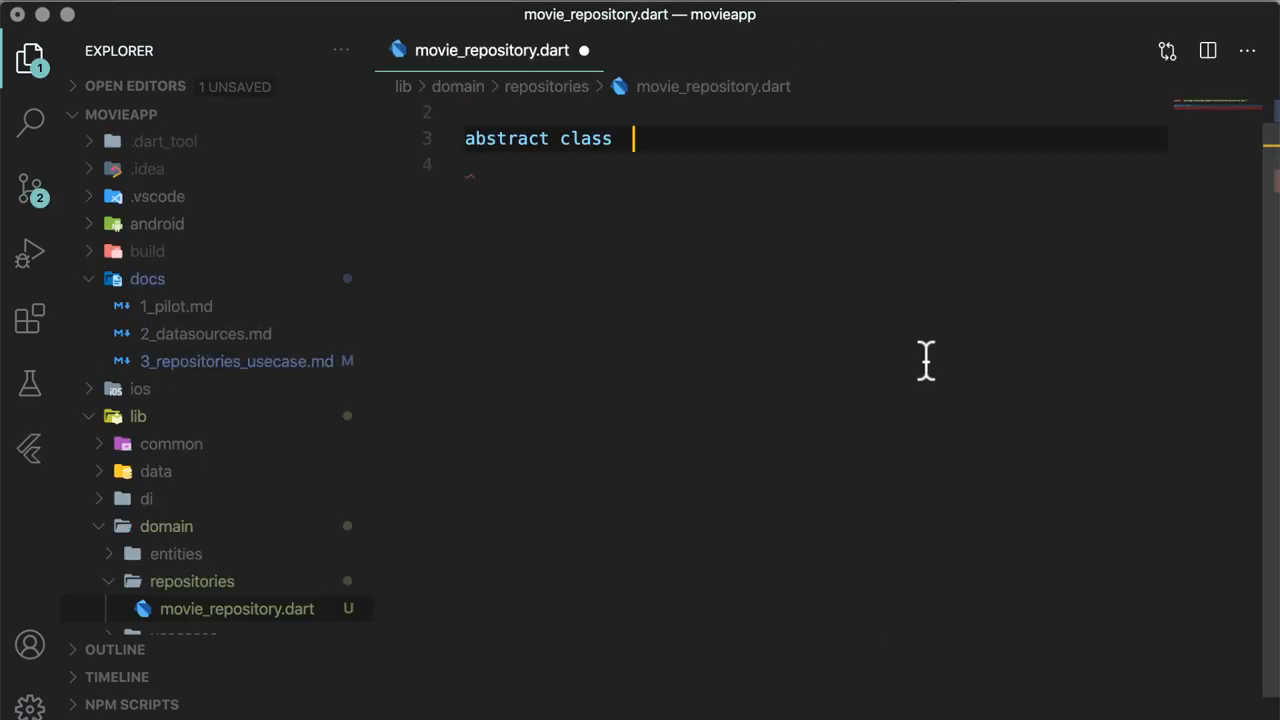
Declare abstract MovieRepository with getTrending() returning Future<List<MovieEntity>>
text(MovieRepository {)
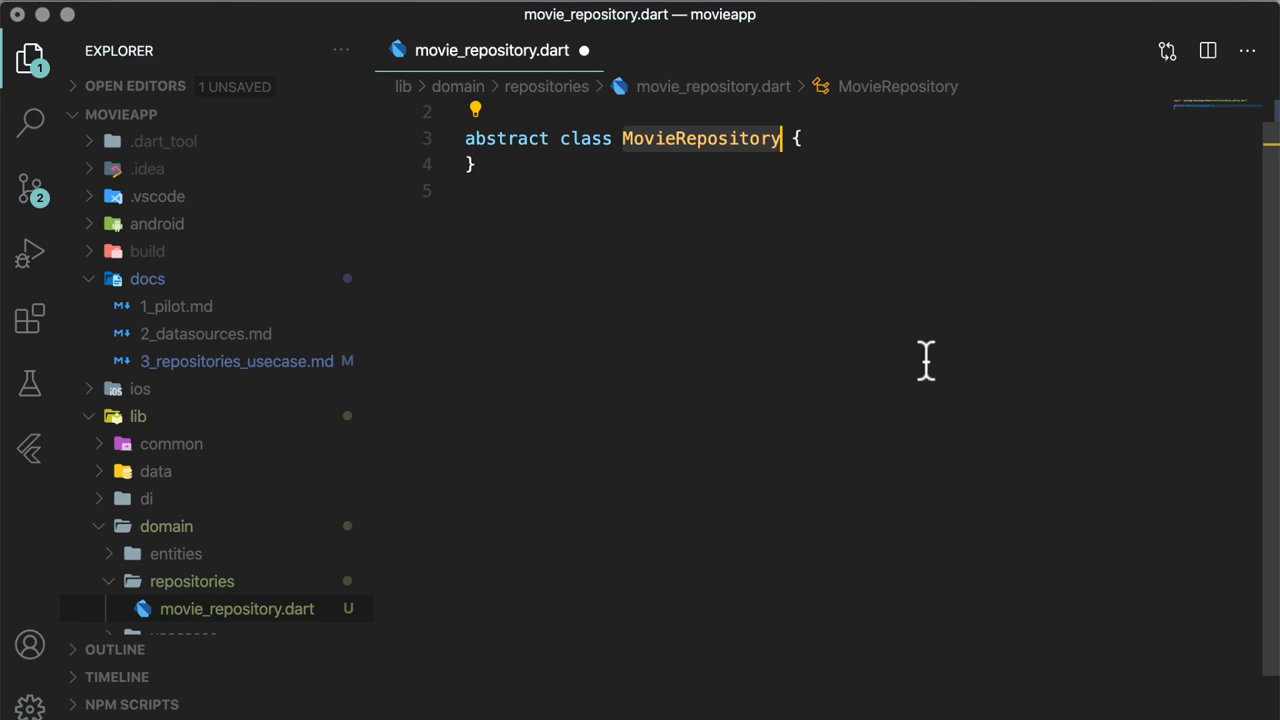
text(Future<List<MovieEntity>> ;)
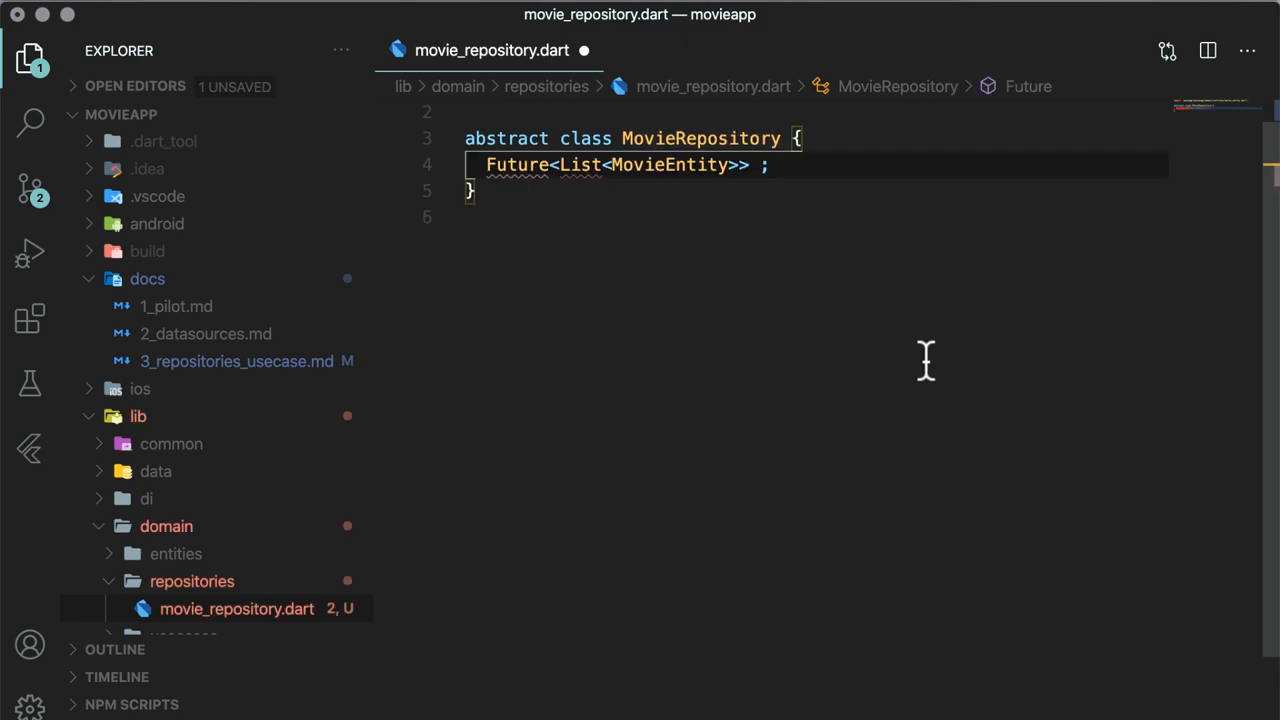
text(getTrending())
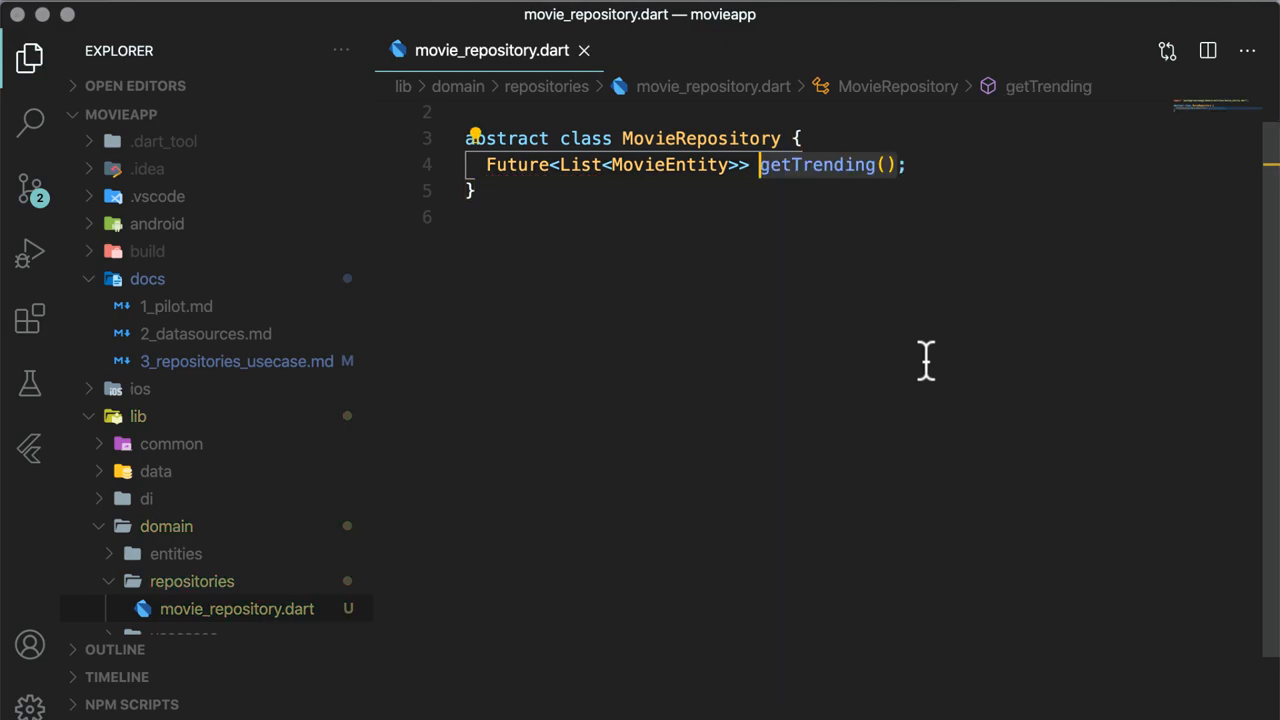
scroll(down, 3)
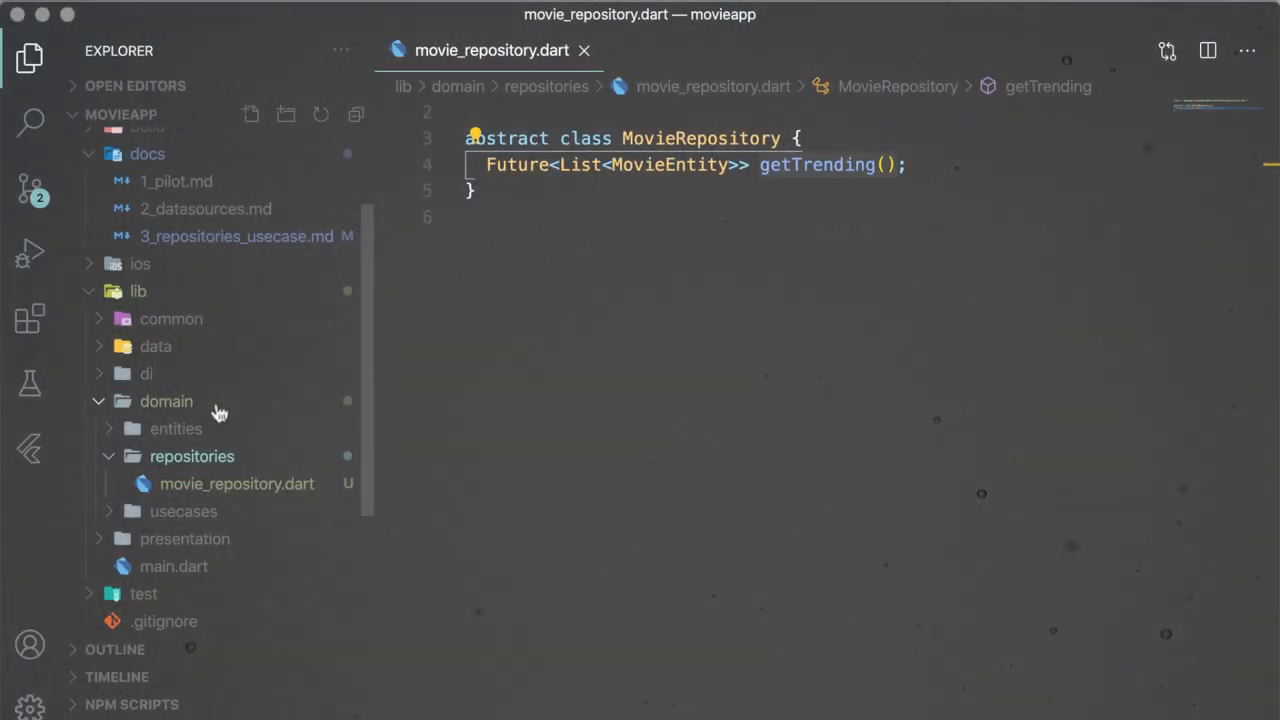
Create movie_repository_impl.dart inside data/repositories
click(156, 346)
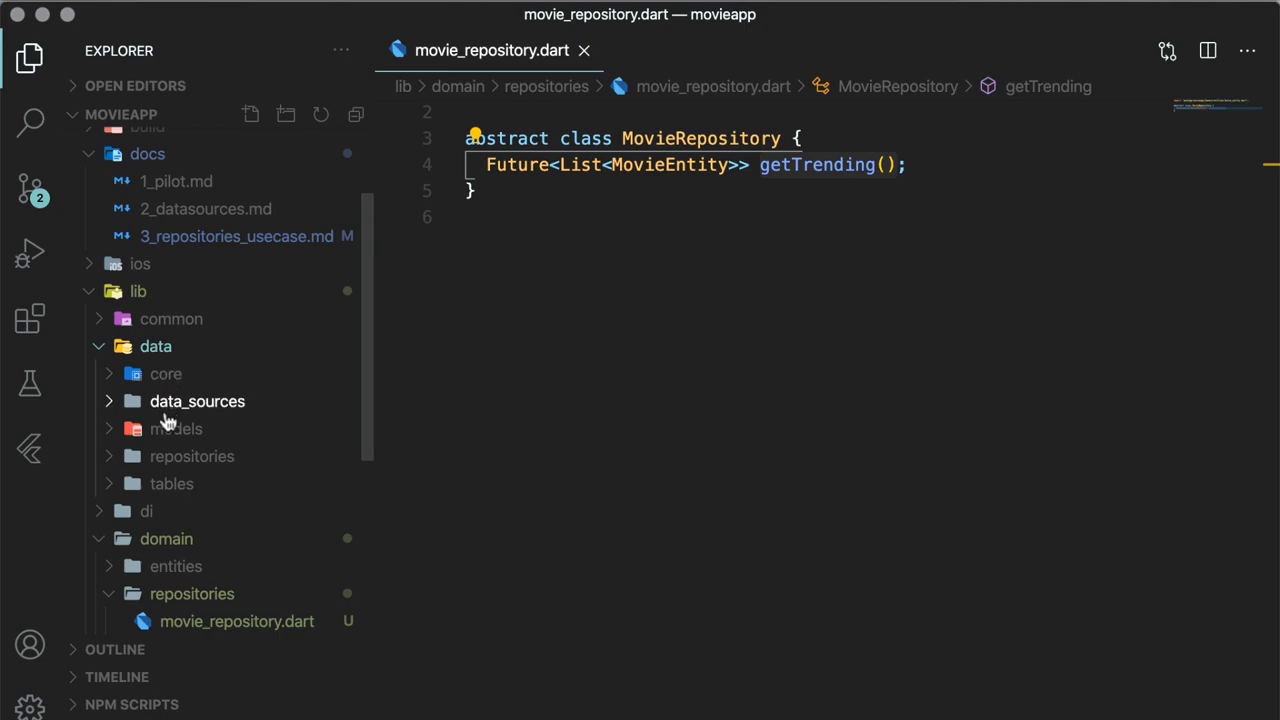
click(250, 114)
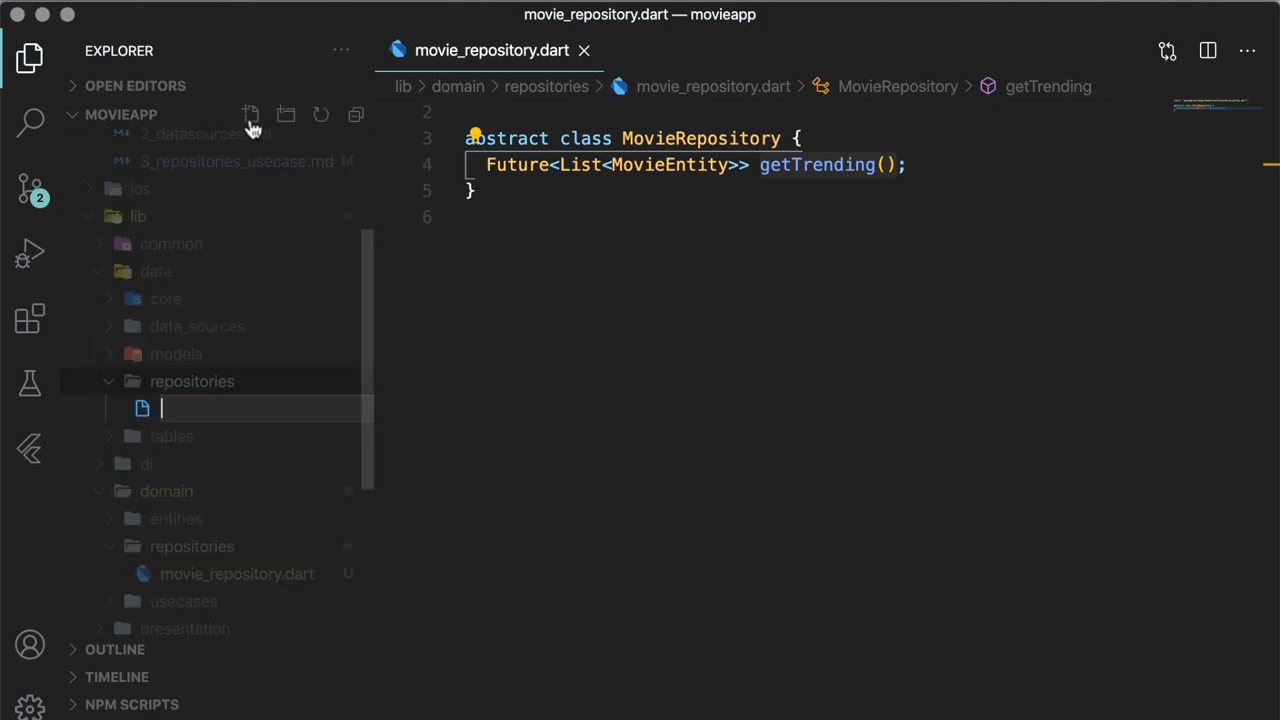
text(movie_)
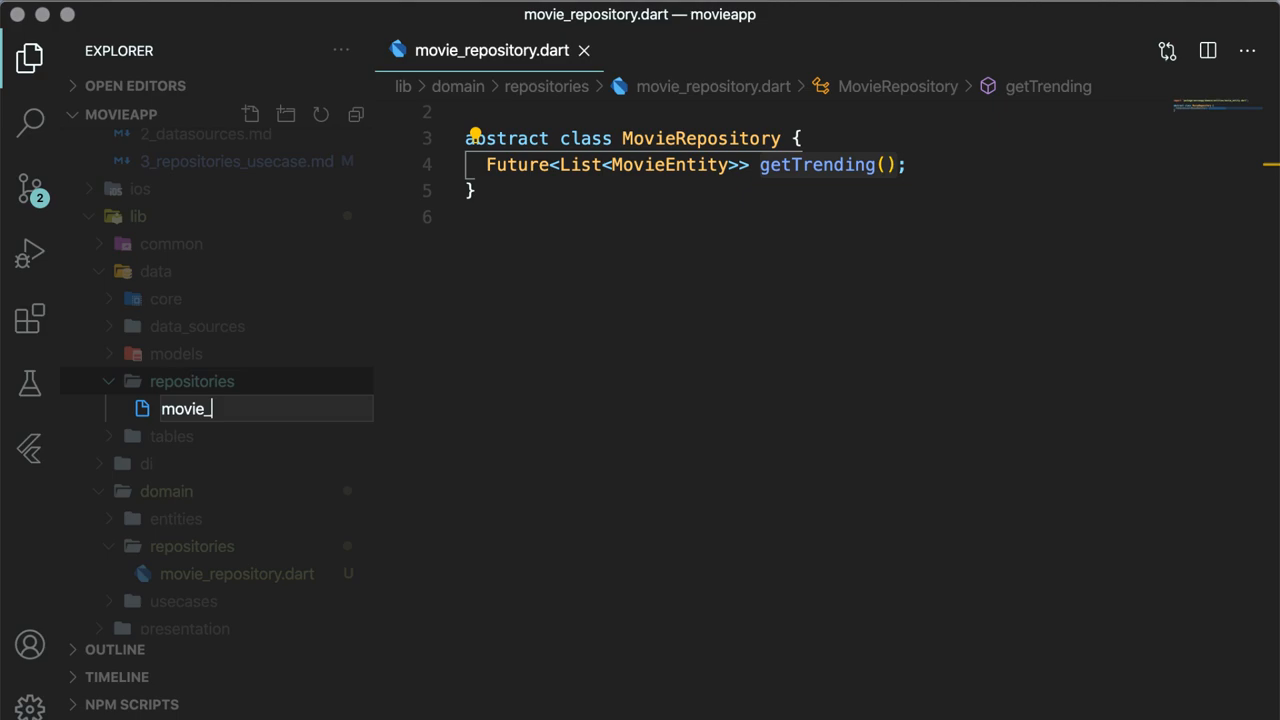
text(reposit)
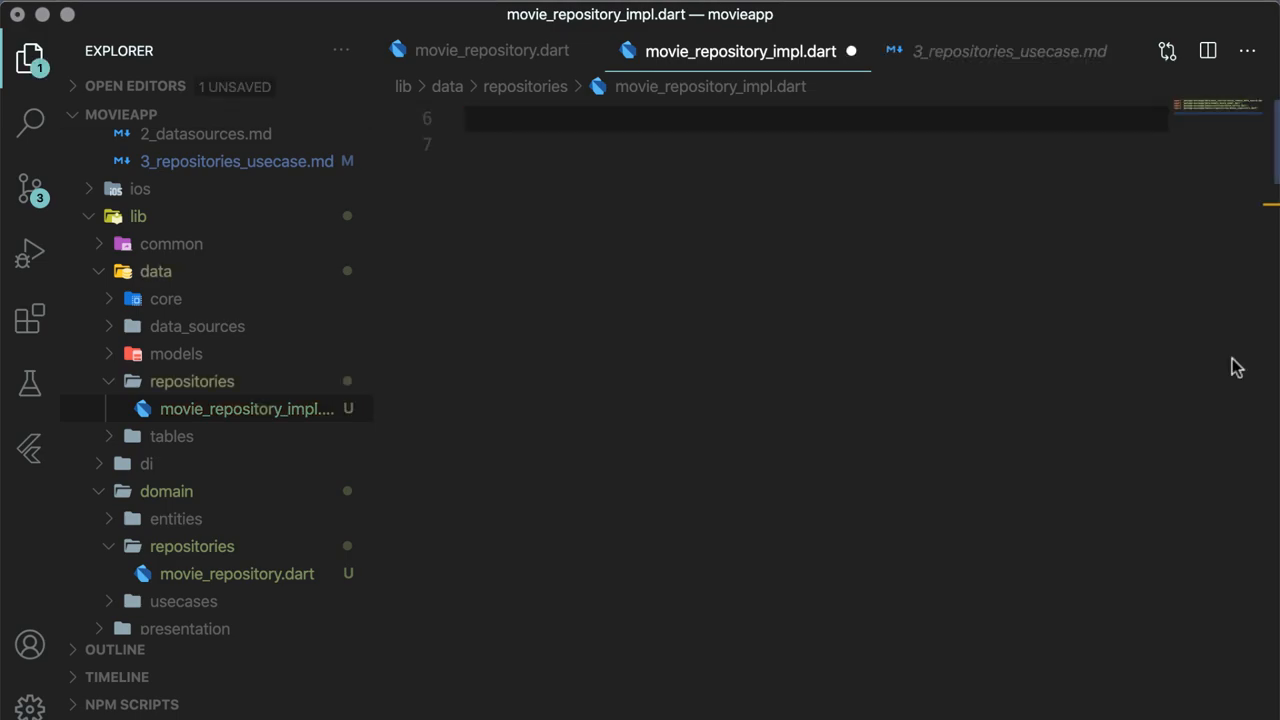
Define MovieRepositoryImpl extending MovieRepository with a final remoteDataSource field set via constructor
text(class MovieRepositoryImpl extends MovieRepository {)
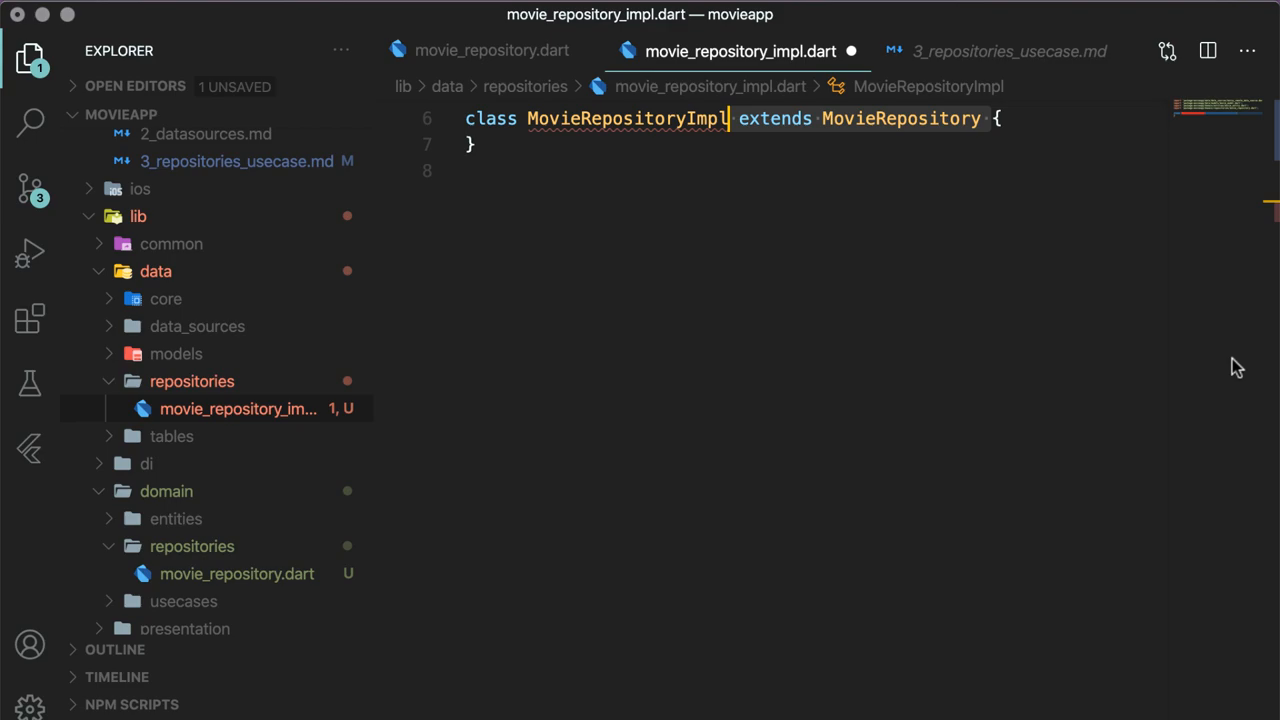
text(final MovieRemoteDataSource ;)
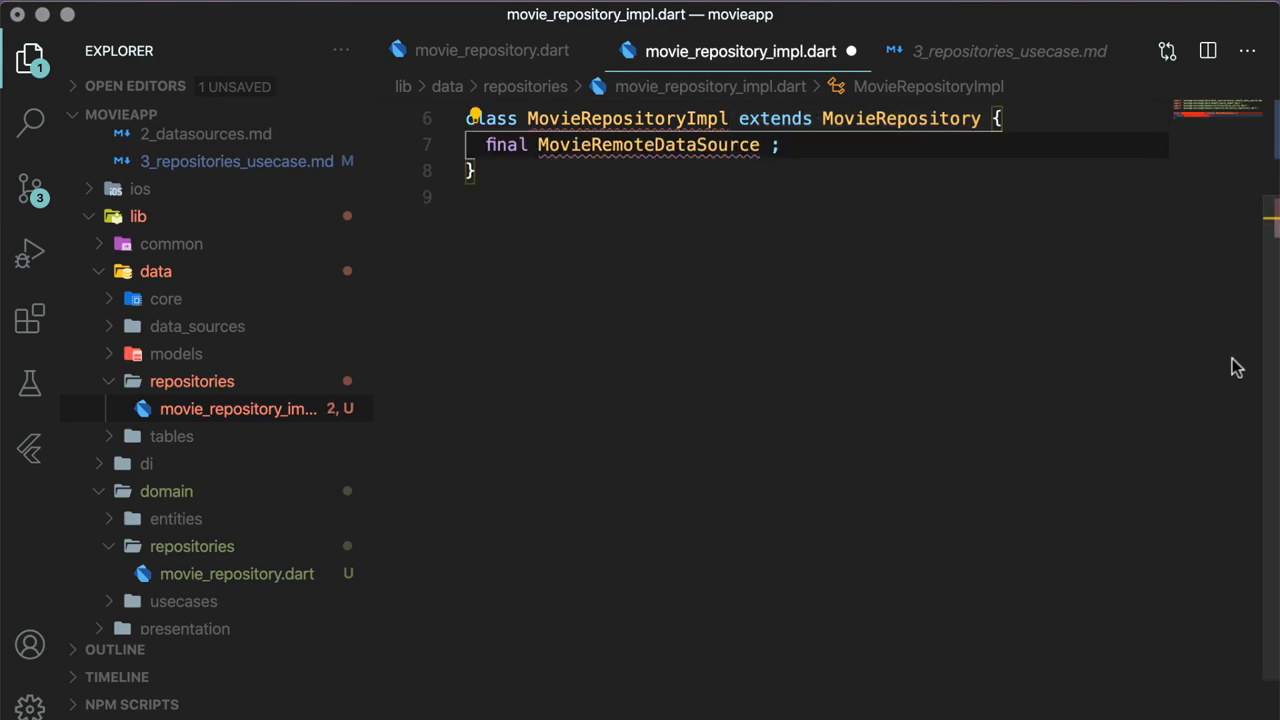
text(remoteDataSource)
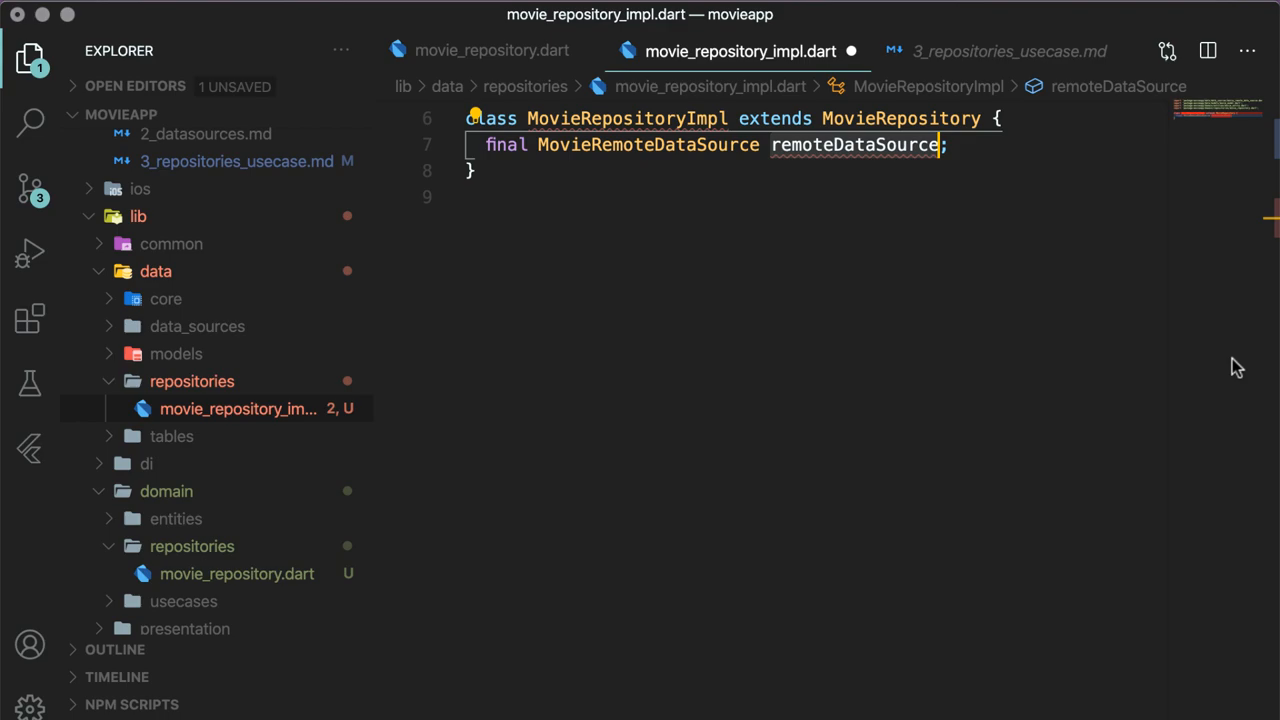
text(MovieRepositoryImpl(this.remoteDataSource);)
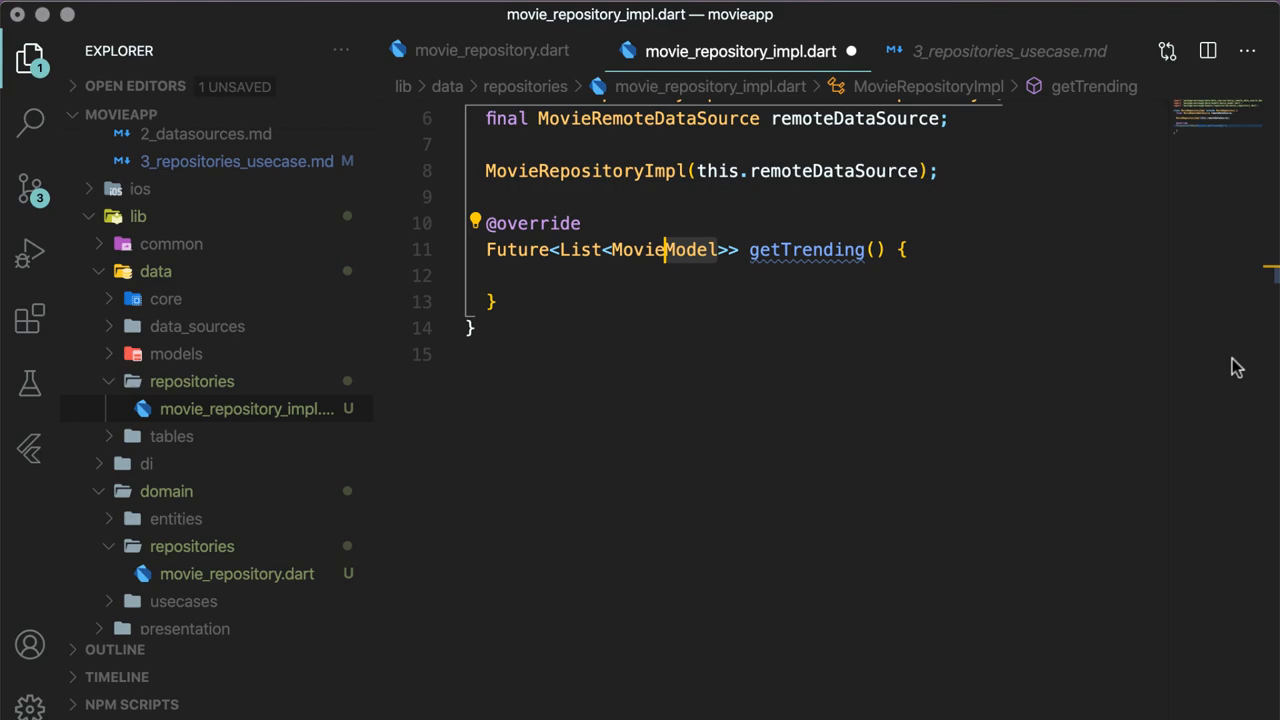
Make getTrending async, awaiting remoteDataSource.getTrending() into movies and returning it
text(async)
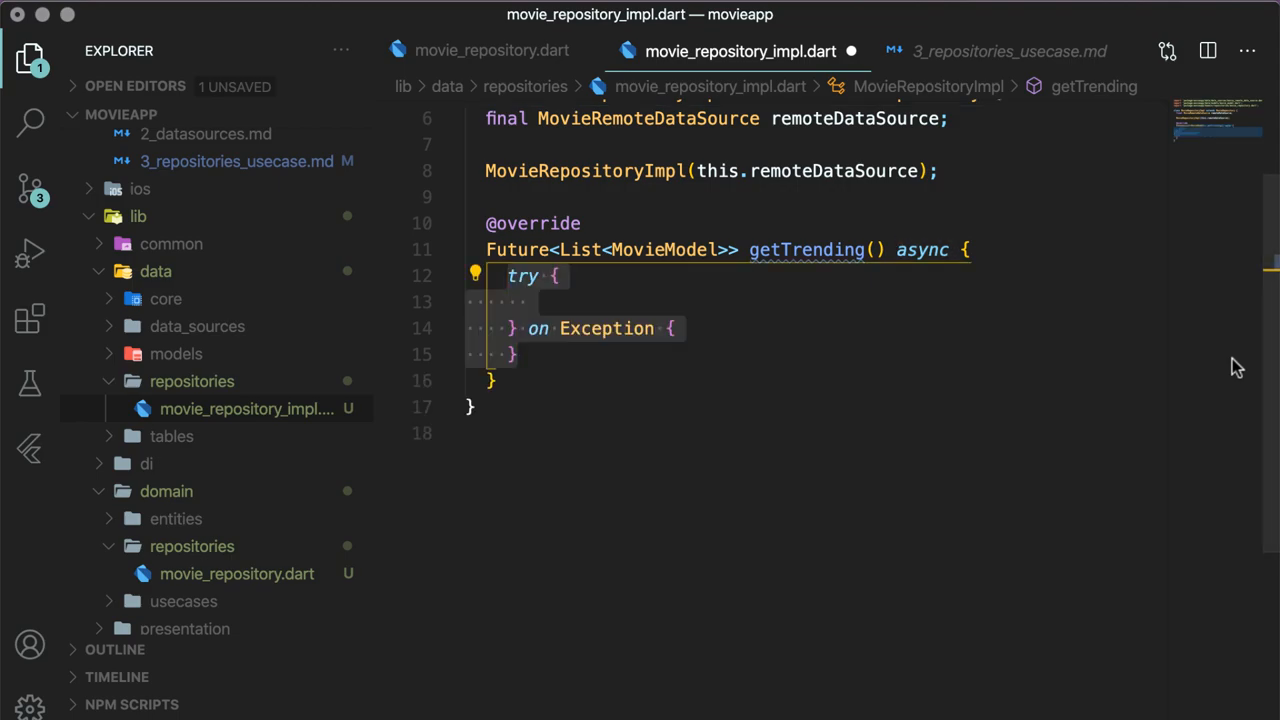
text(final movies = ;)
text(return null;)
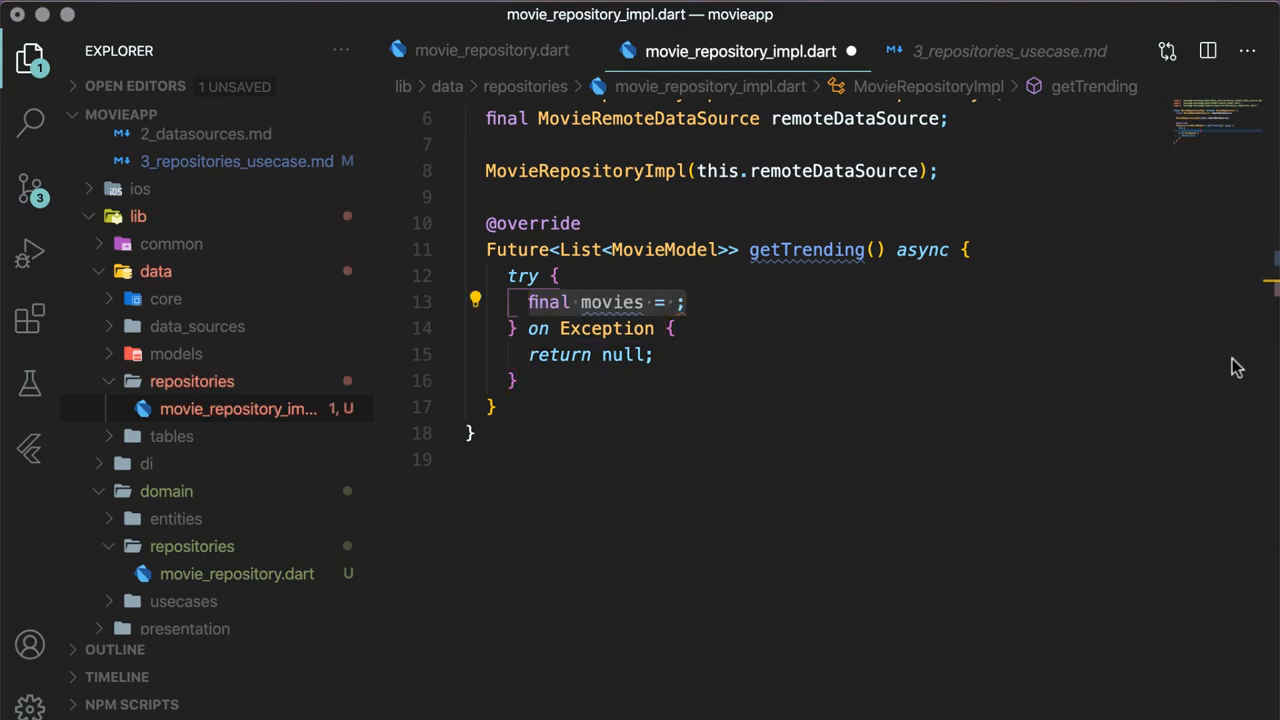
text(await remoteDataSource.getTrending()
text(return movies;)
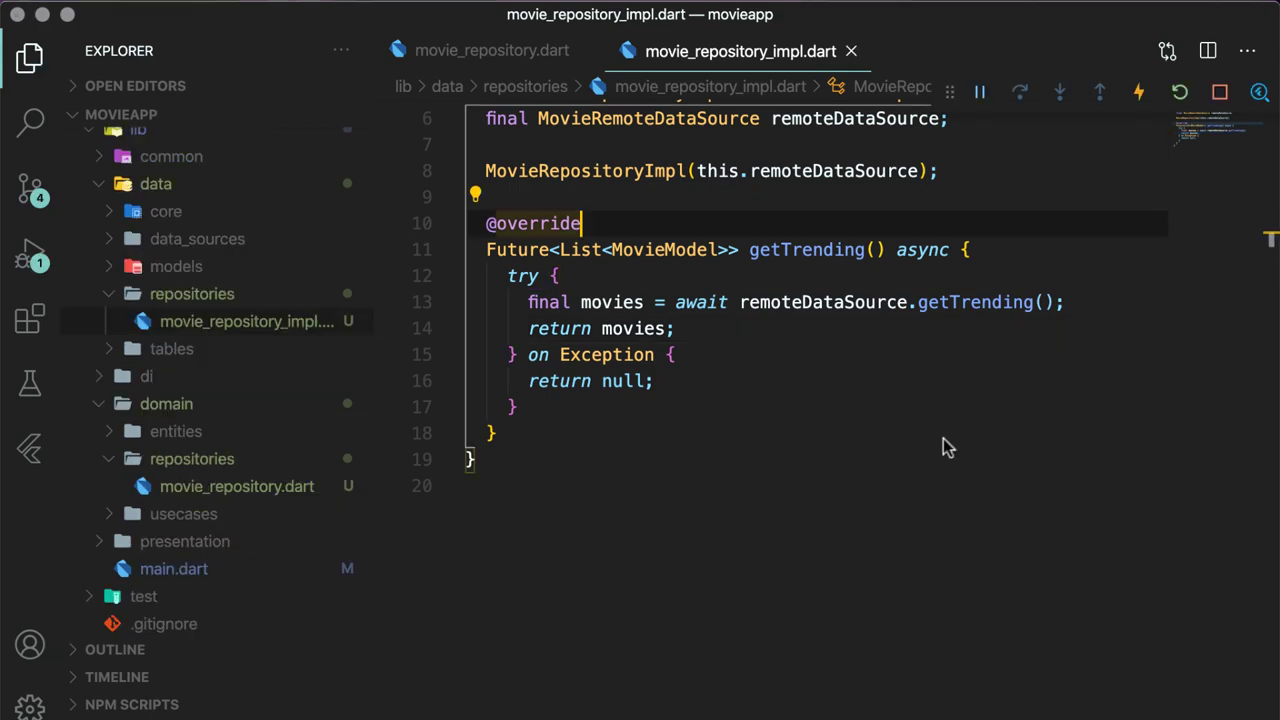
In main.dart, build MovieRepositoryImpl(dataSource) and call movieRepository.getTrending()
click(172, 568)
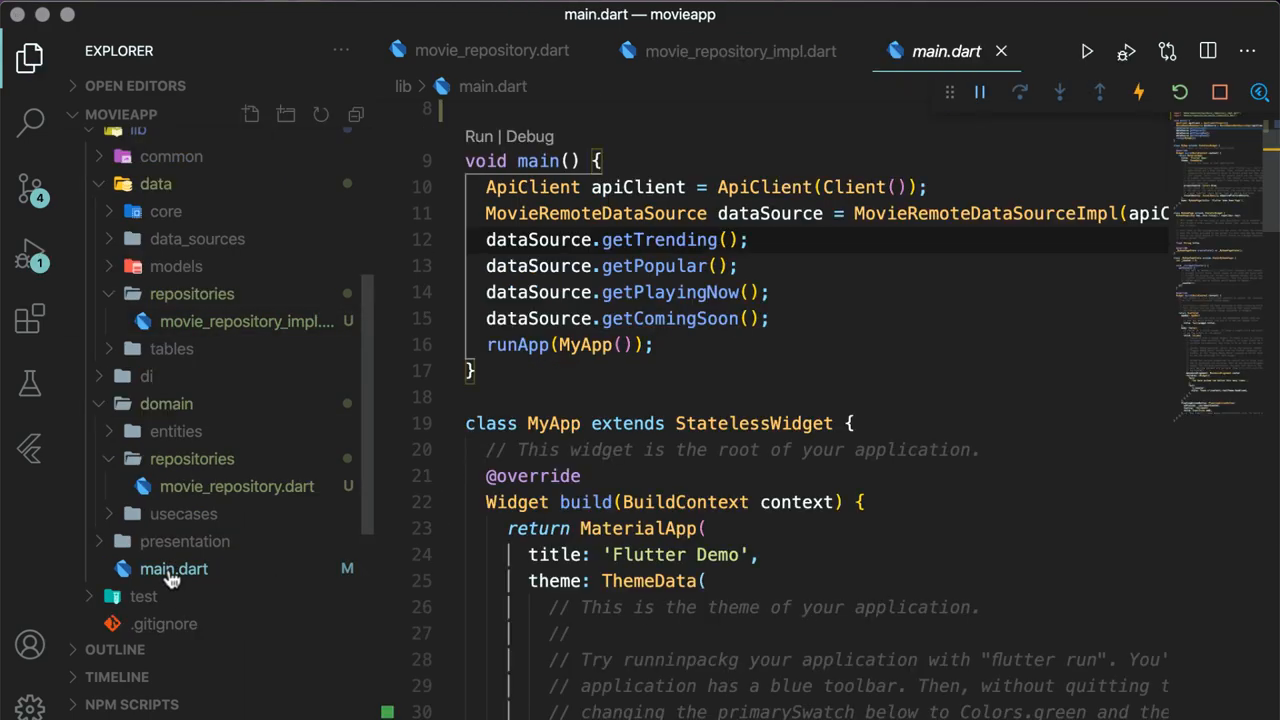
click(32, 58)
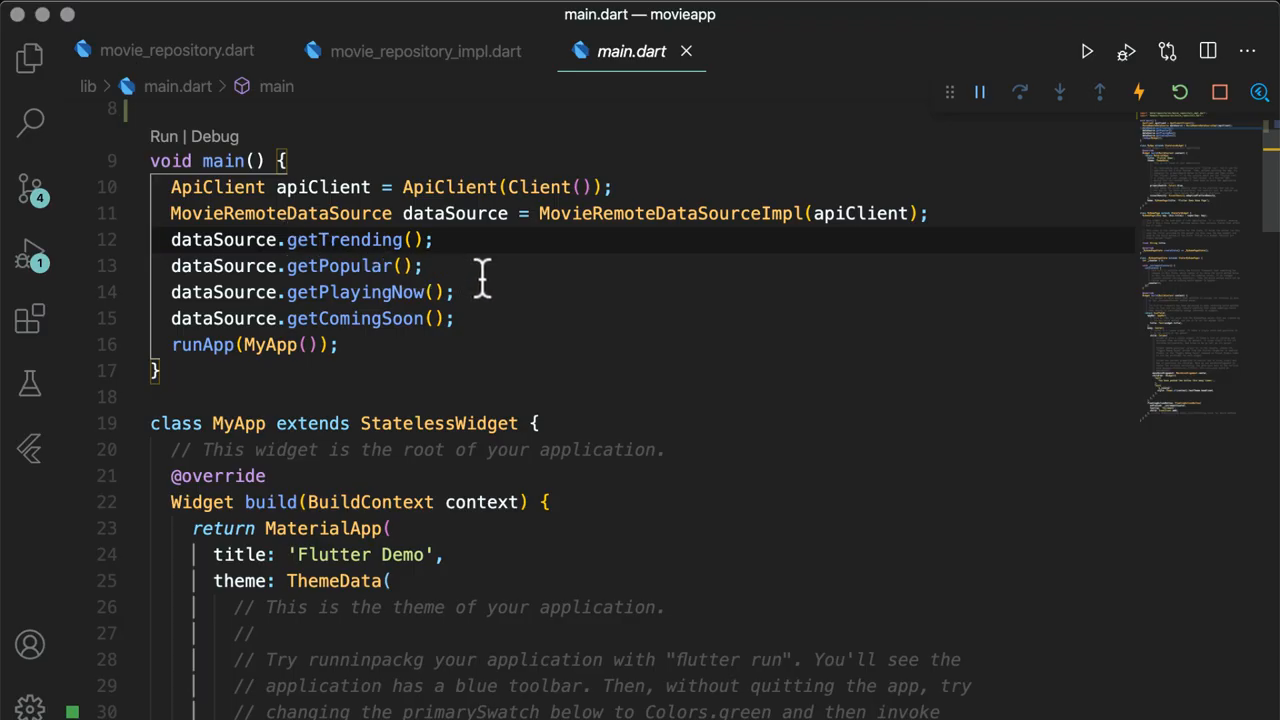
text(MovieRepository movieRepository = ;)
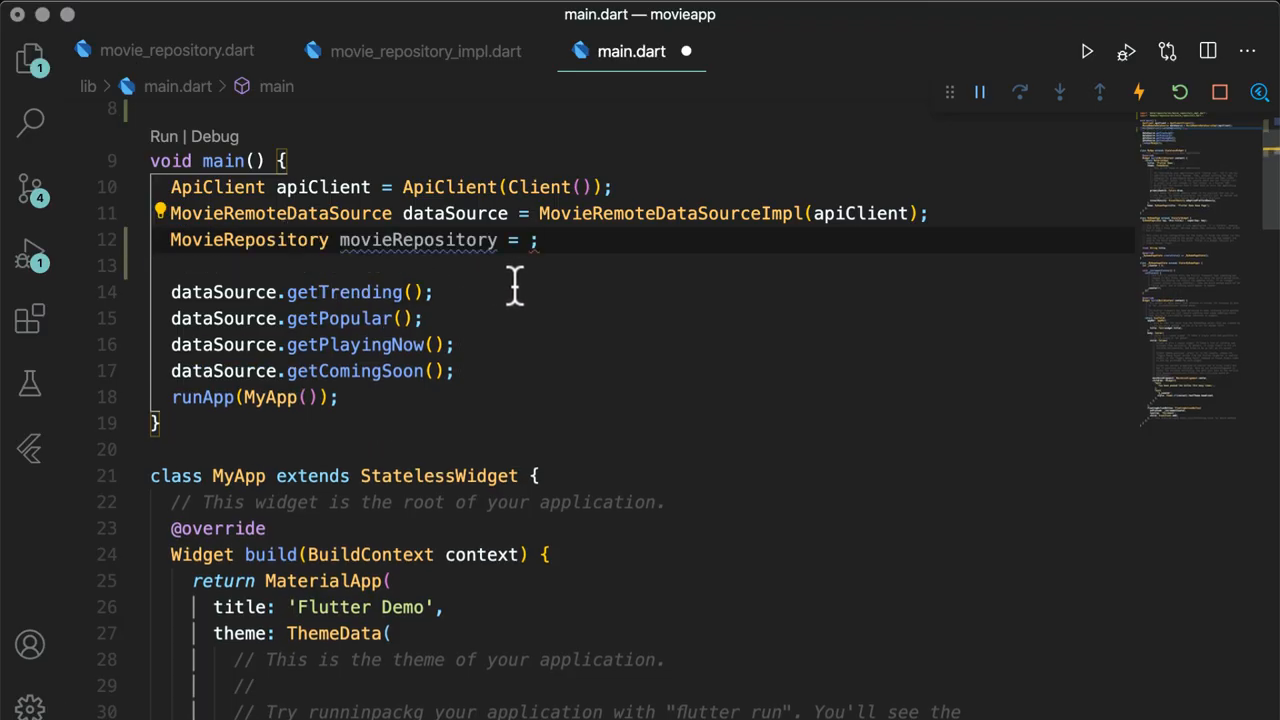
text(MovieRepositoryImpl(dataSource))
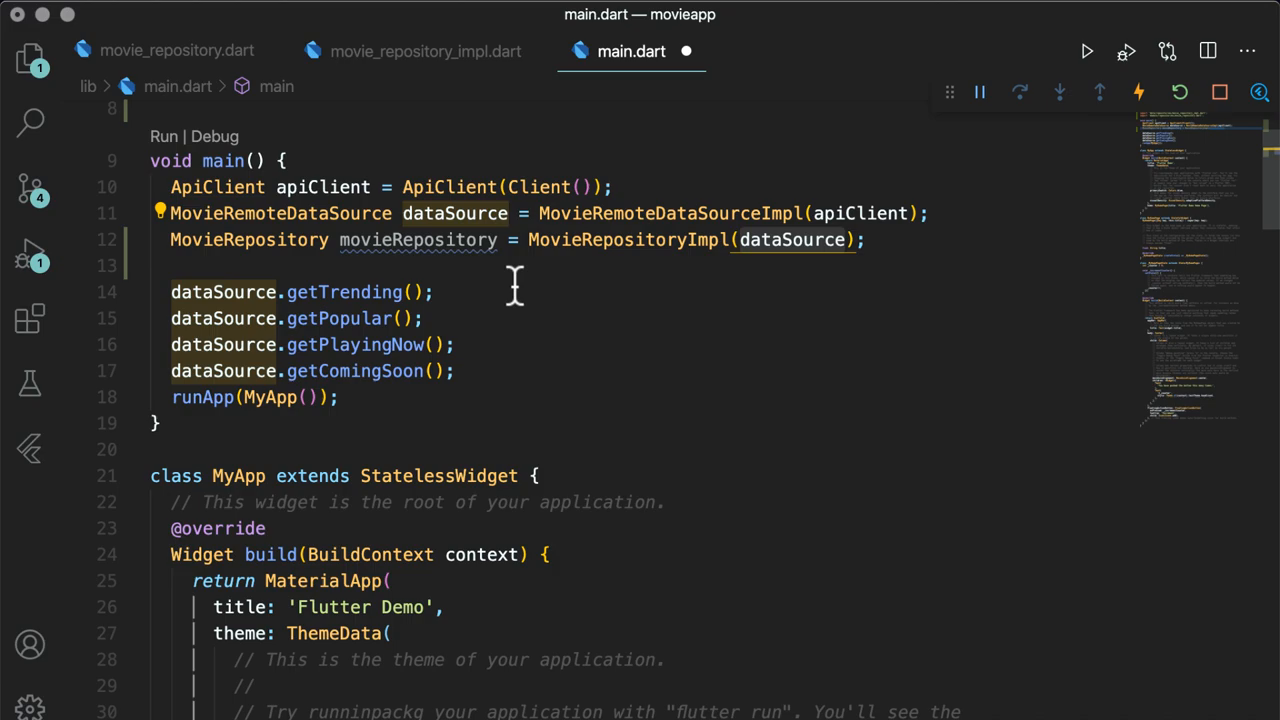
text(movieRepository.getTrending();)
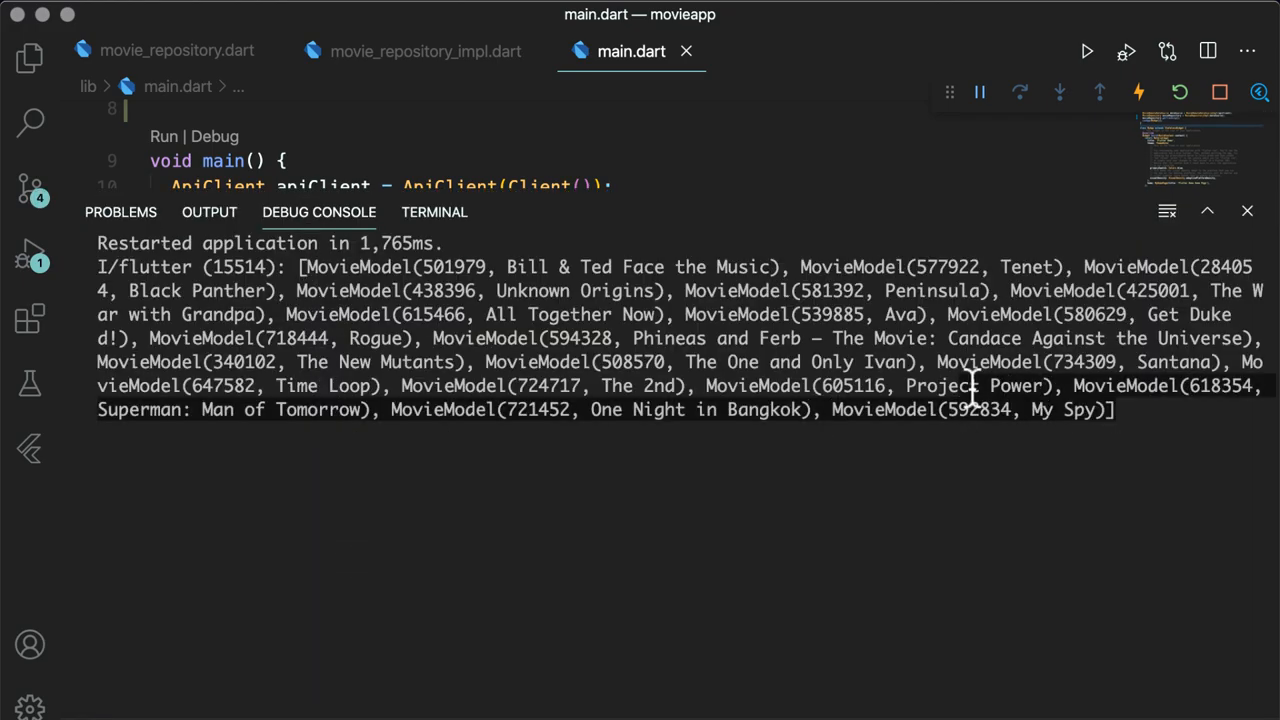
Hide the Debug Console and show the Explorer beside main.dart
click(1248, 210)
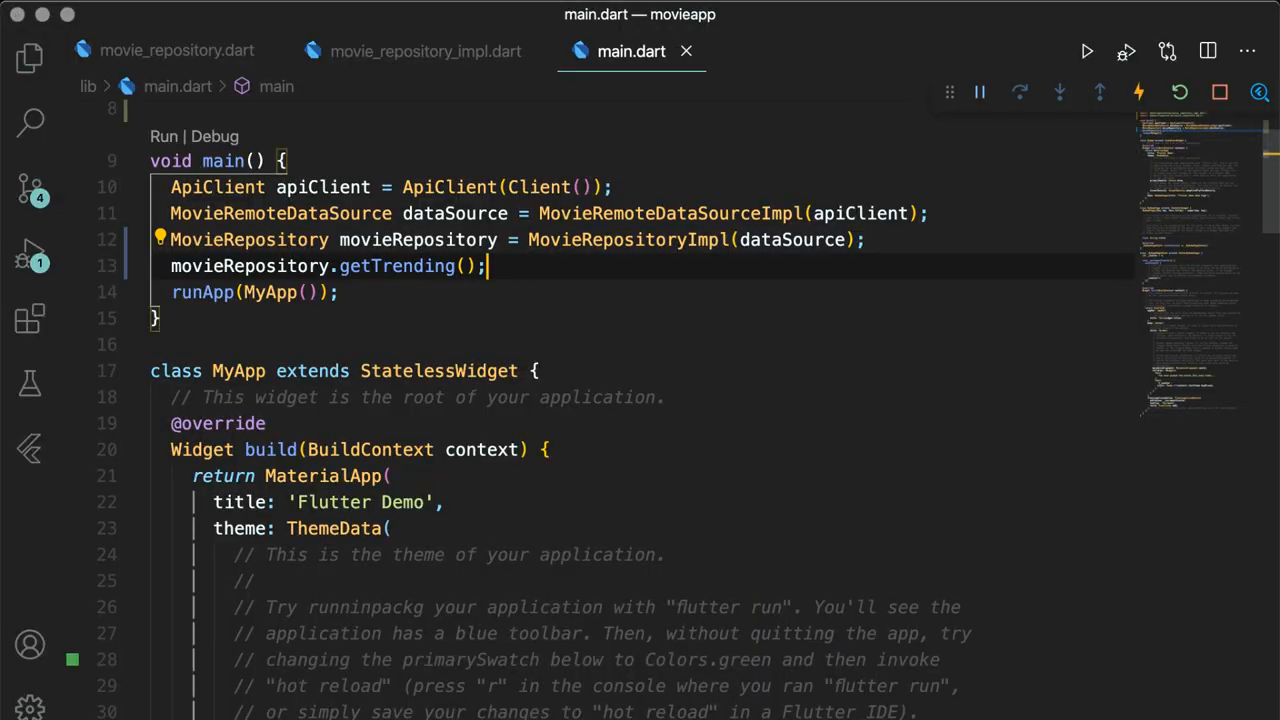
click(30, 48)
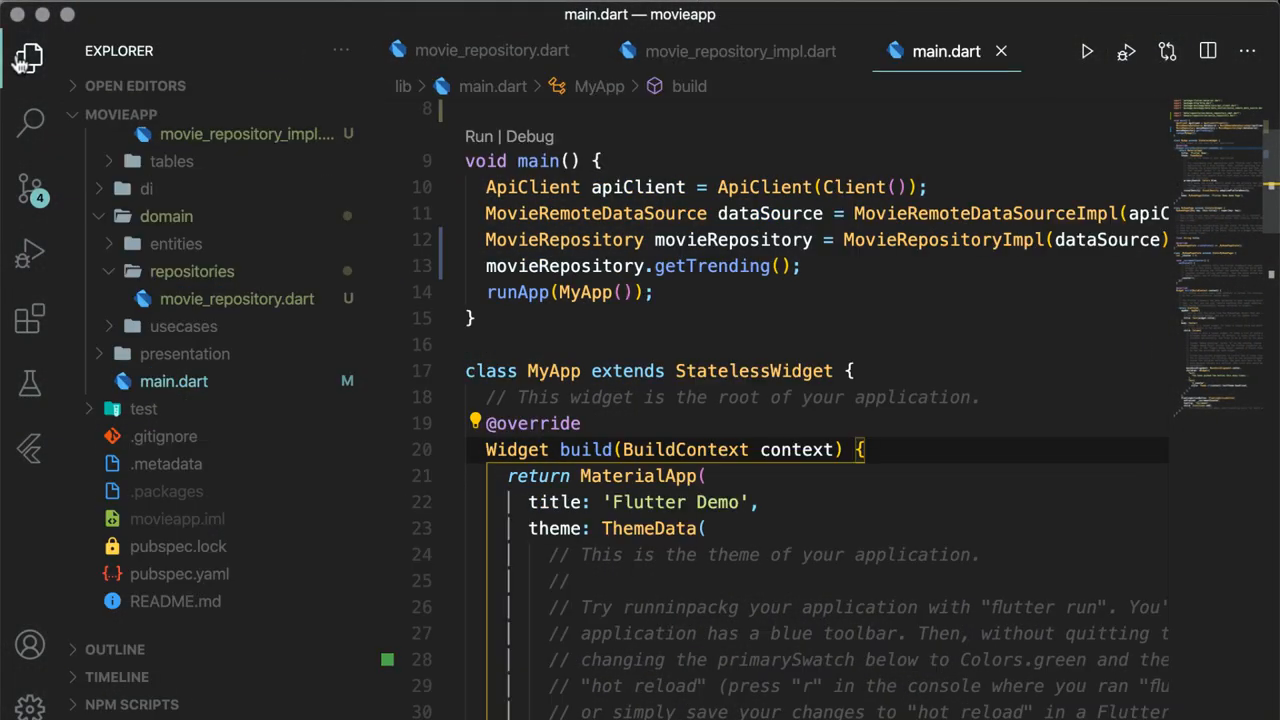
mouse_move(152, 326)
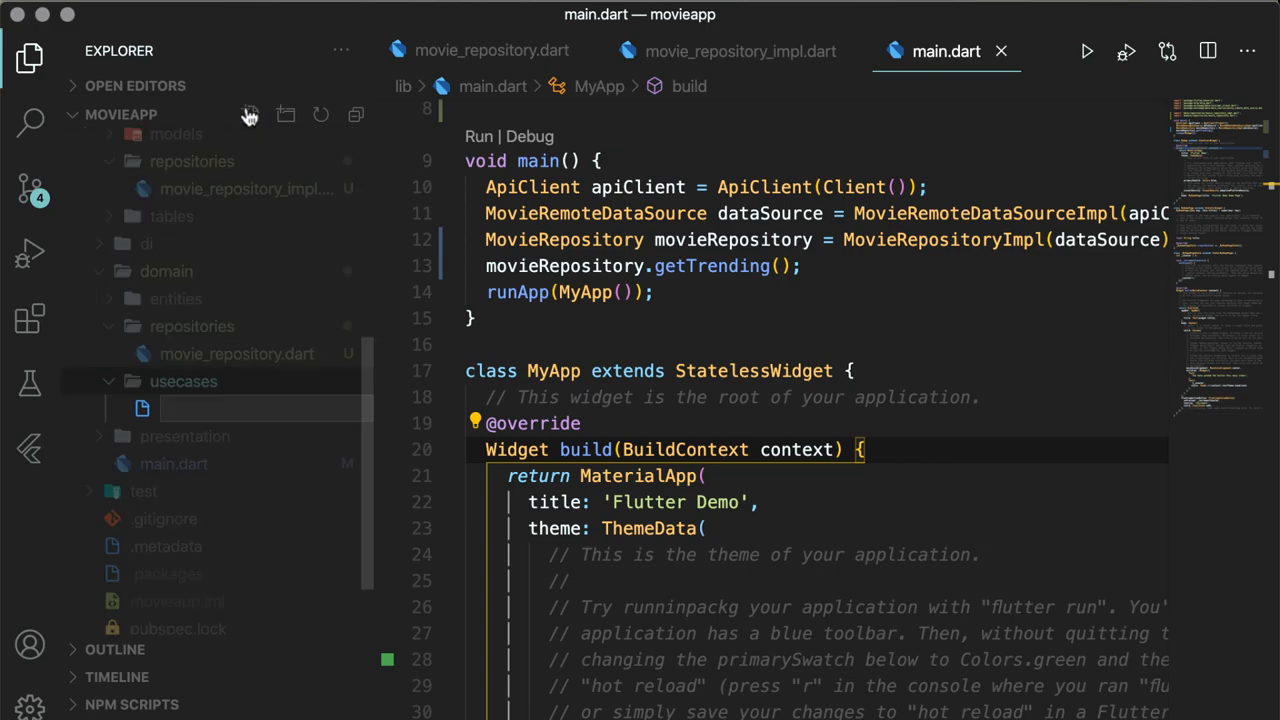
Create get_trending.dart with GetTrending holding a MovieRepository field set via constructor
text(get_t)
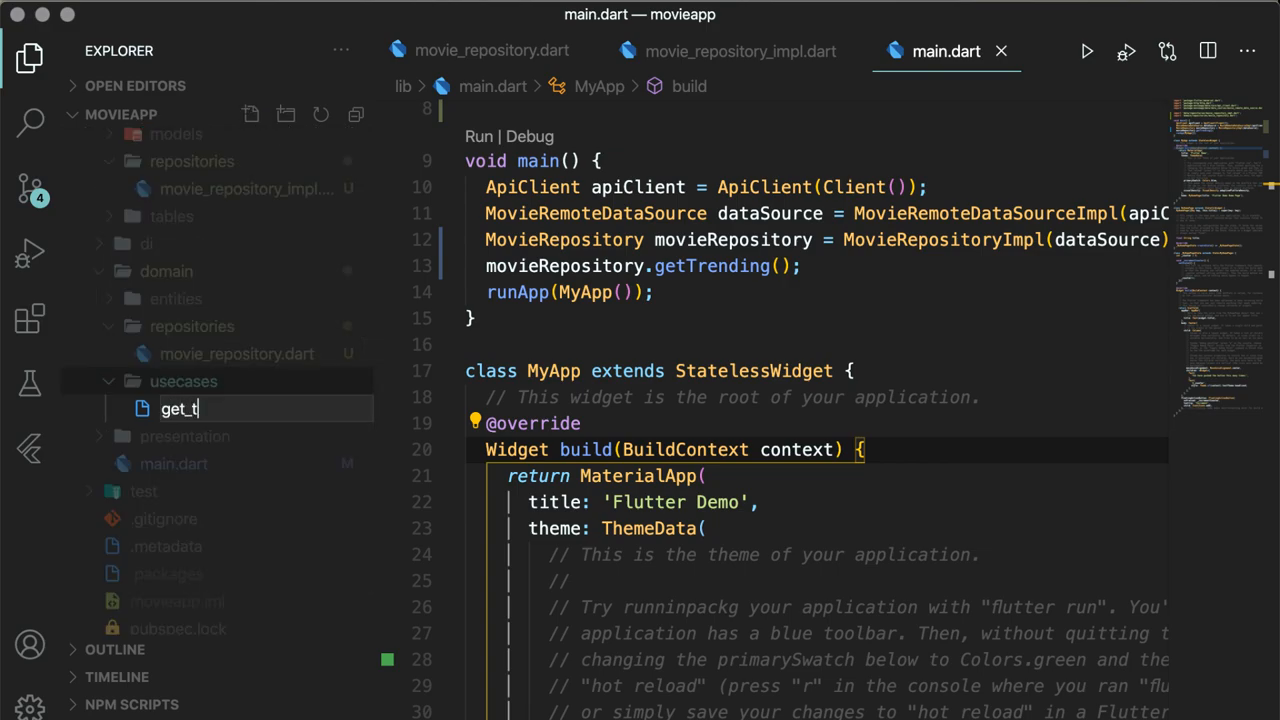
text(rending.dart)
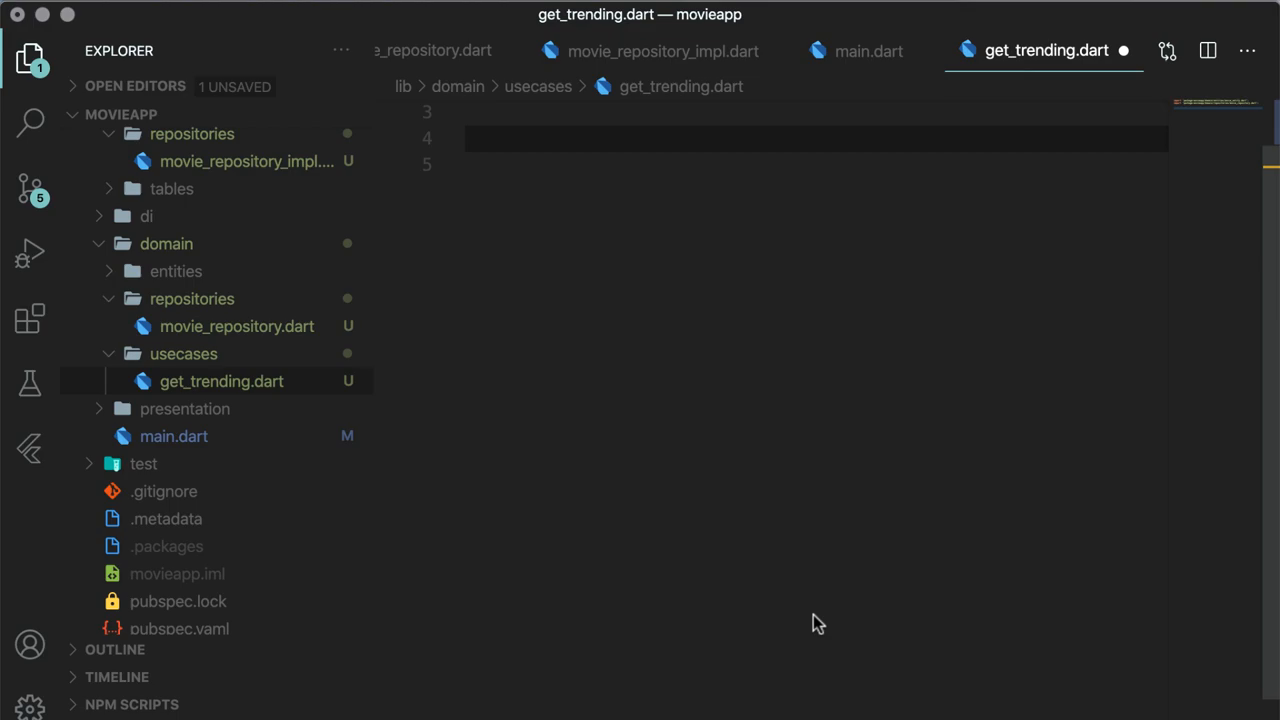
text(class GetTrending {)
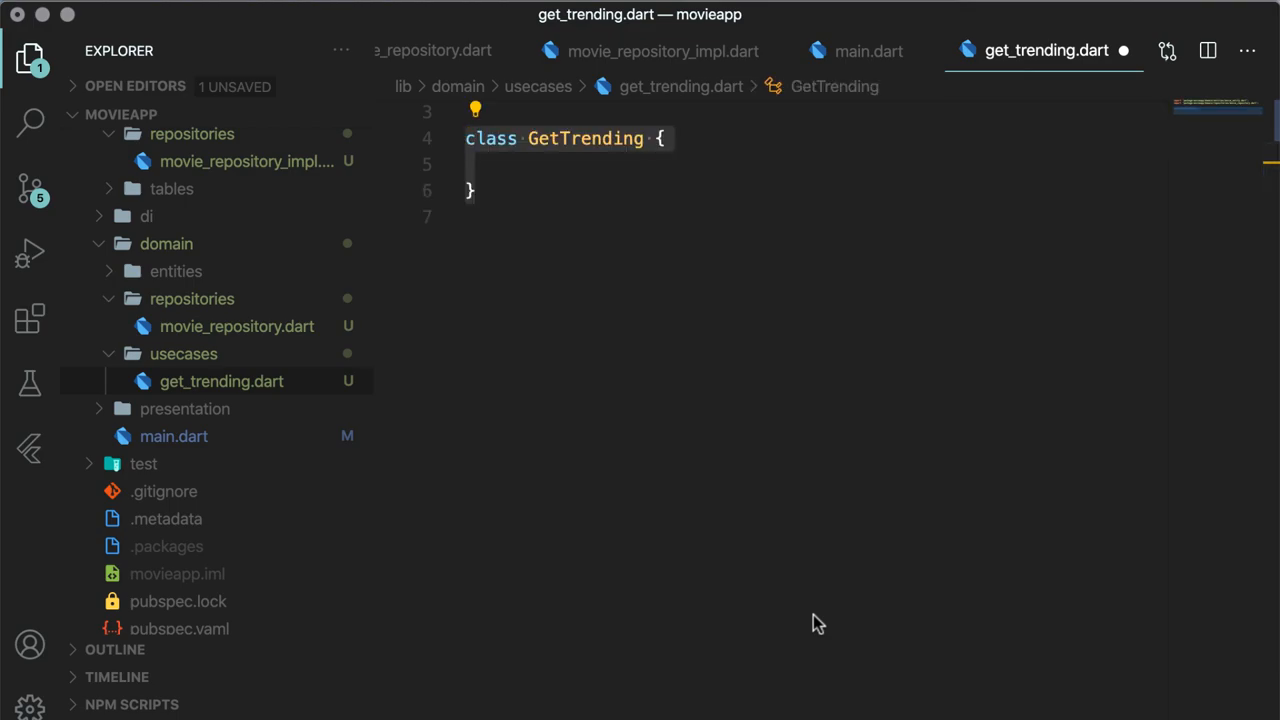
text(final MovieRepository ;)
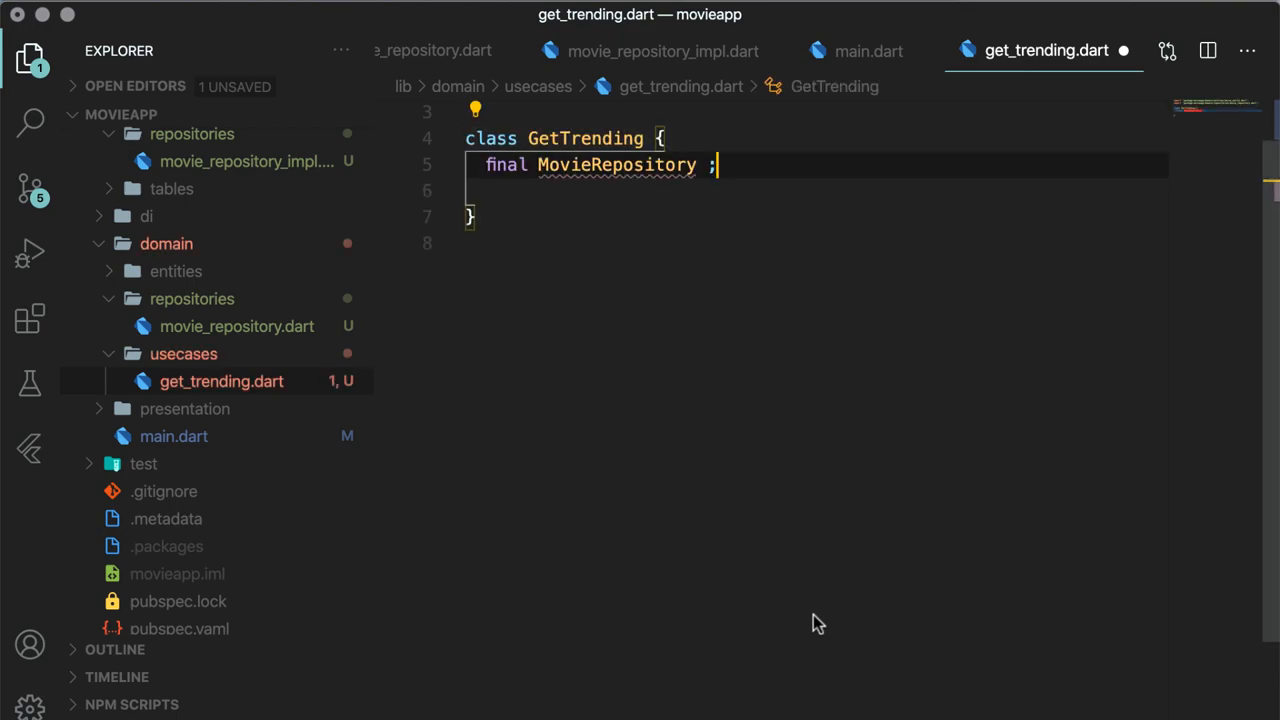
text(repository)
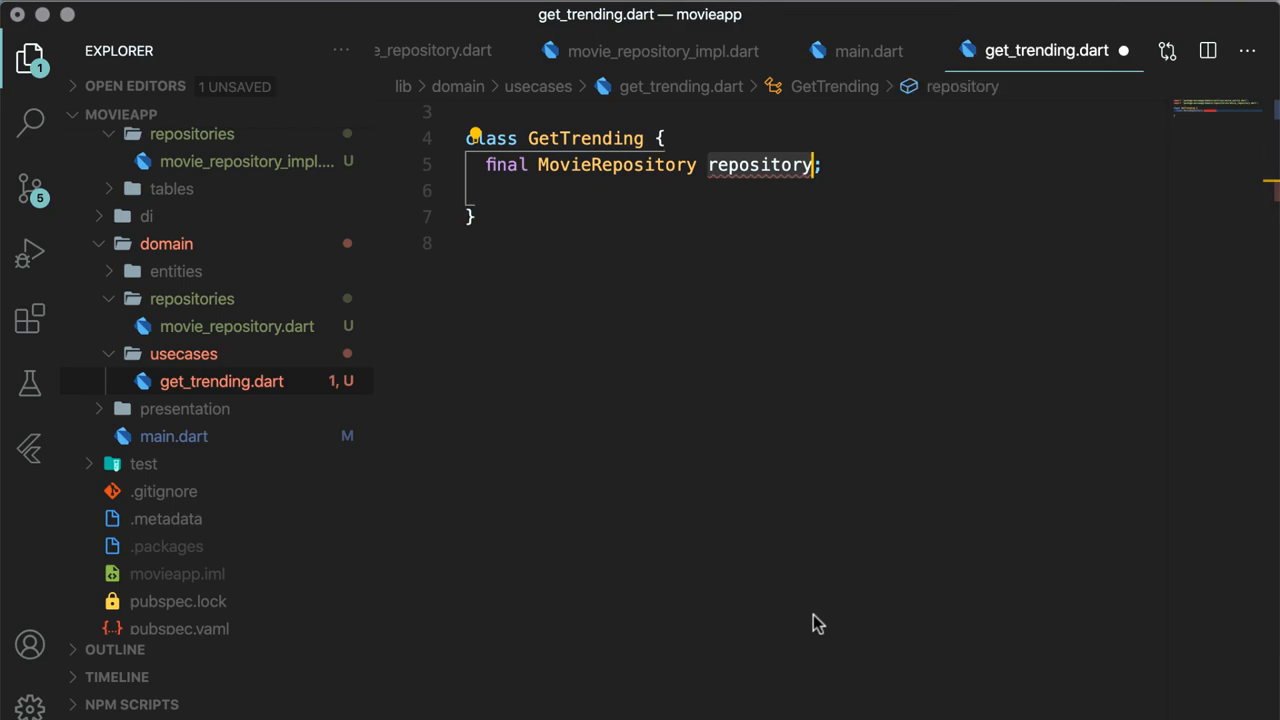
text(GetTrending(this.repository);)
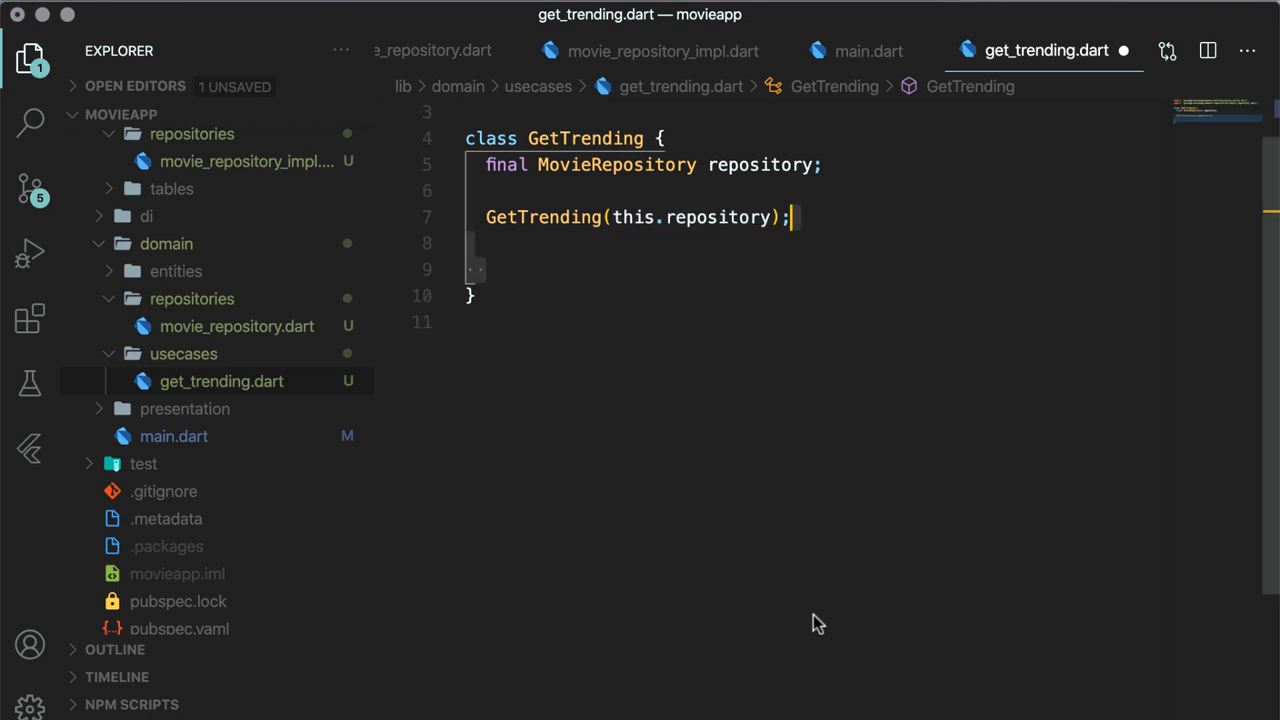
Add call() returning await repository.getTrending() as Future<List<MovieEntity>> and save
text(Future<List<MovieEntity>> call(){})
text(return)
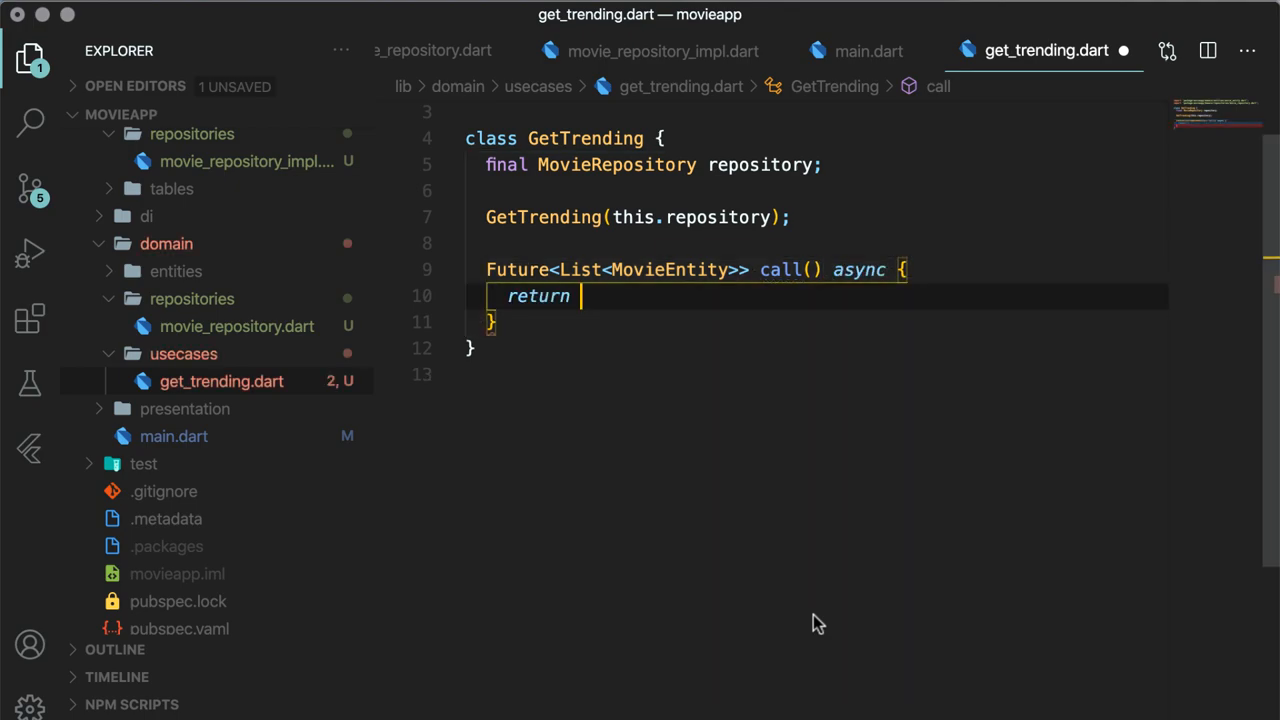
text(await repository.getTrending();)
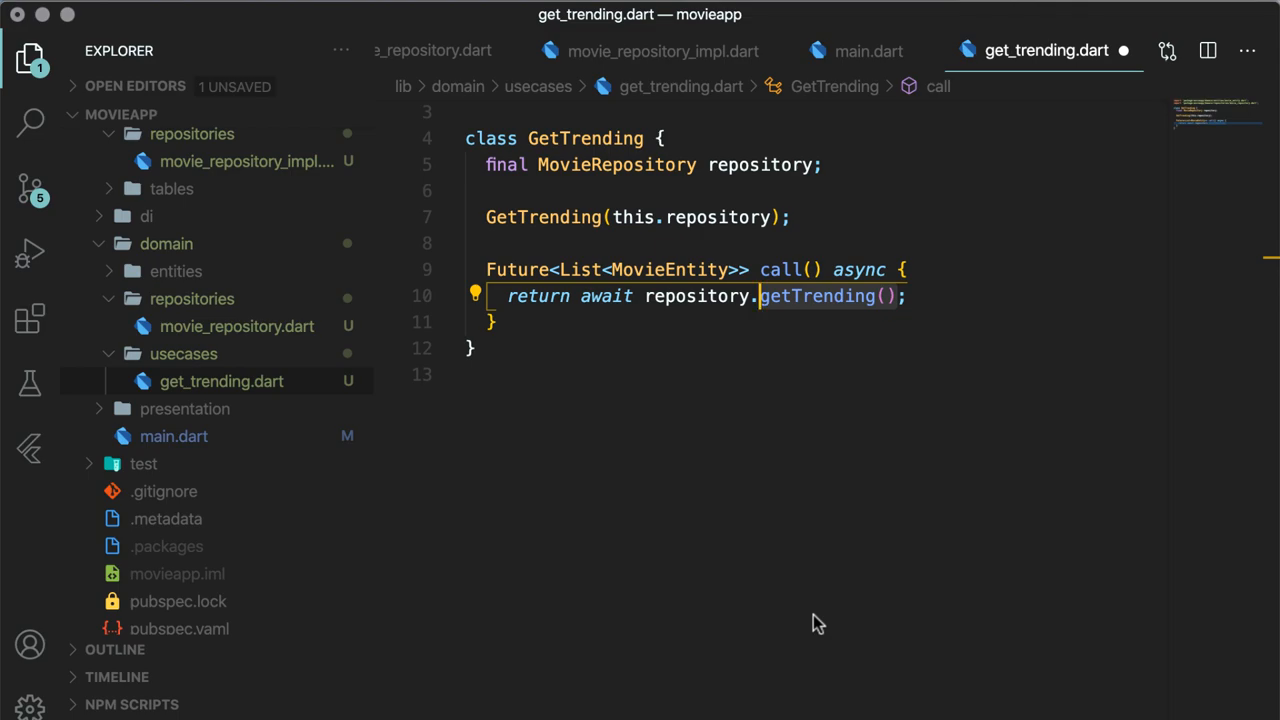
key(Cmd+S)
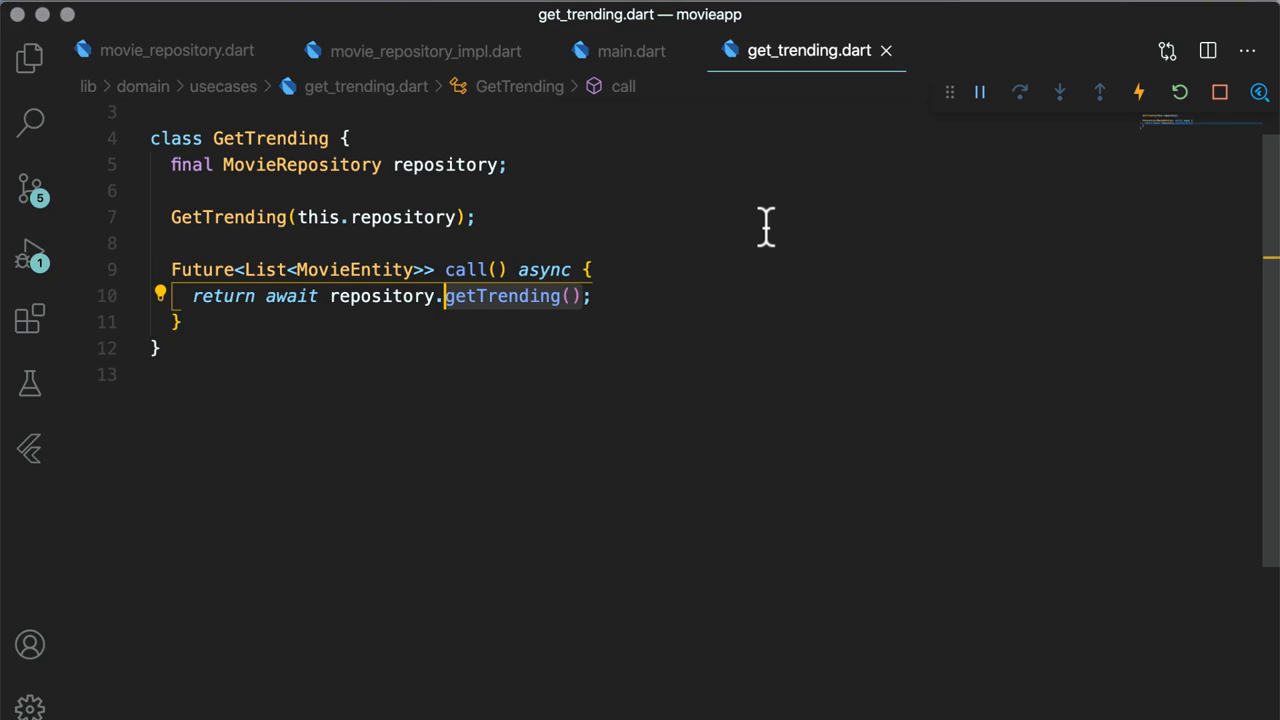
In main.dart, build GetTrending(movieRepository) and call getTrending() instead of the repository
click(632, 50)
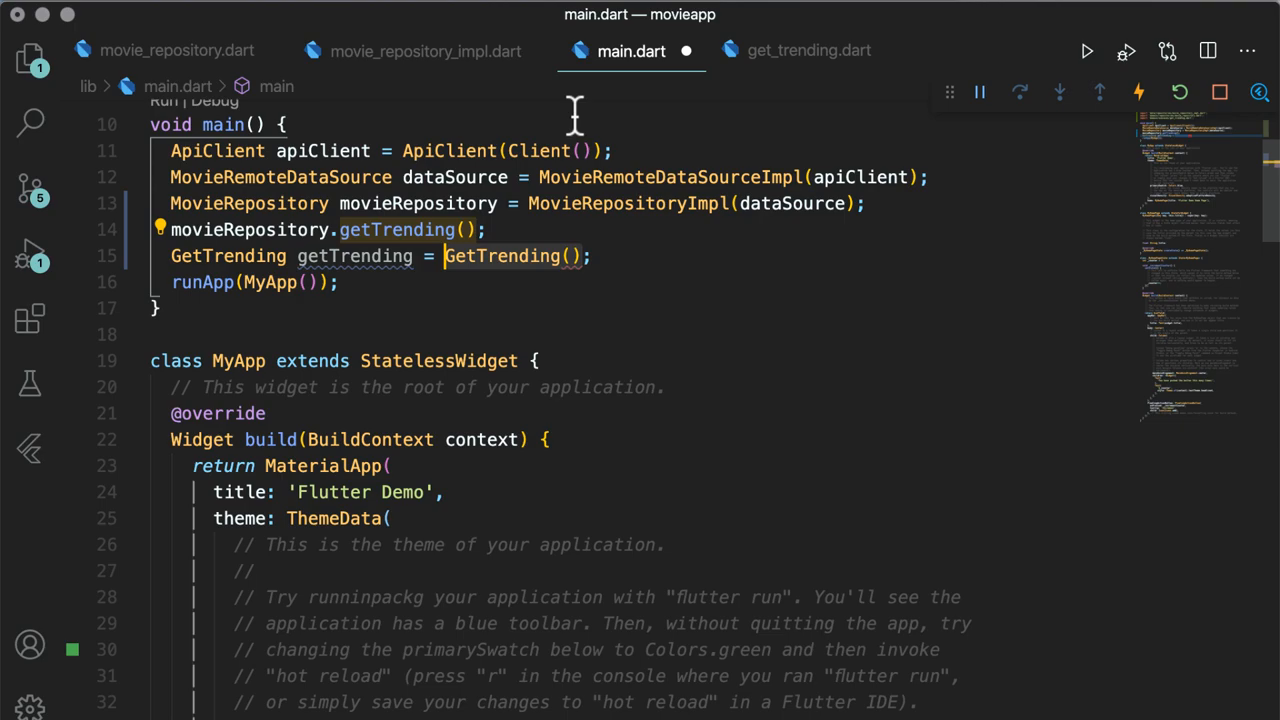
text(movieRepository)
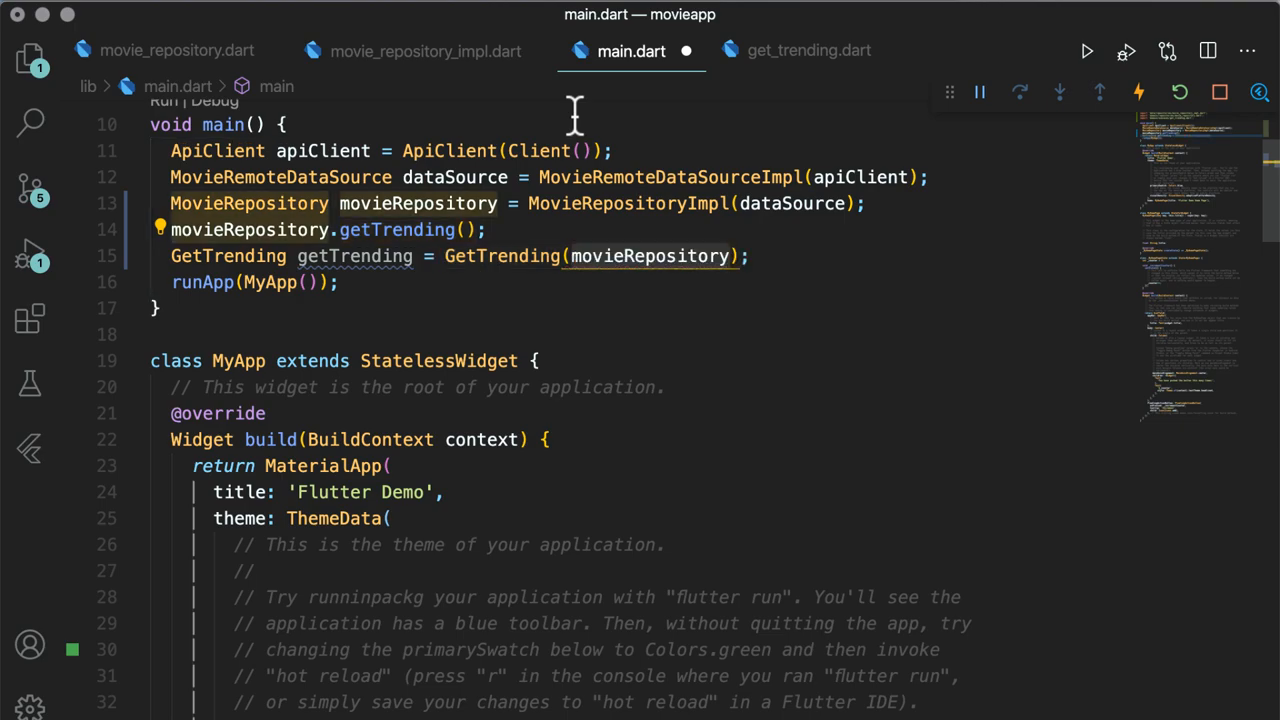
text(getTrending();)
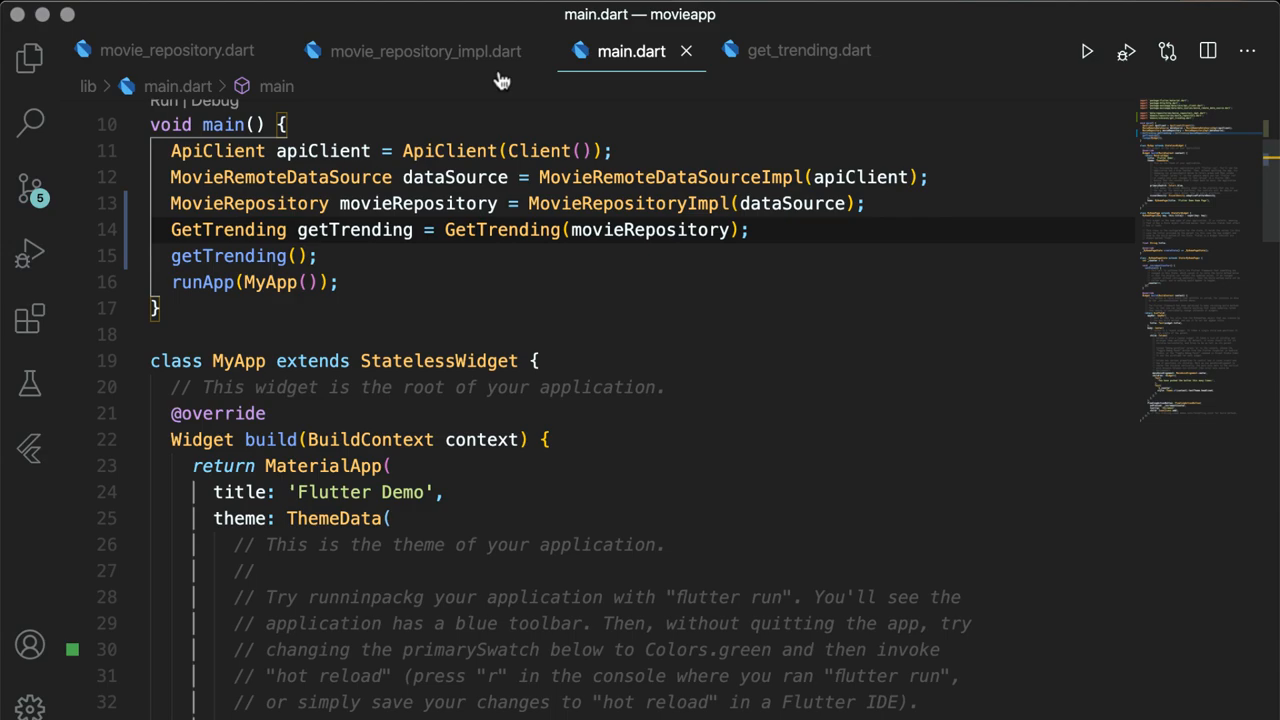
Await getTrending() into movies in async main with a null check commenting show movies or do nothing
click(420, 52)
text(async )
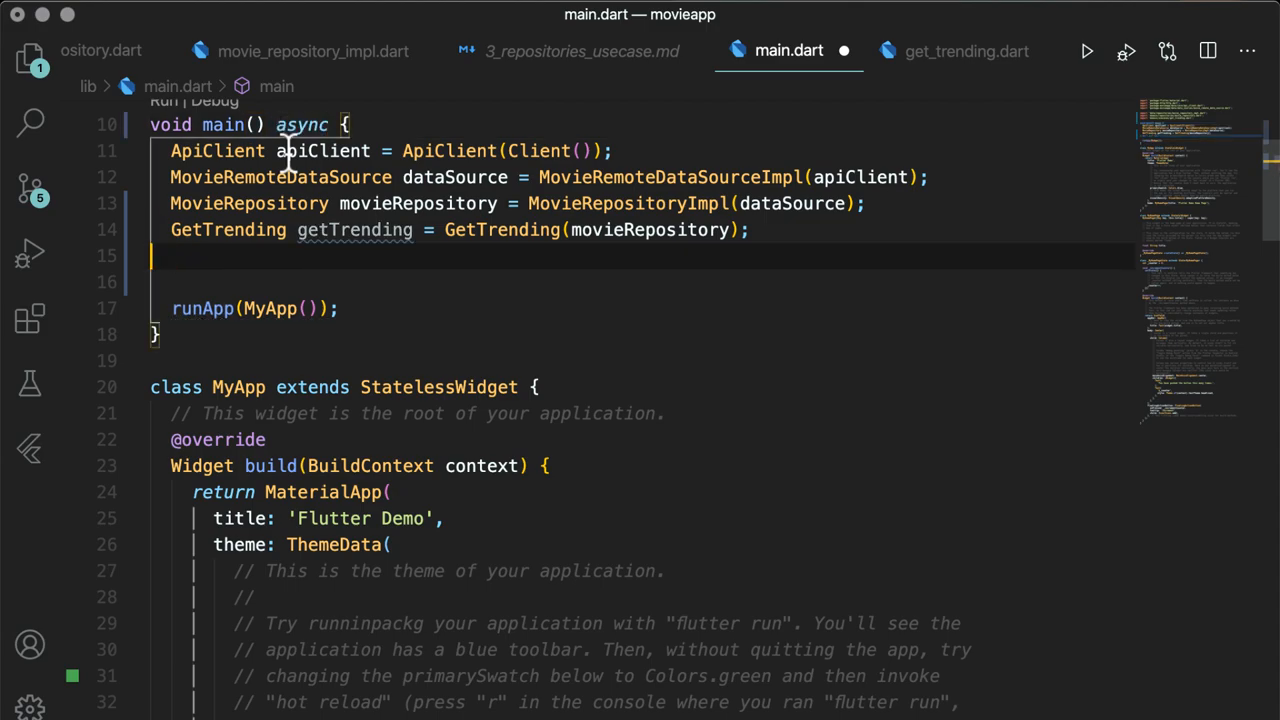
text(final movies = await getTrending();)
click(642, 282)
text(if (movies != null) {)
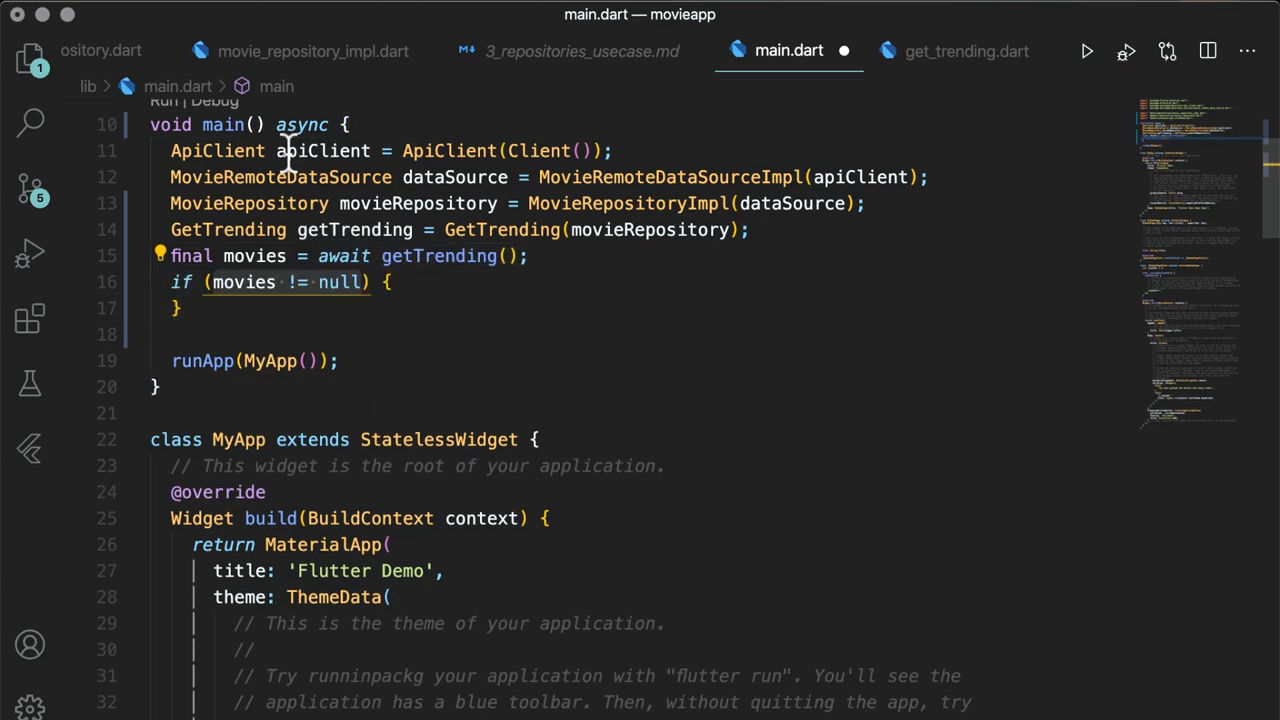
text(/// show UI widget to display list of movies)
text(/// or)
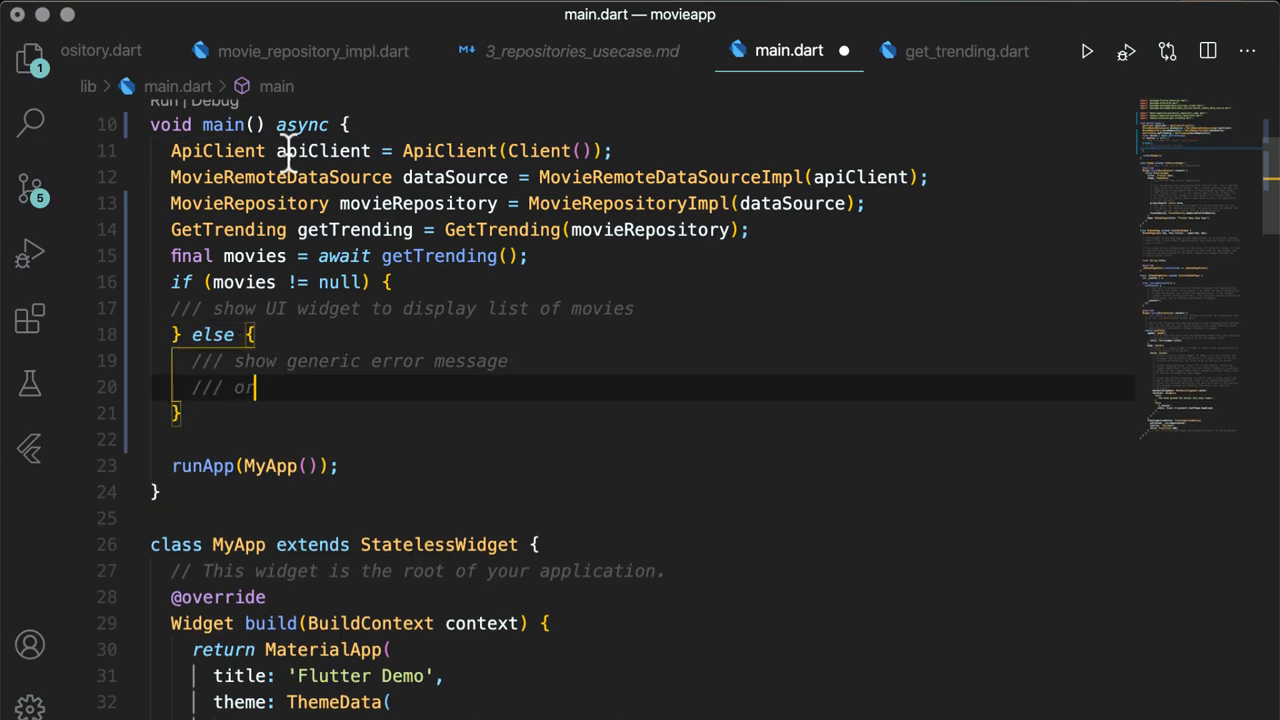
text(do nothing)
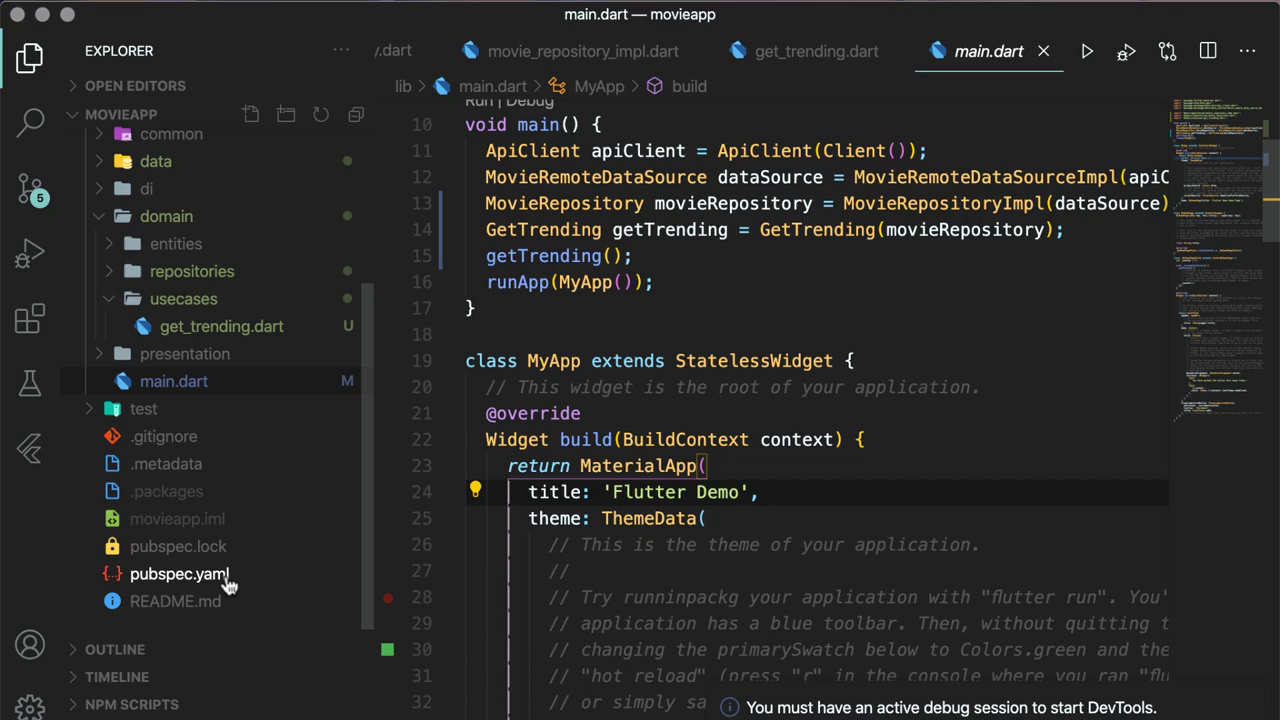
Add dartz: ^0.9.1 under dependencies in pubspec.yaml
click(178, 572)
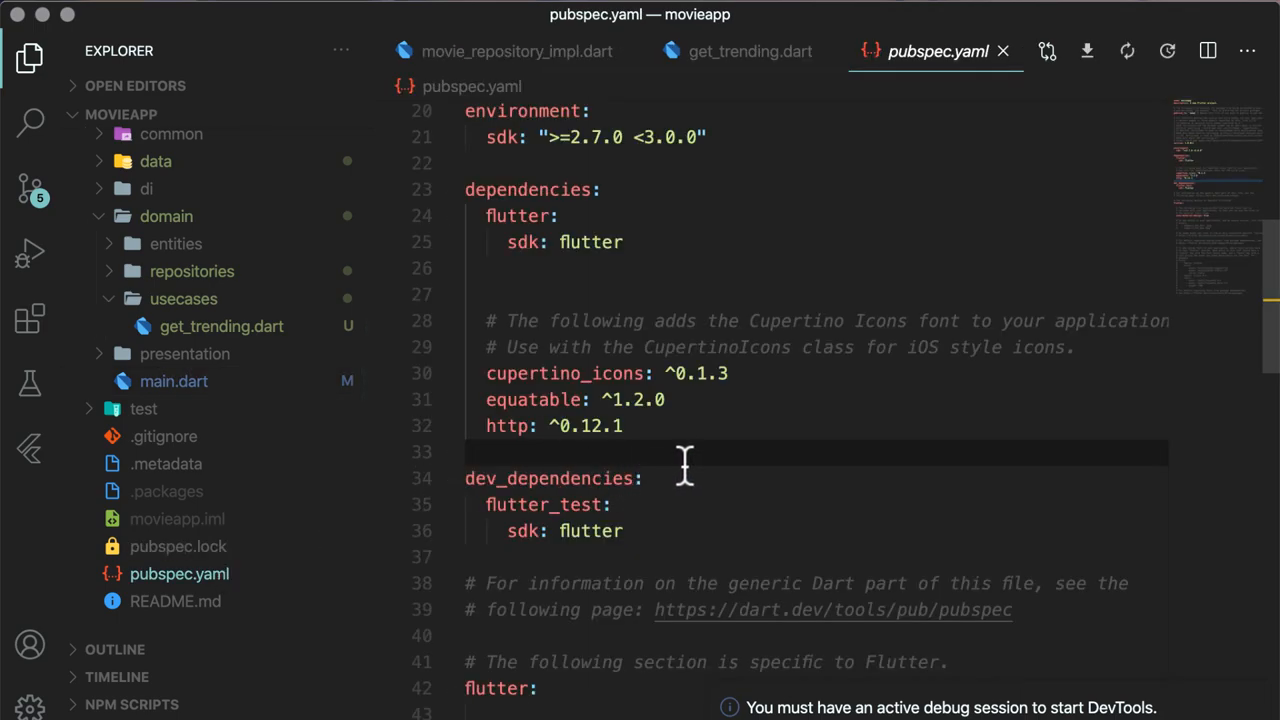
text(dartz: ^0.9.1)
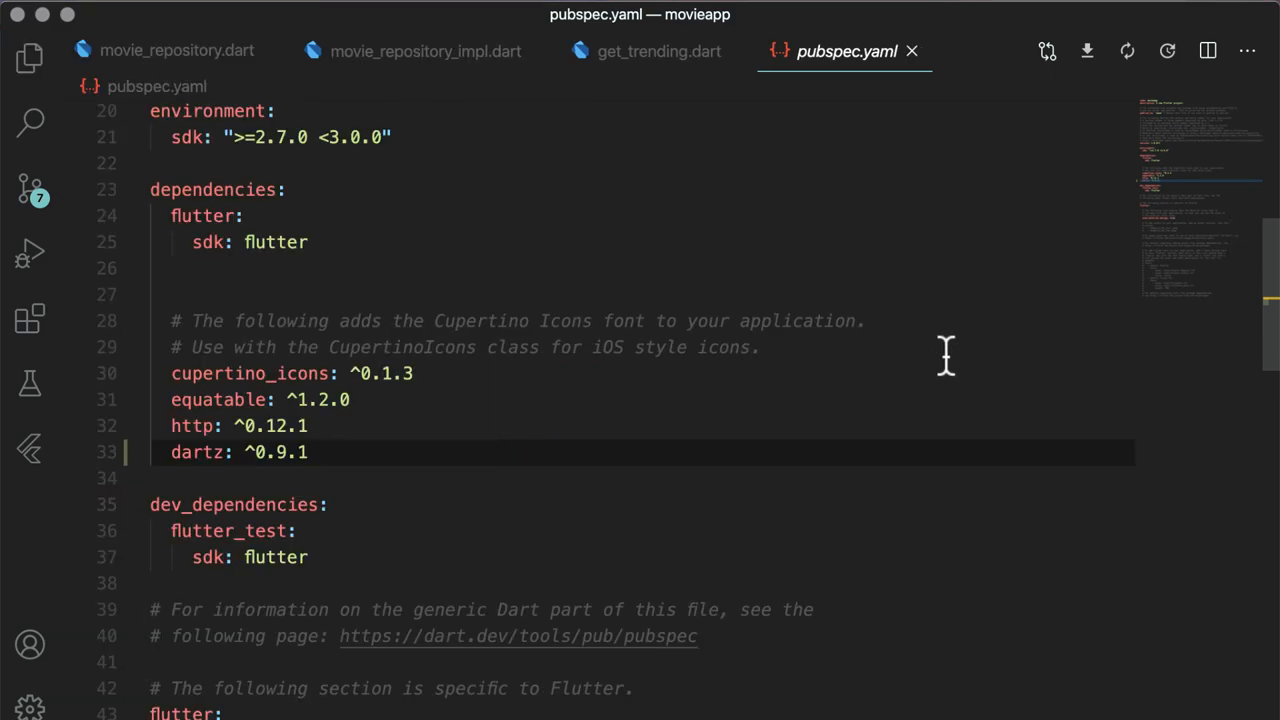
Change getTrending's return type to Future<Either<AppError, List<MovieEntity>>> and import package:dartz via Quick Fix
click(160, 52)
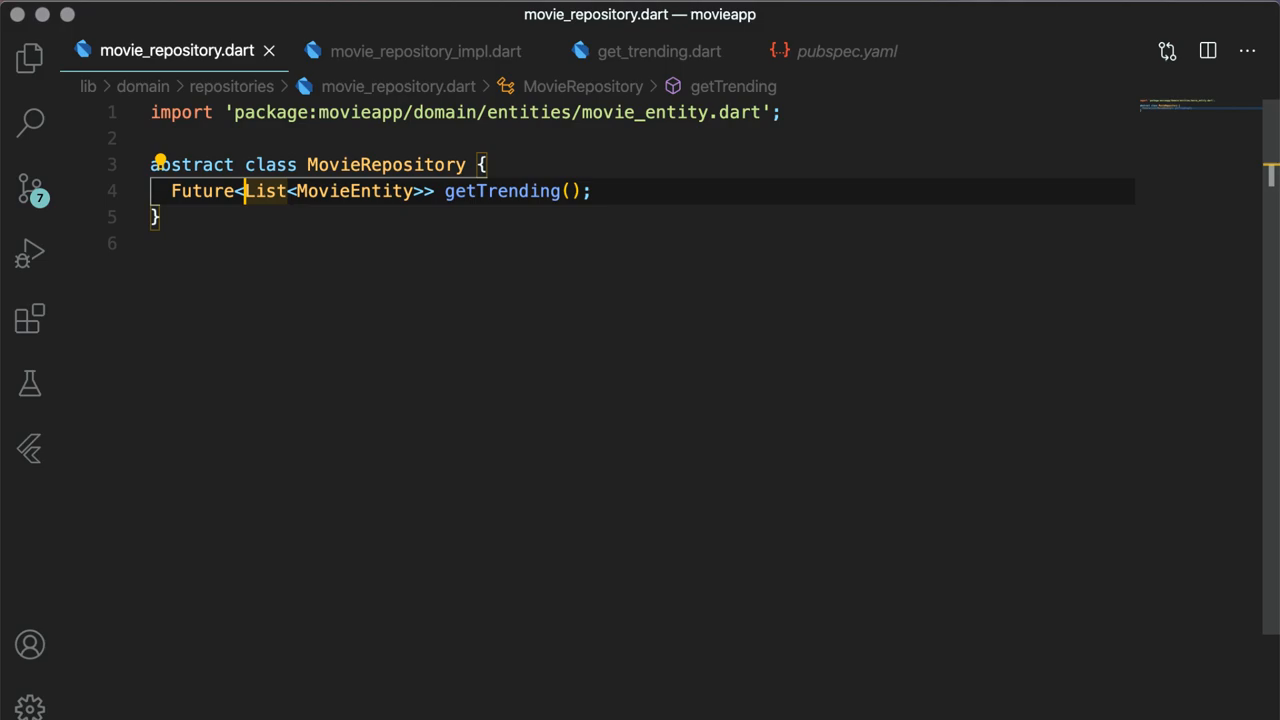
text(Either<AppError,)
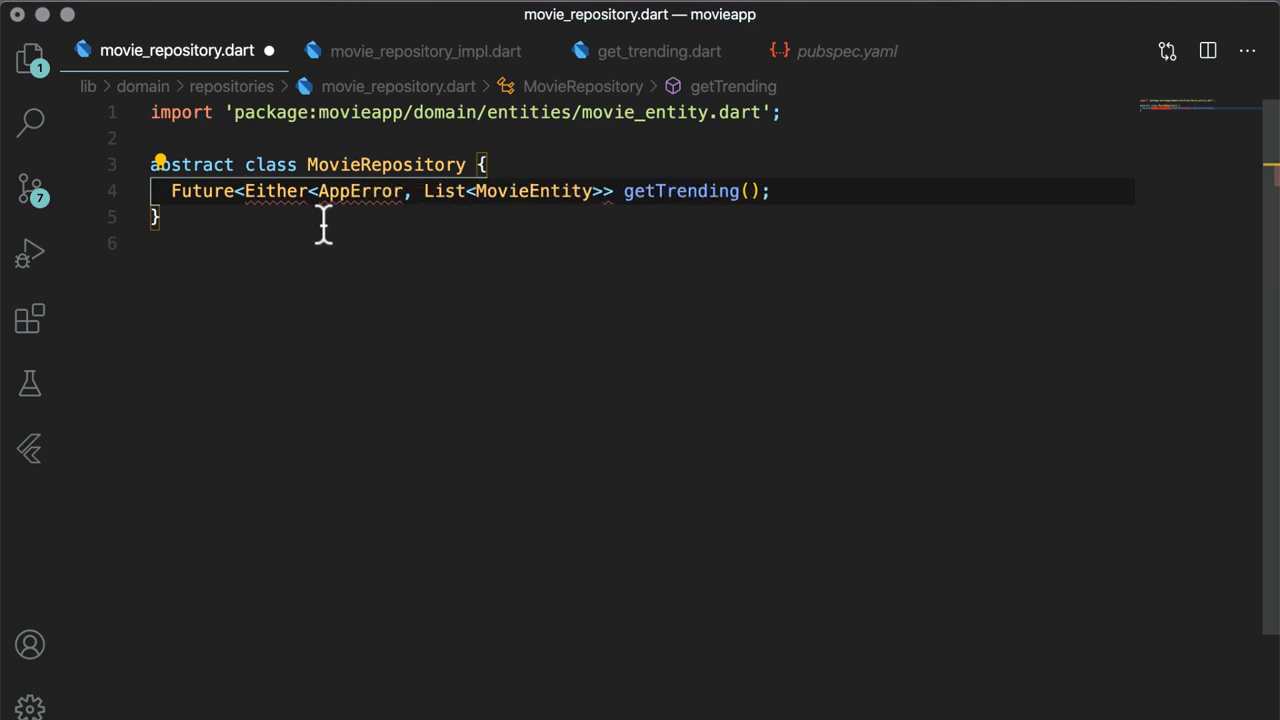
text(>)
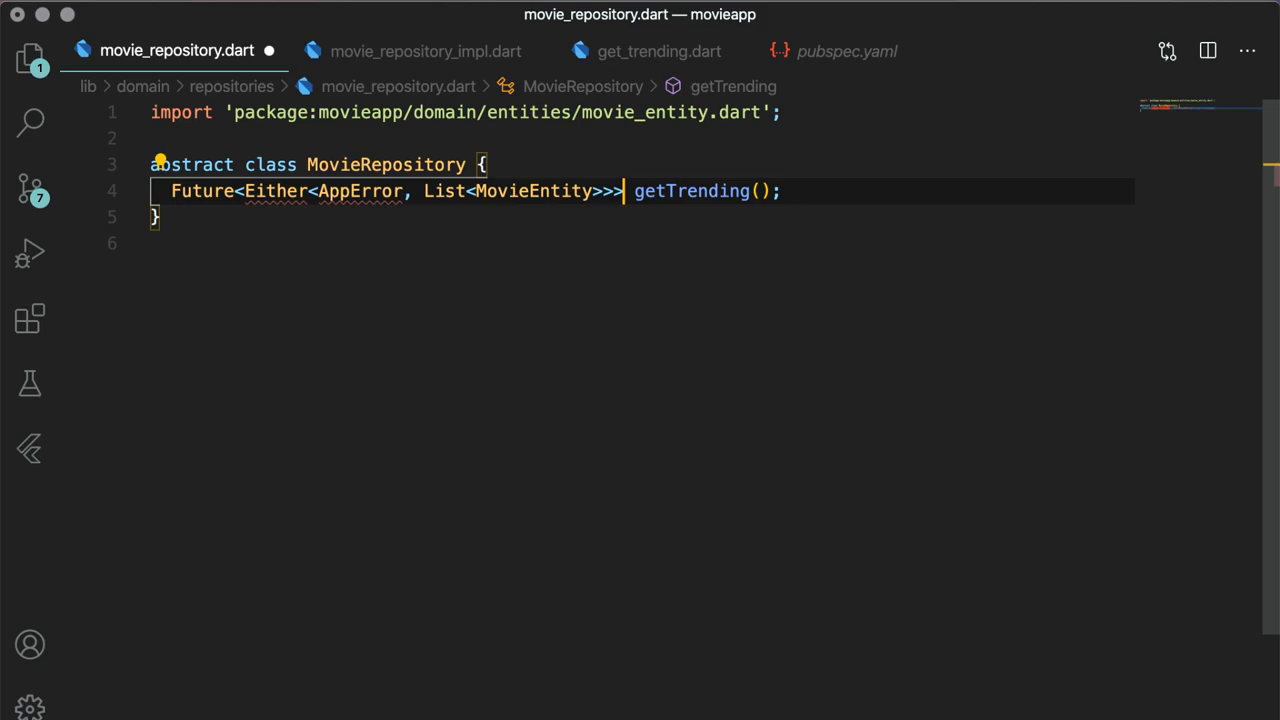
click(276, 192)
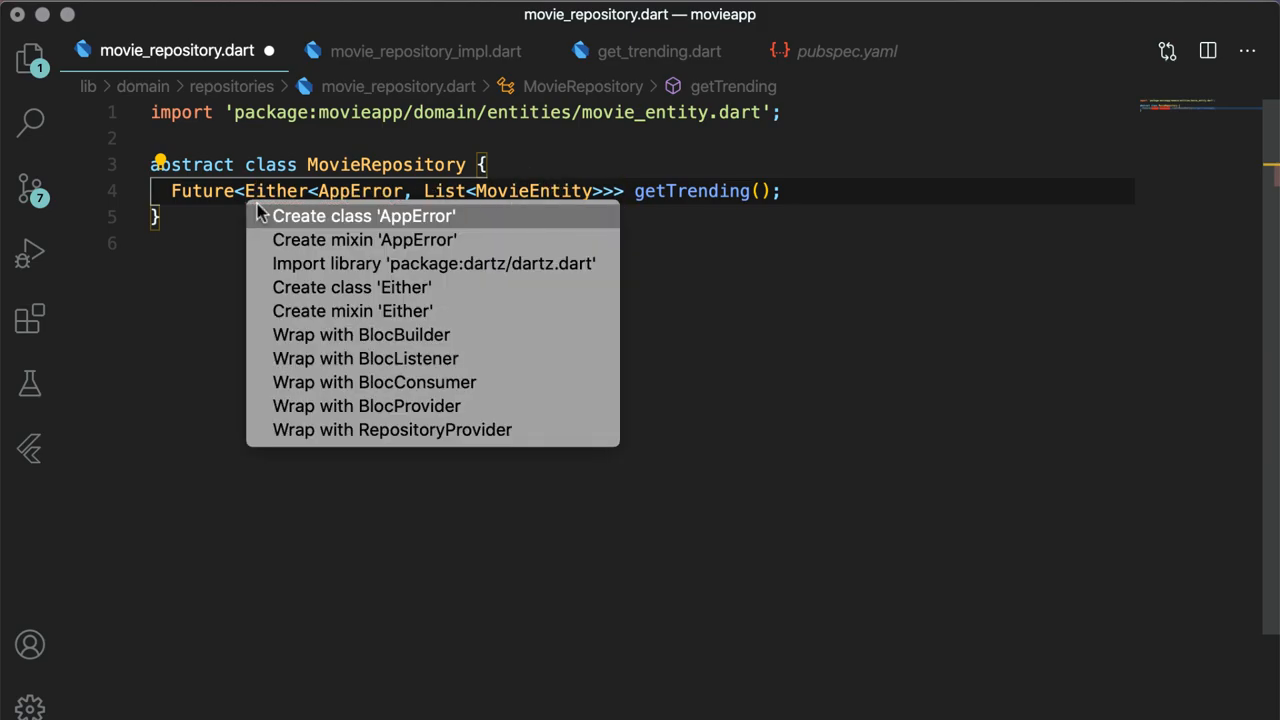
click(432, 264)
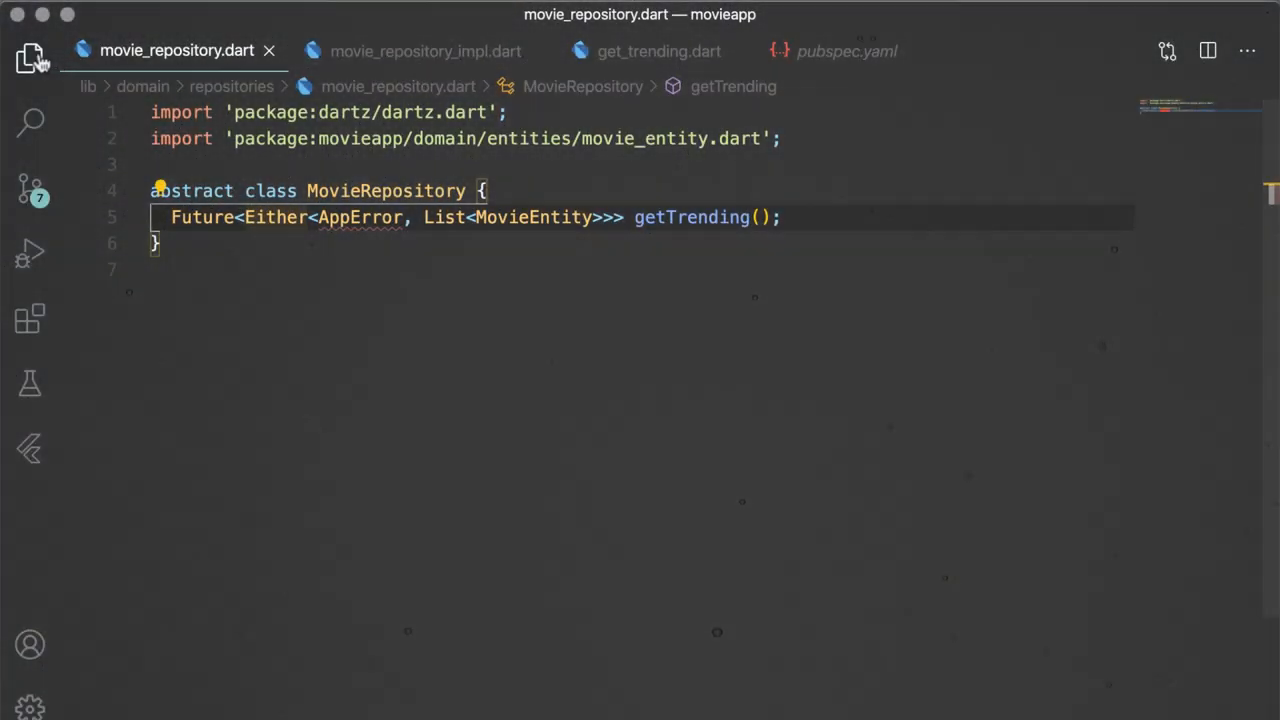
Write class AppError extends Equatable with final String message, a const constructor and props returning [message]
click(30, 58)
text(class AppError {)
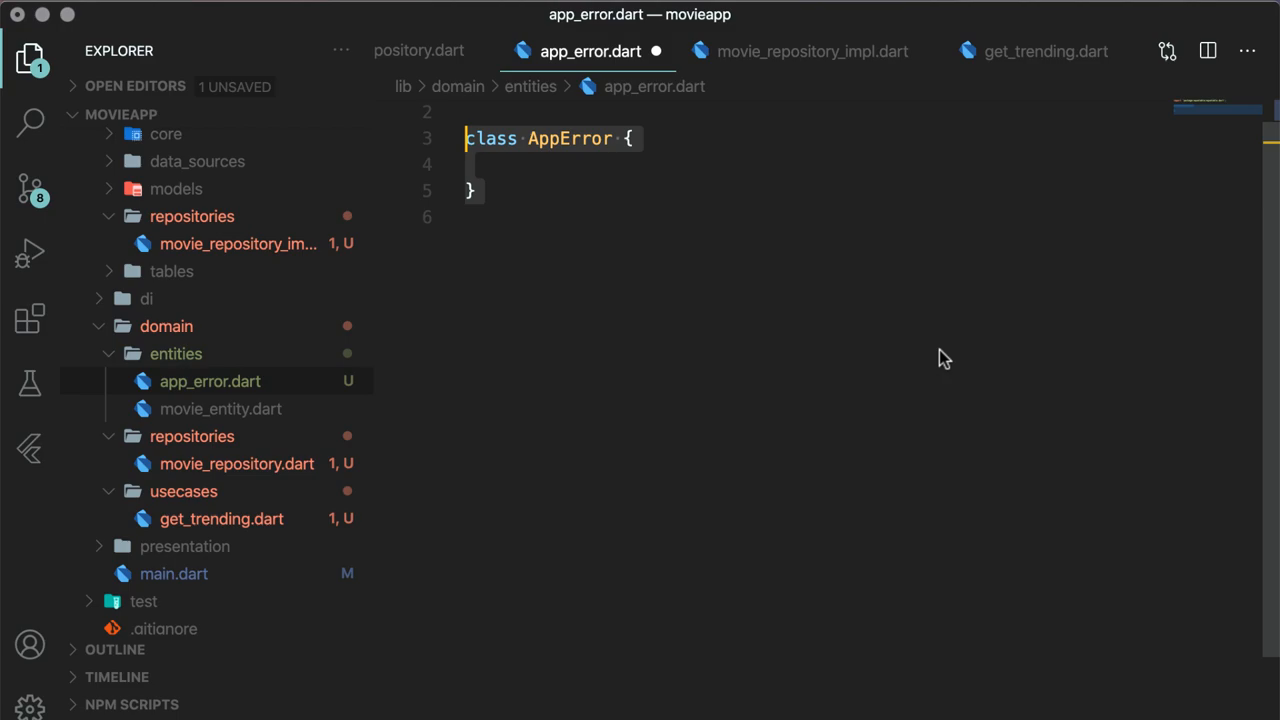
text(extends Equatable)
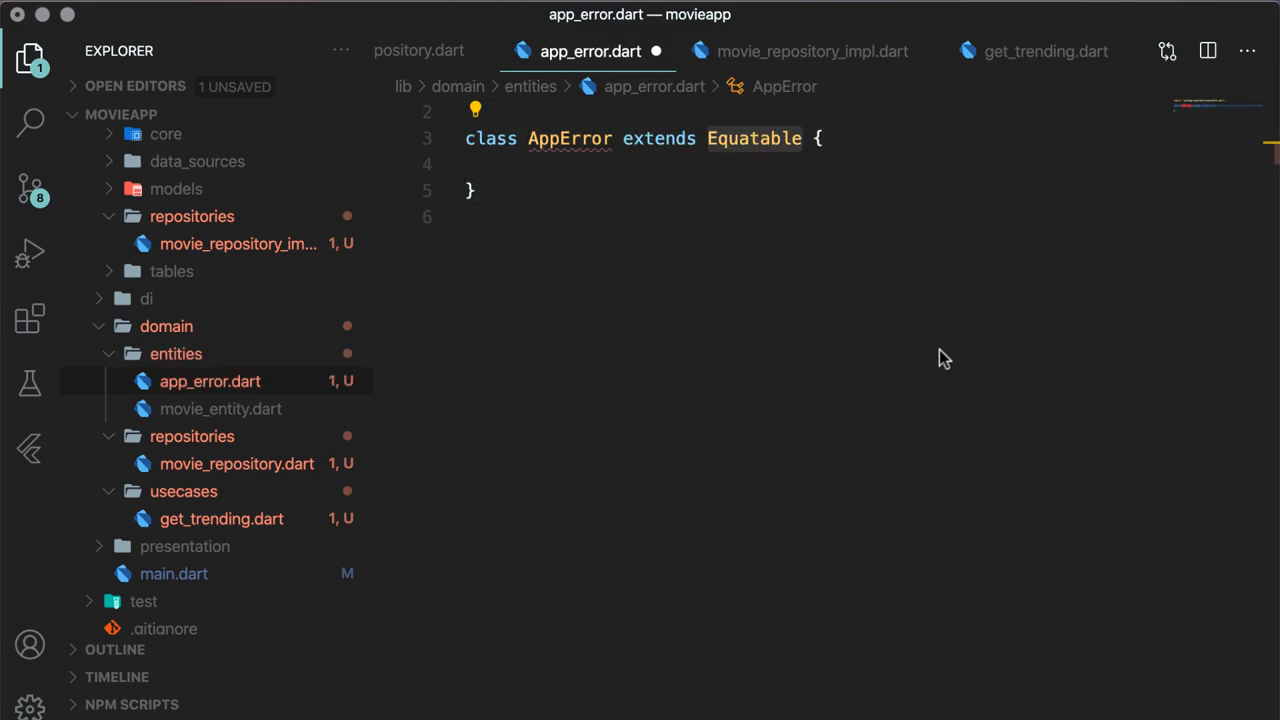
text(final String ;)
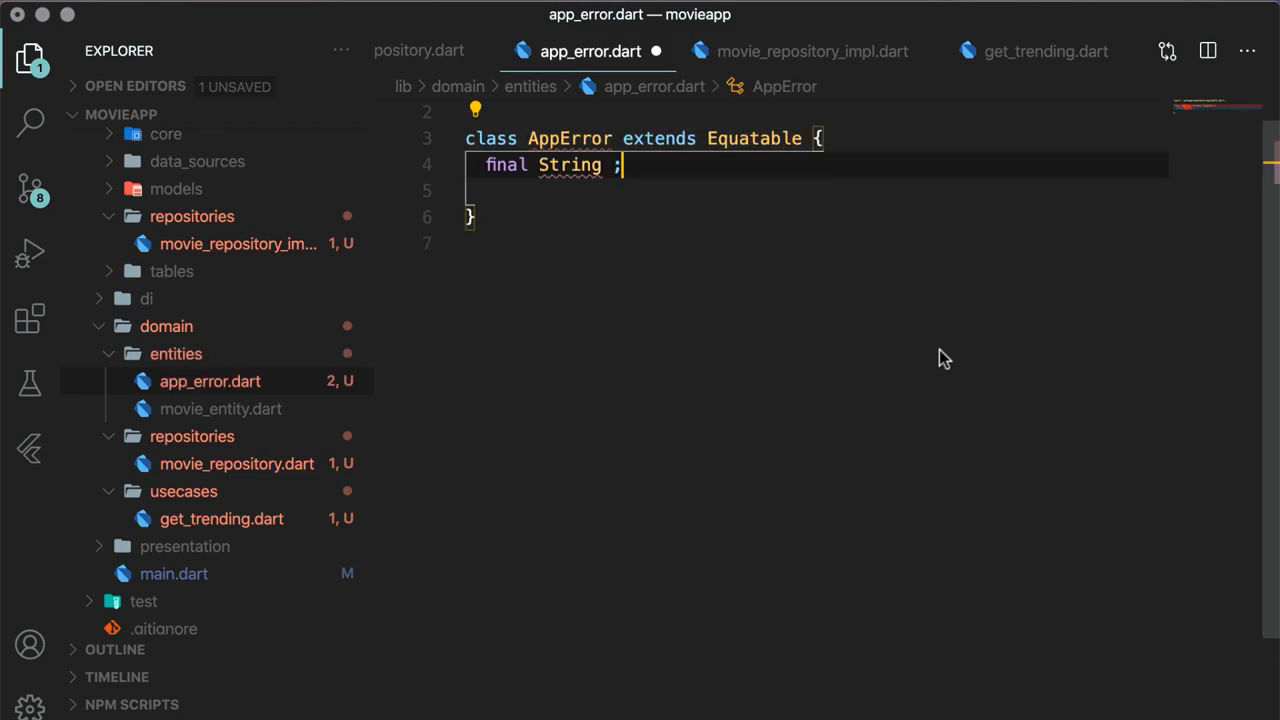
text(message)
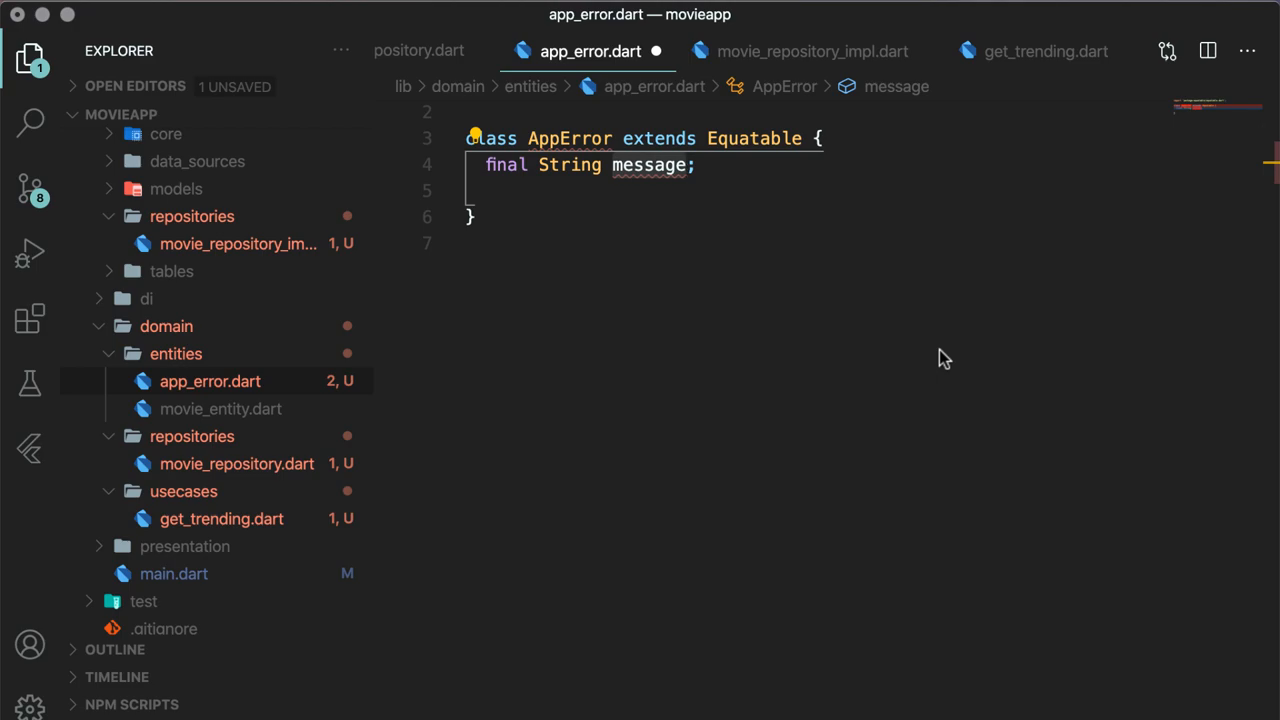
text(const AppError(this.message);)
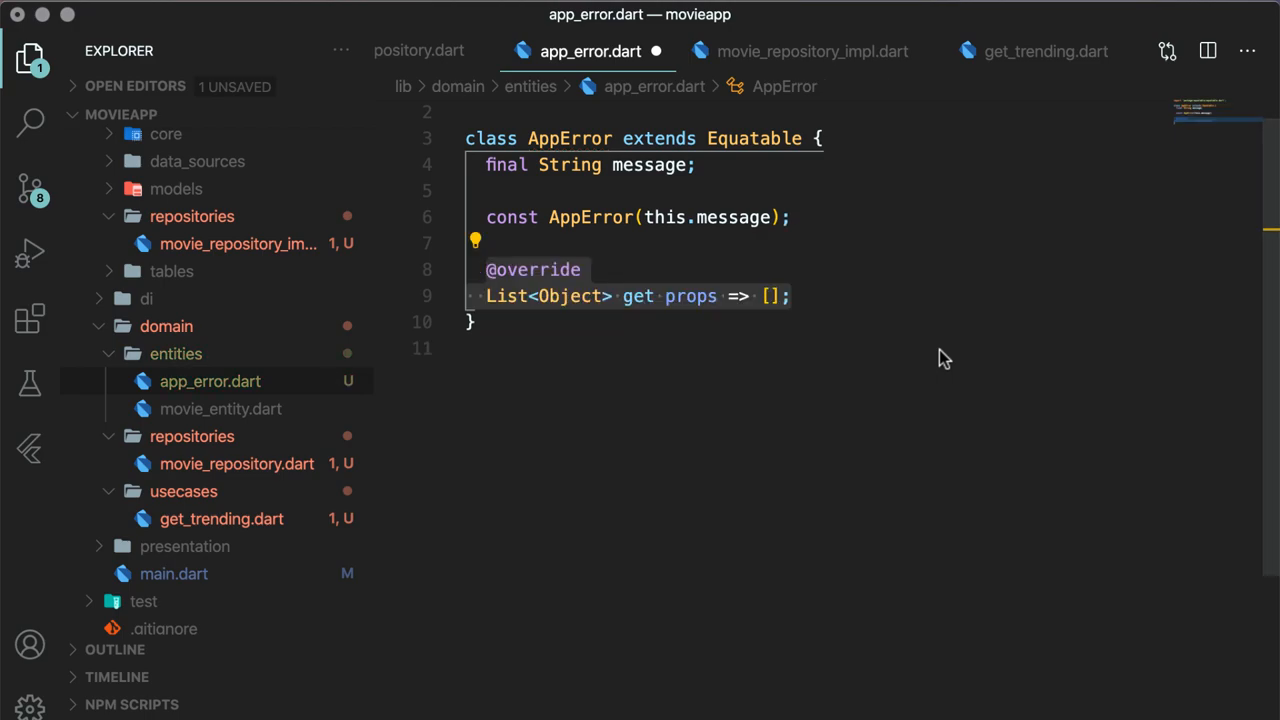
text(message)
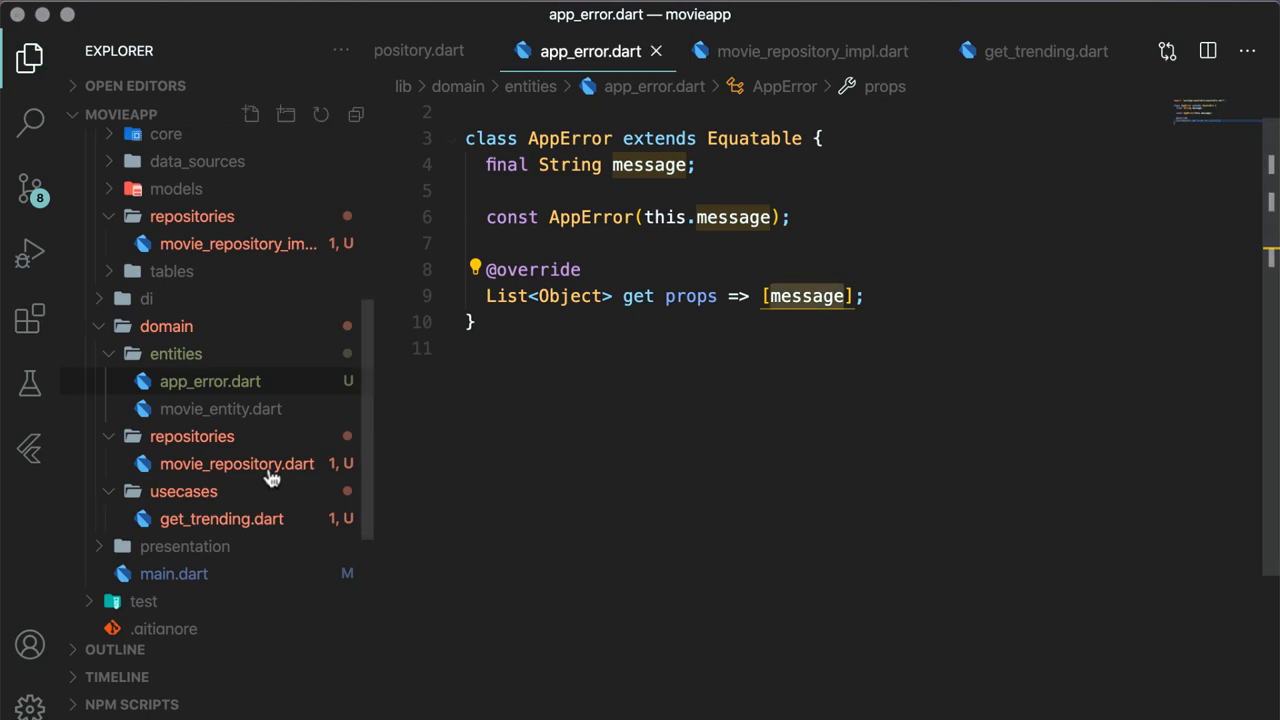
Import app_error.dart into MovieRepository via Quick Fix, then switch to movie_repository_impl.dart
click(236, 464)
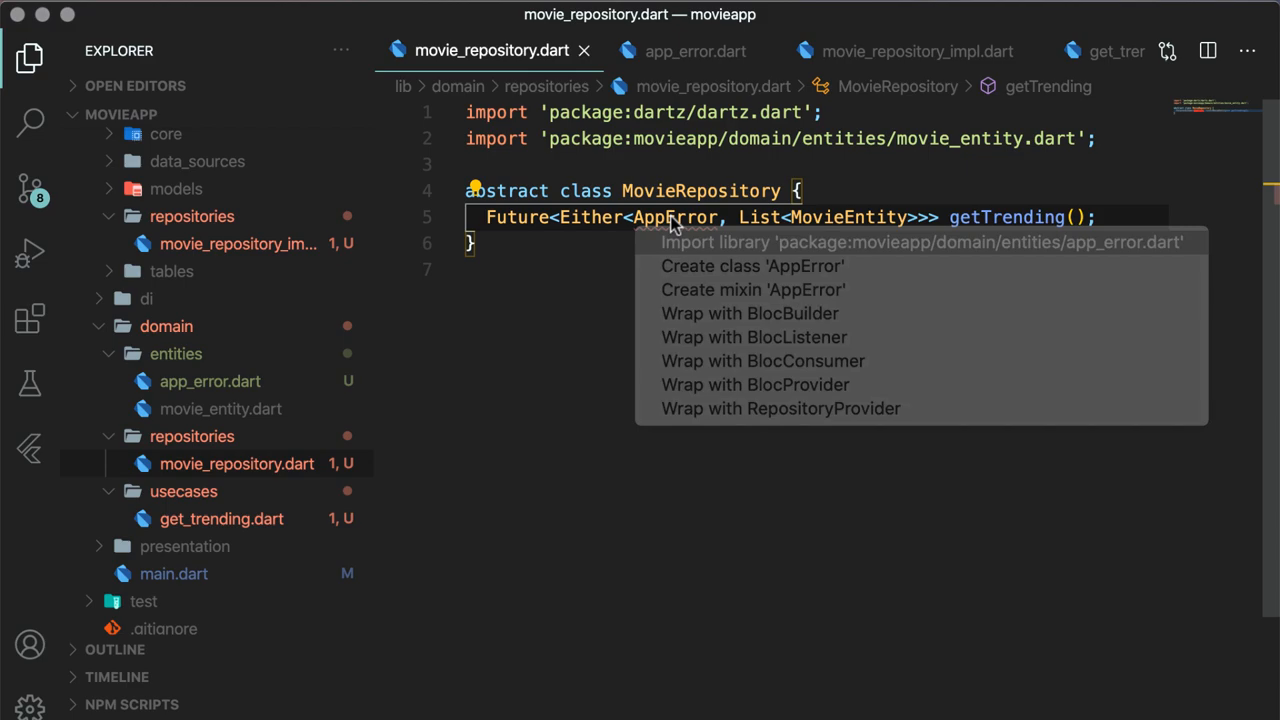
click(922, 242)
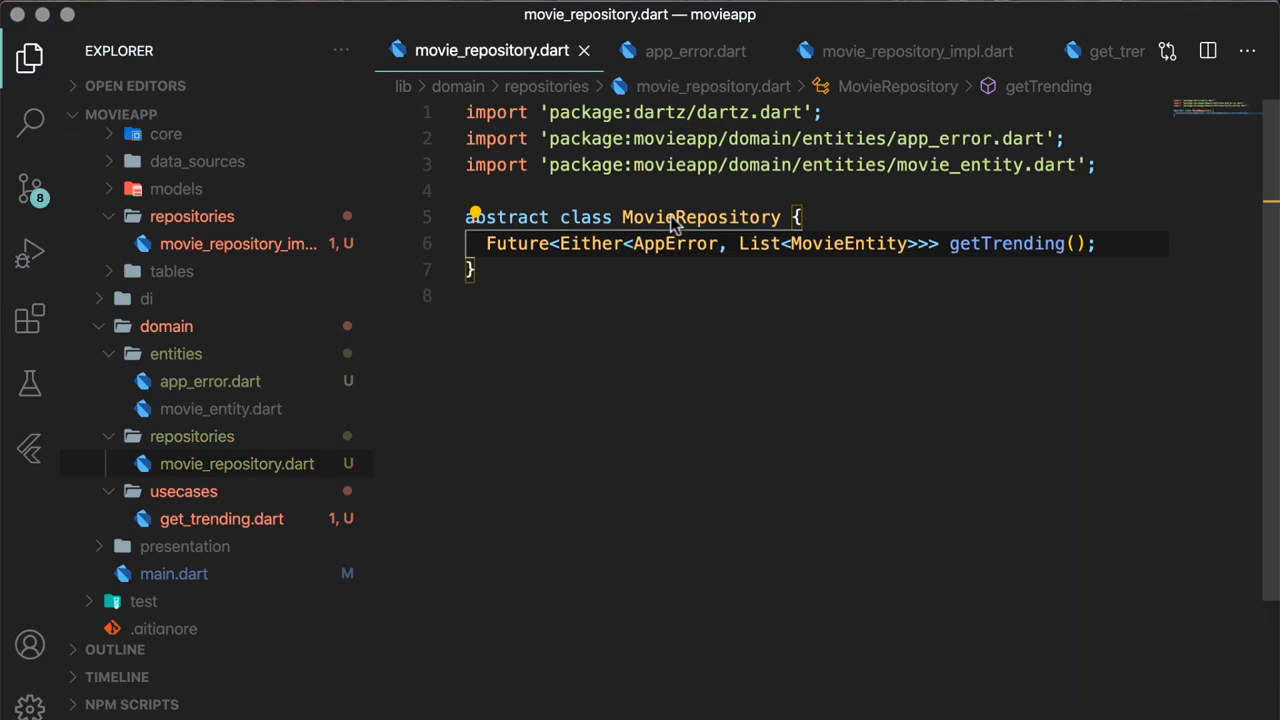
click(238, 244)
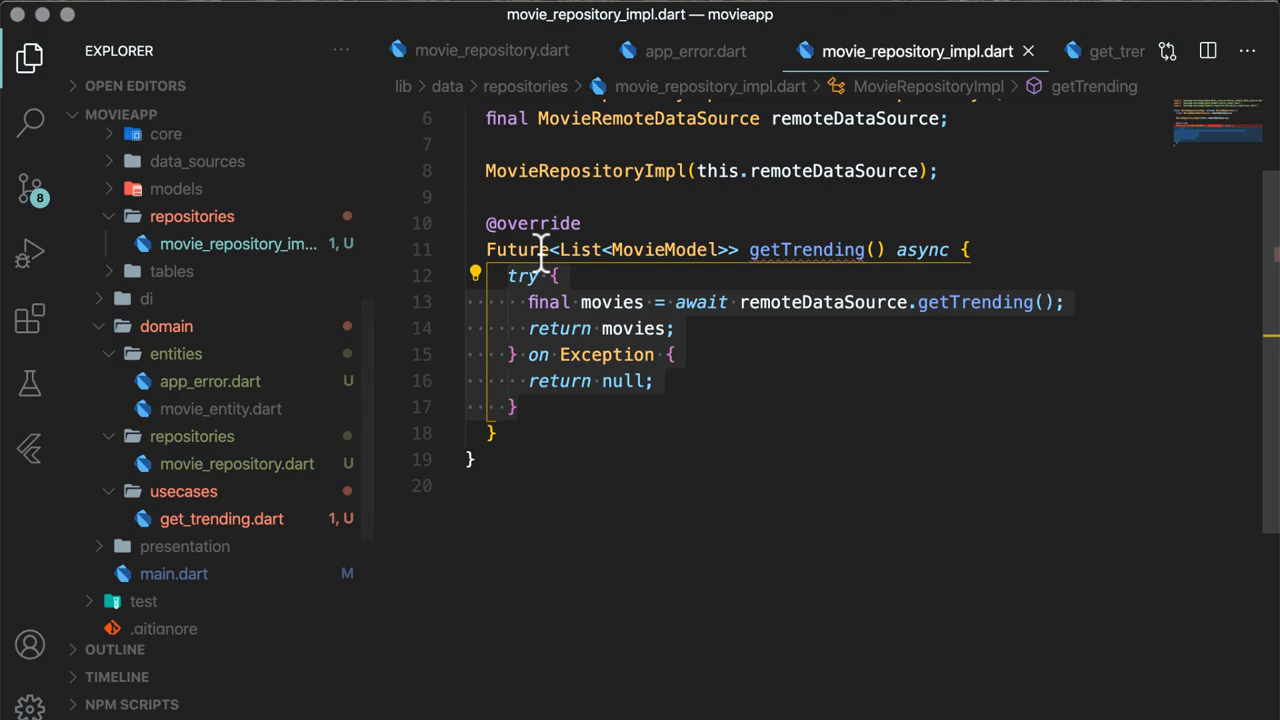
Make the implementation's getTrending return Either, importing dartz and AppError, and wrap movies in Right(...)
text(Either<AppError,)
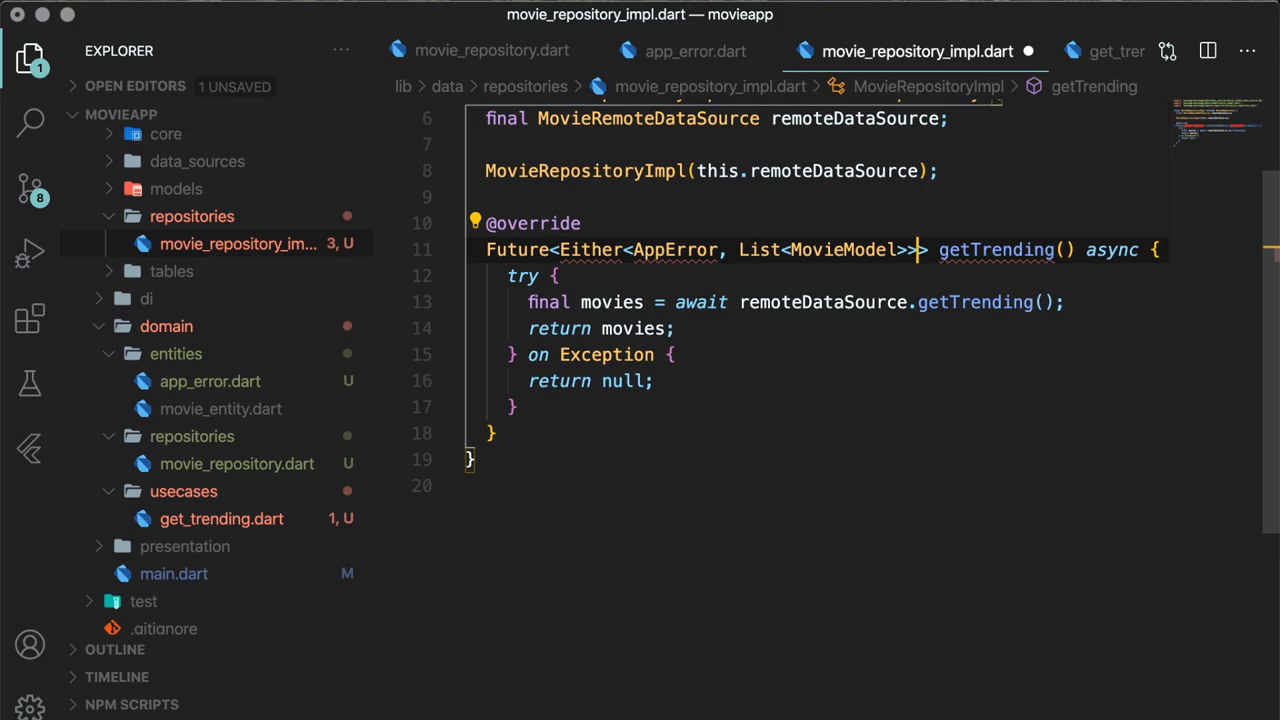
click(676, 248)
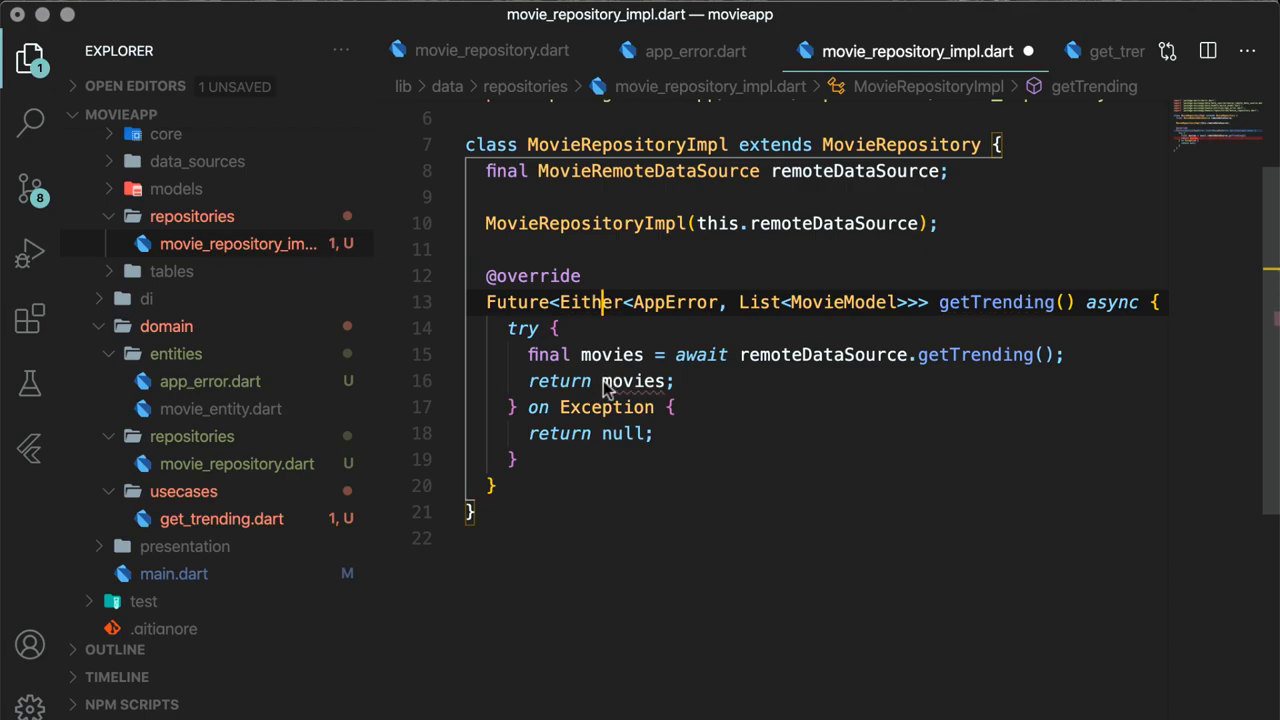
text(Right)
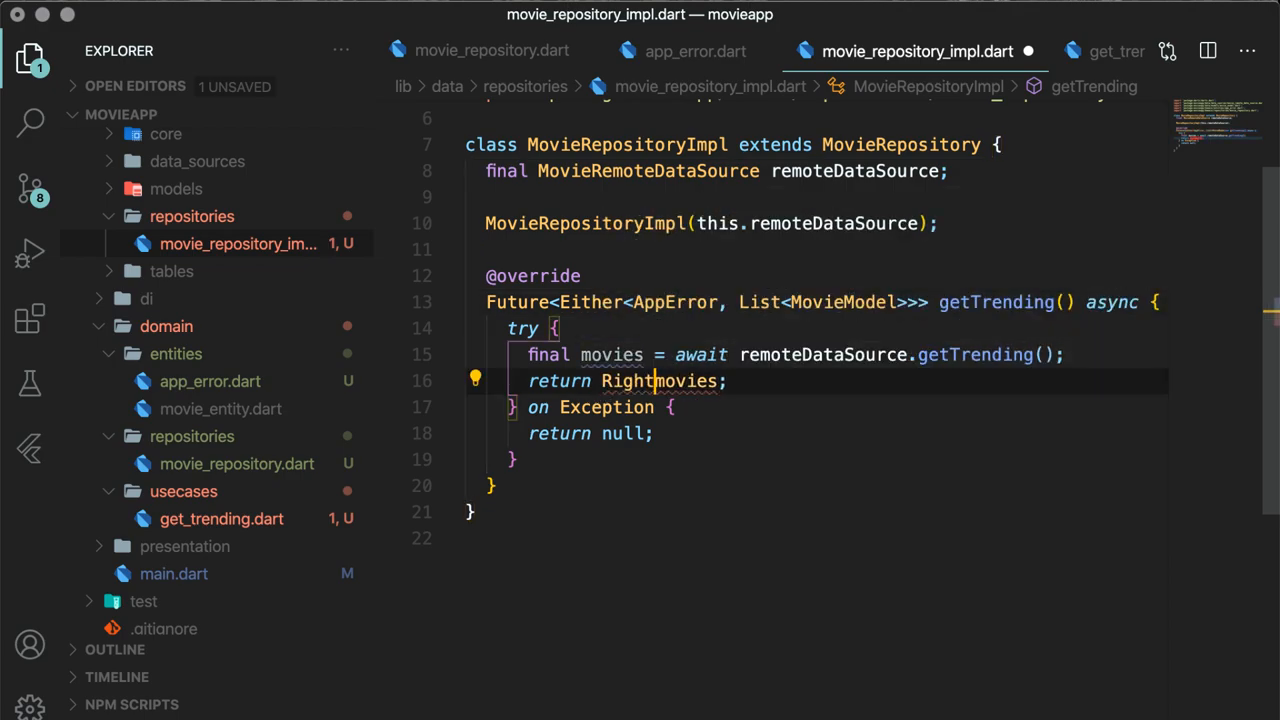
text(()
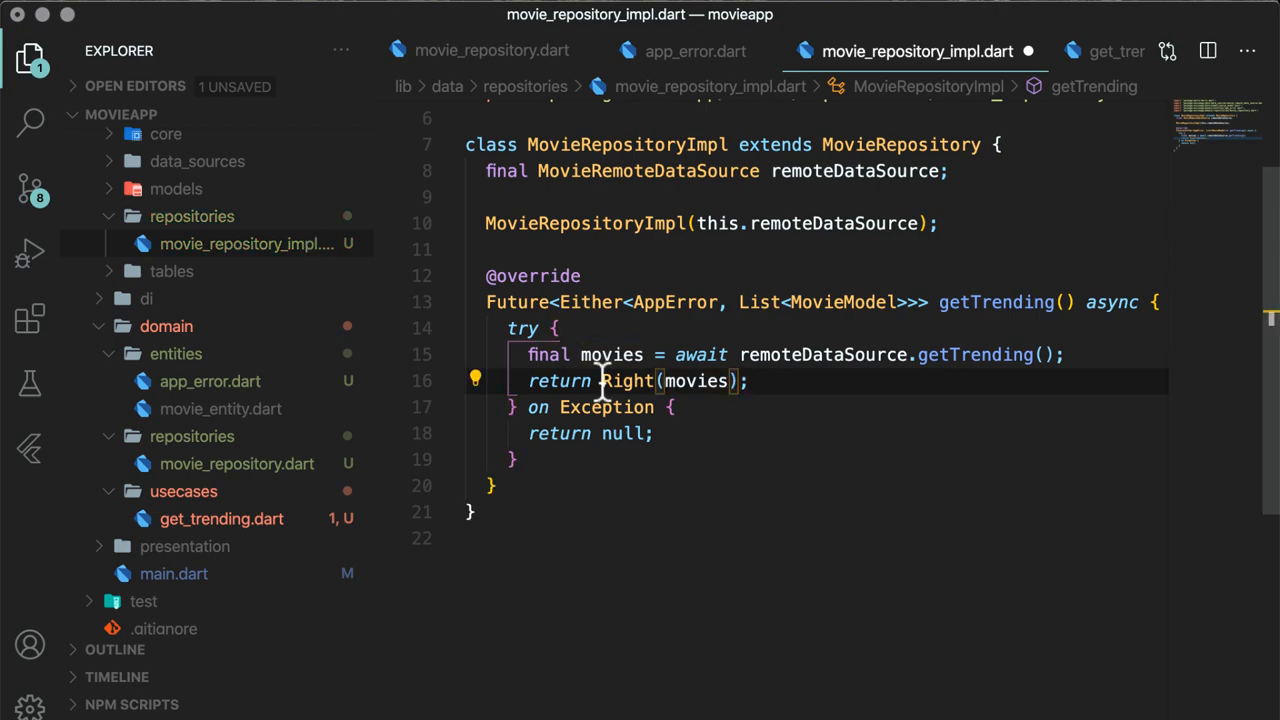
mouse_move(596, 434)
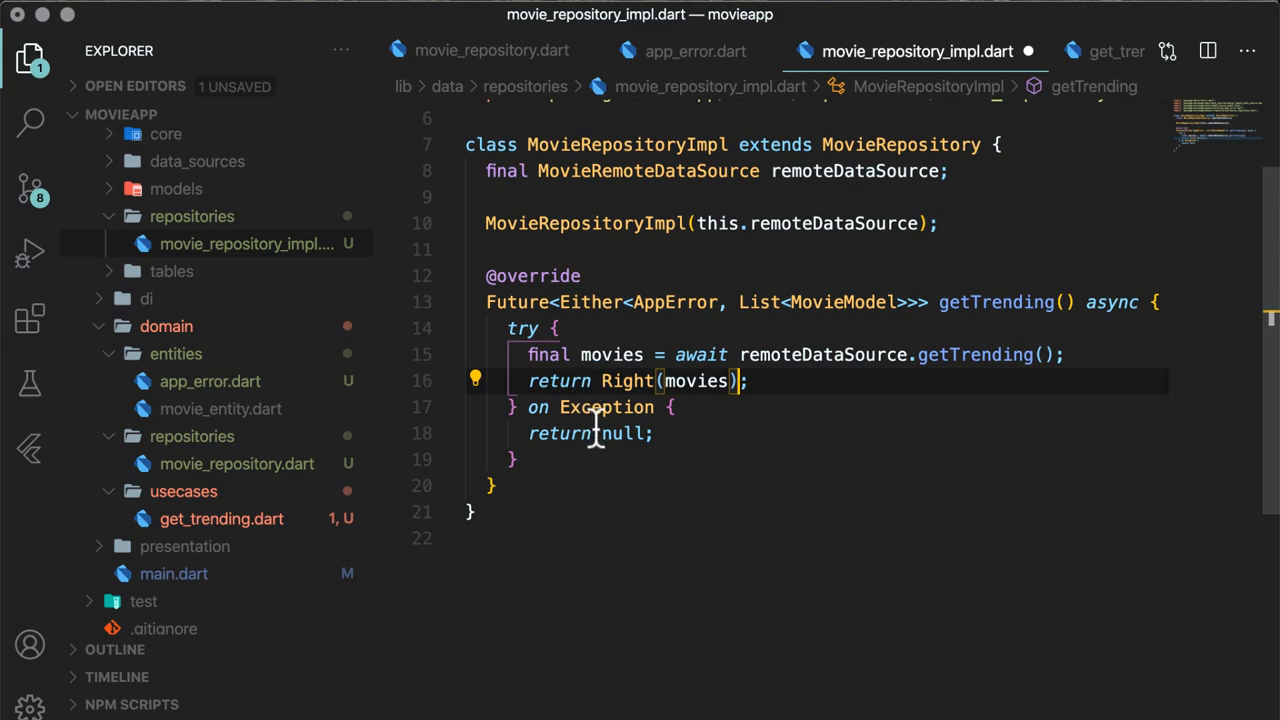
Return Left(AppError('S...')) from the catch branch when an exception occurs
text(Left())
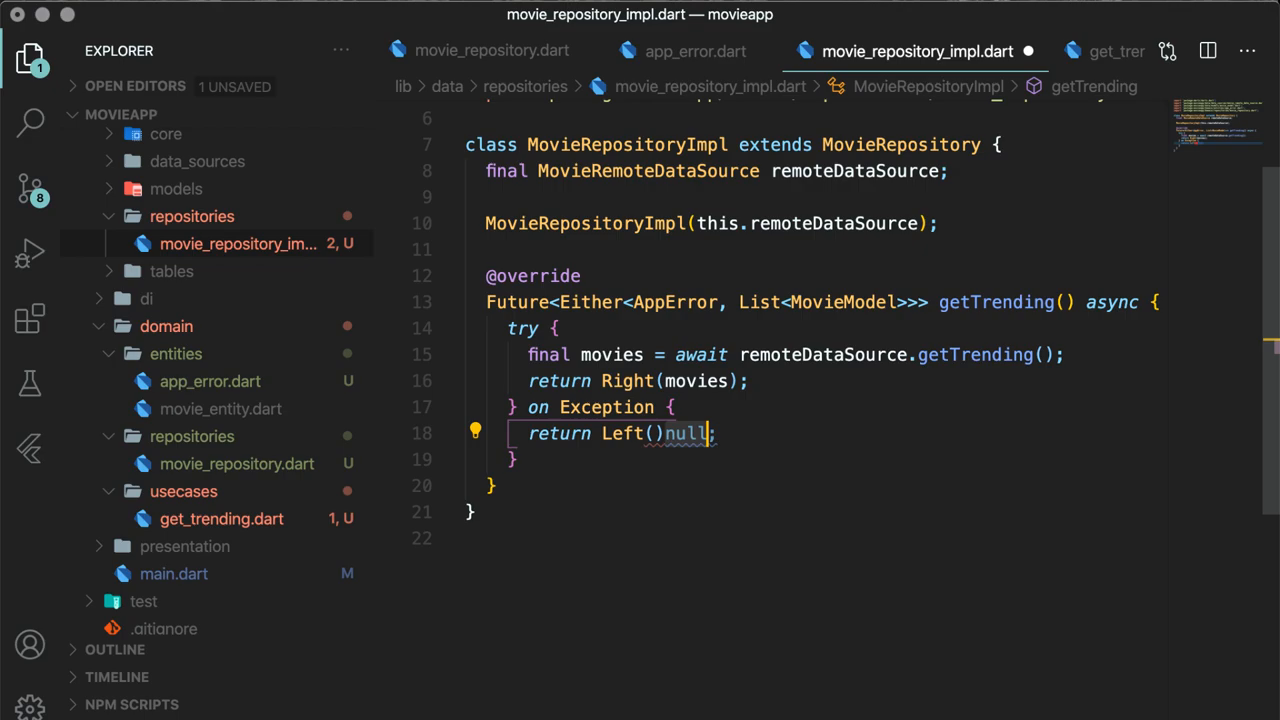
text(Apperr)
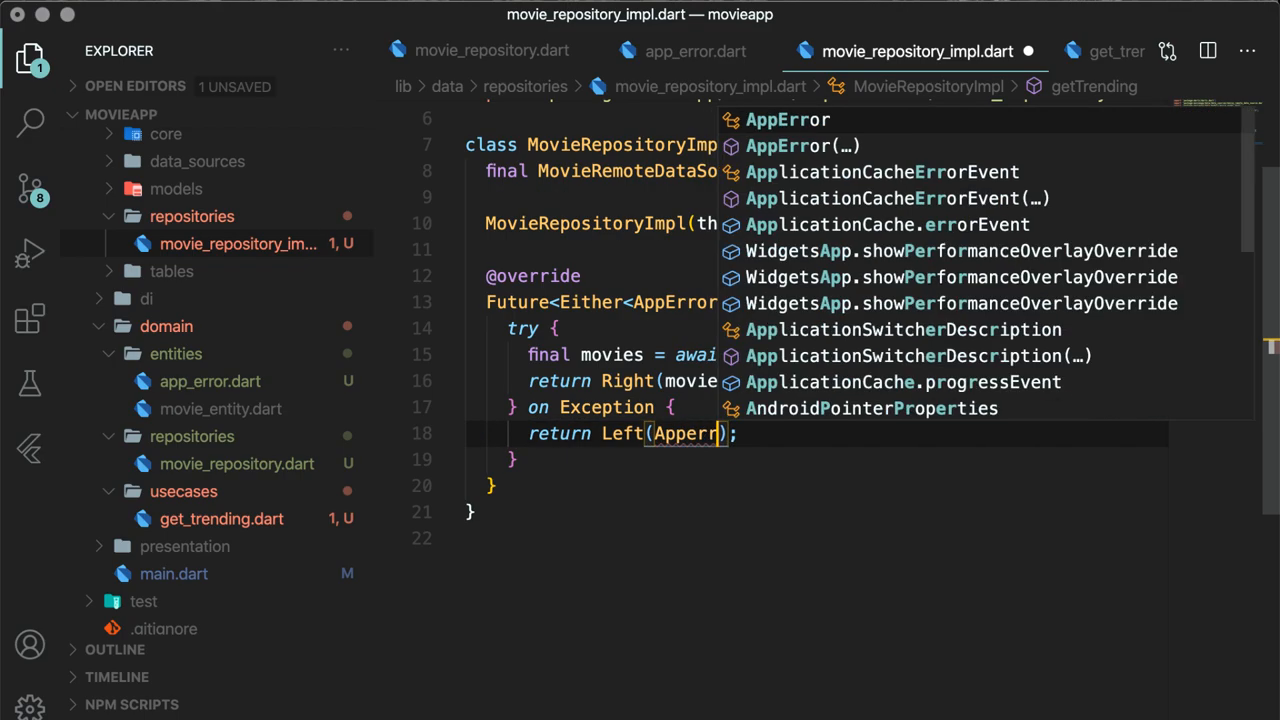
text(o)
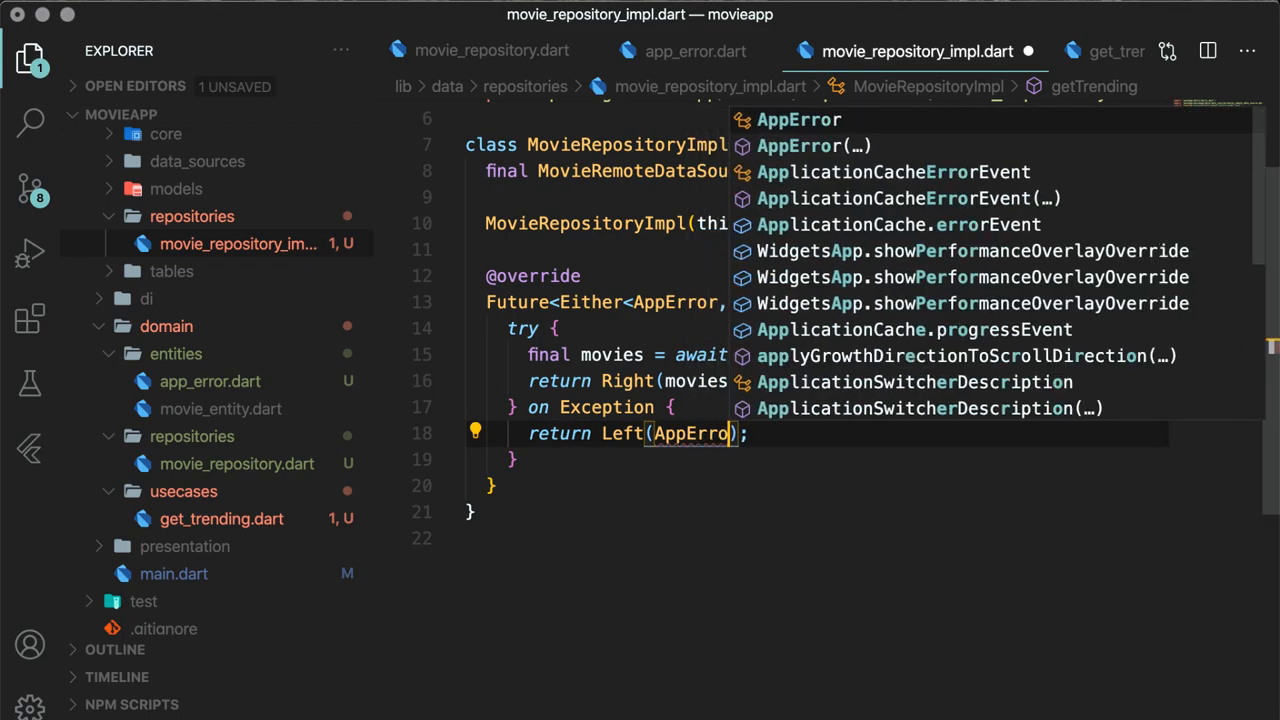
text(('S'))
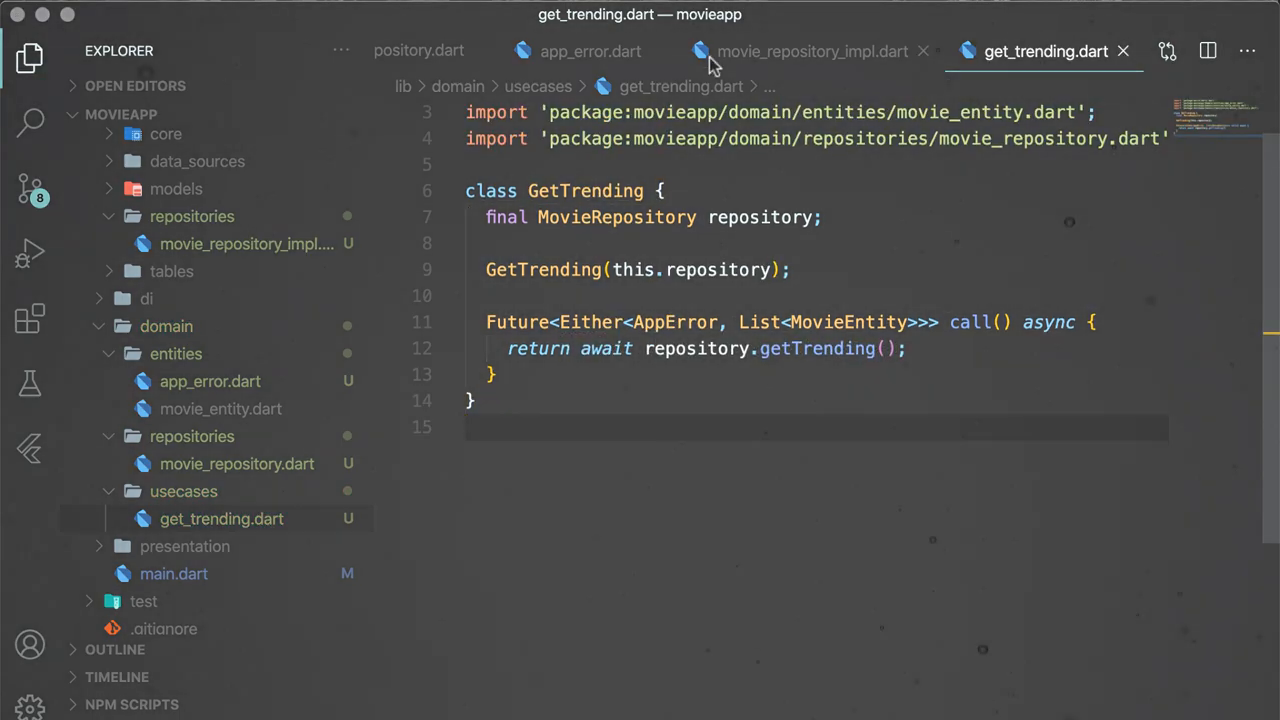
Switch to main.dart, where main builds GetTrending and calls getTrending()
click(984, 50)
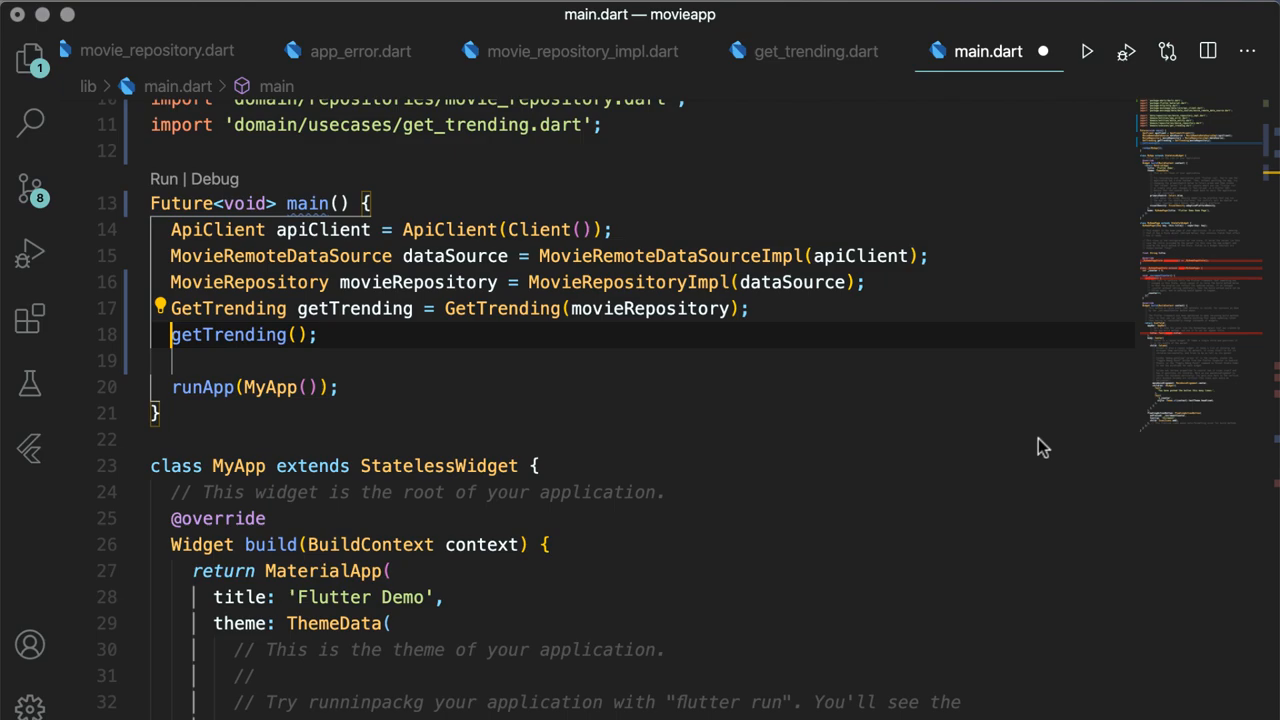
Await getTrending() into eitherResponse and fold it with (l) and (r) handlers printing error or movies
text(await)
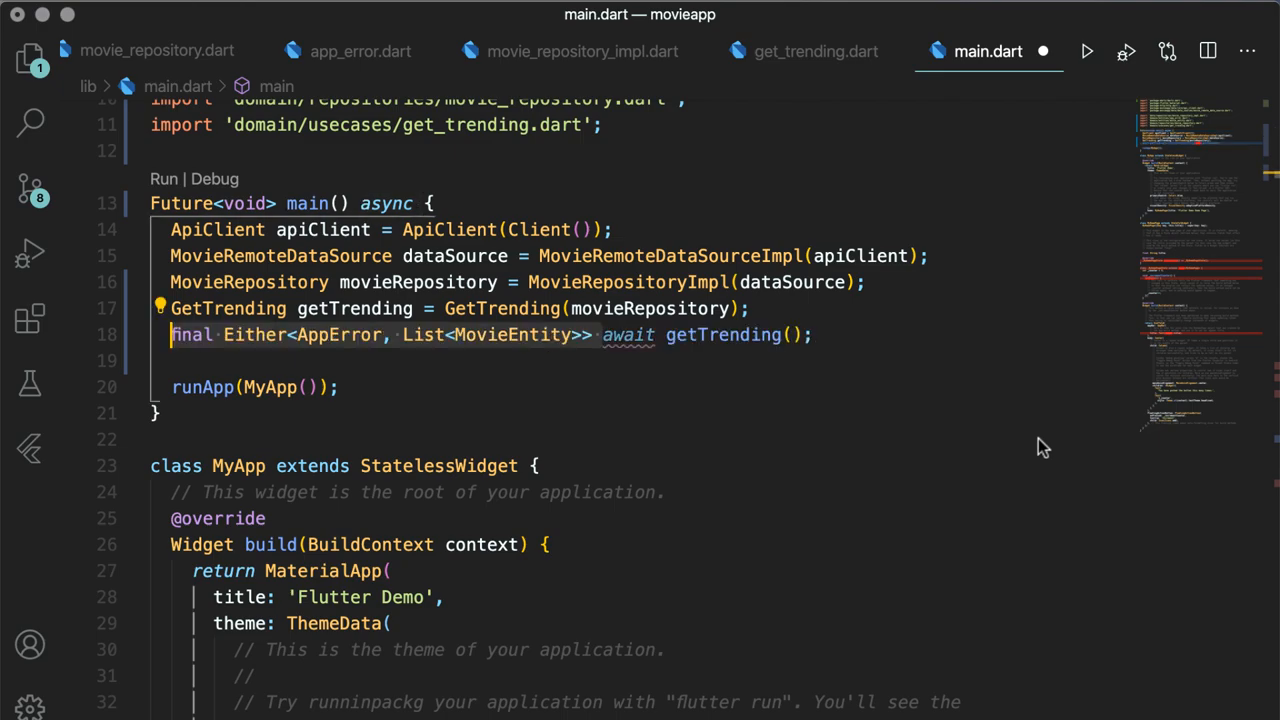
text(eitherResponse =)
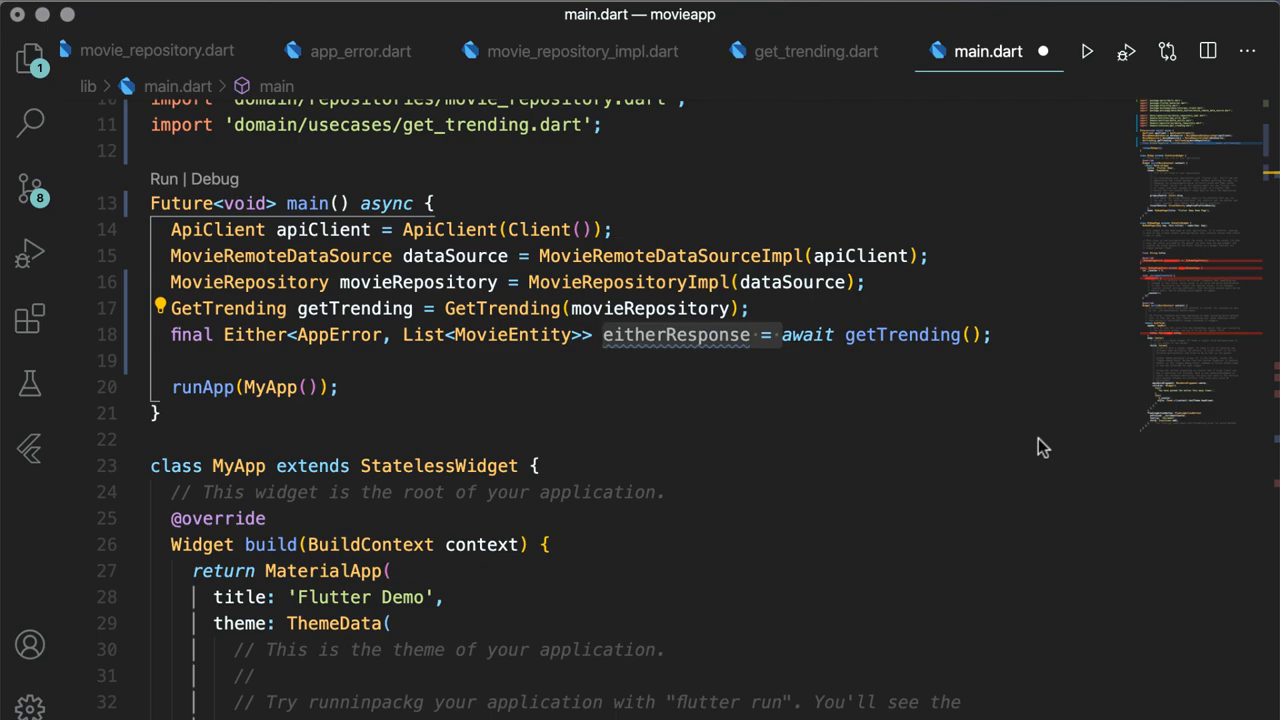
text(eitherResponse.fold()
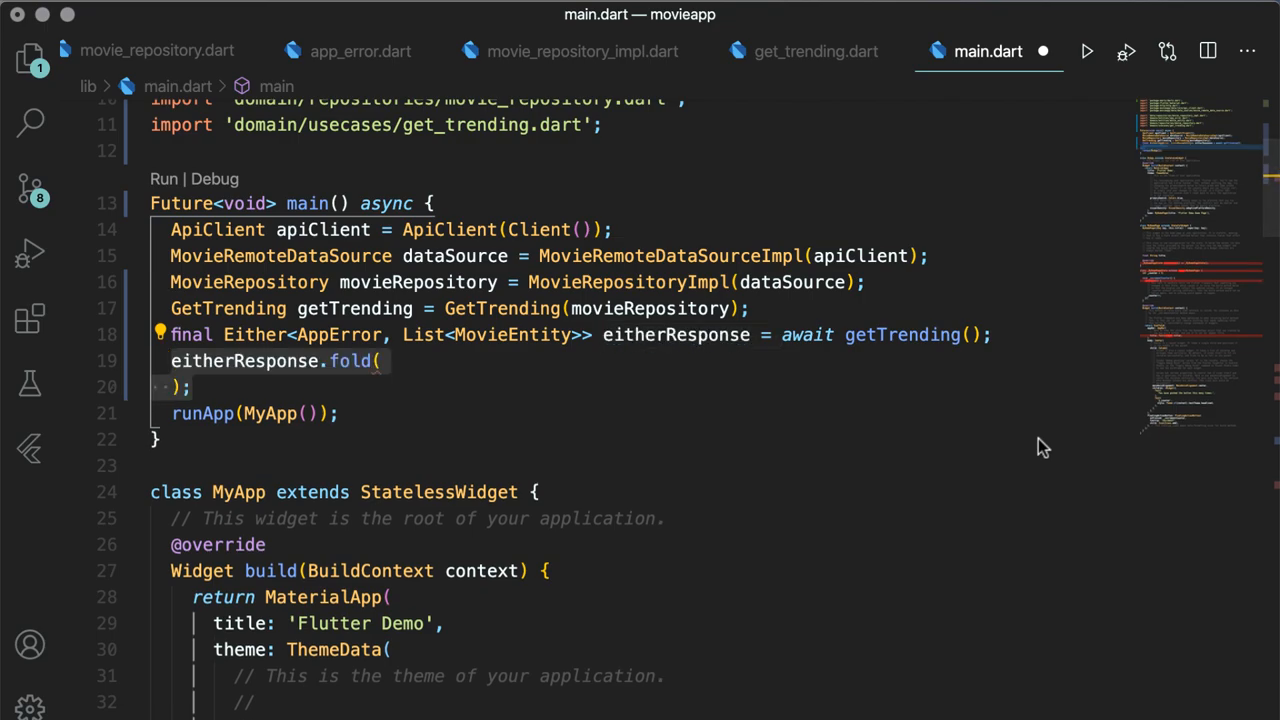
text((l) => null,\n  (r) => null,)
text(print('list of movies');)
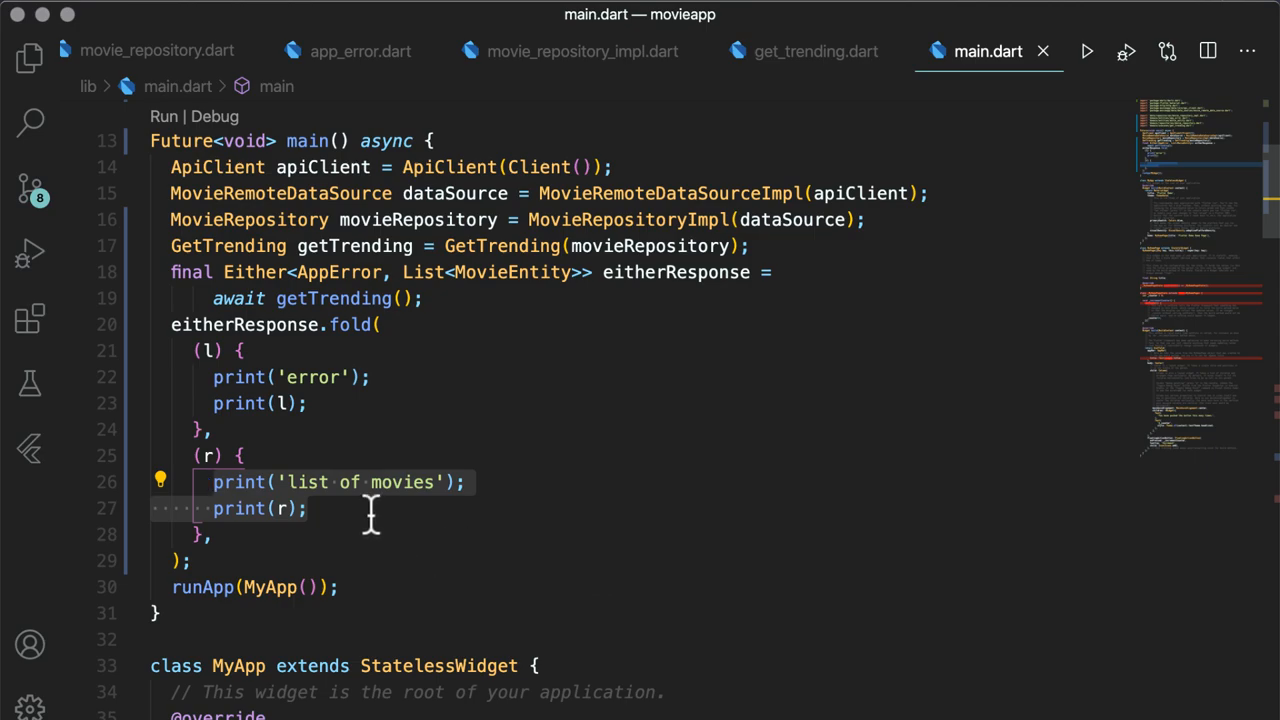
scroll(down, 3)
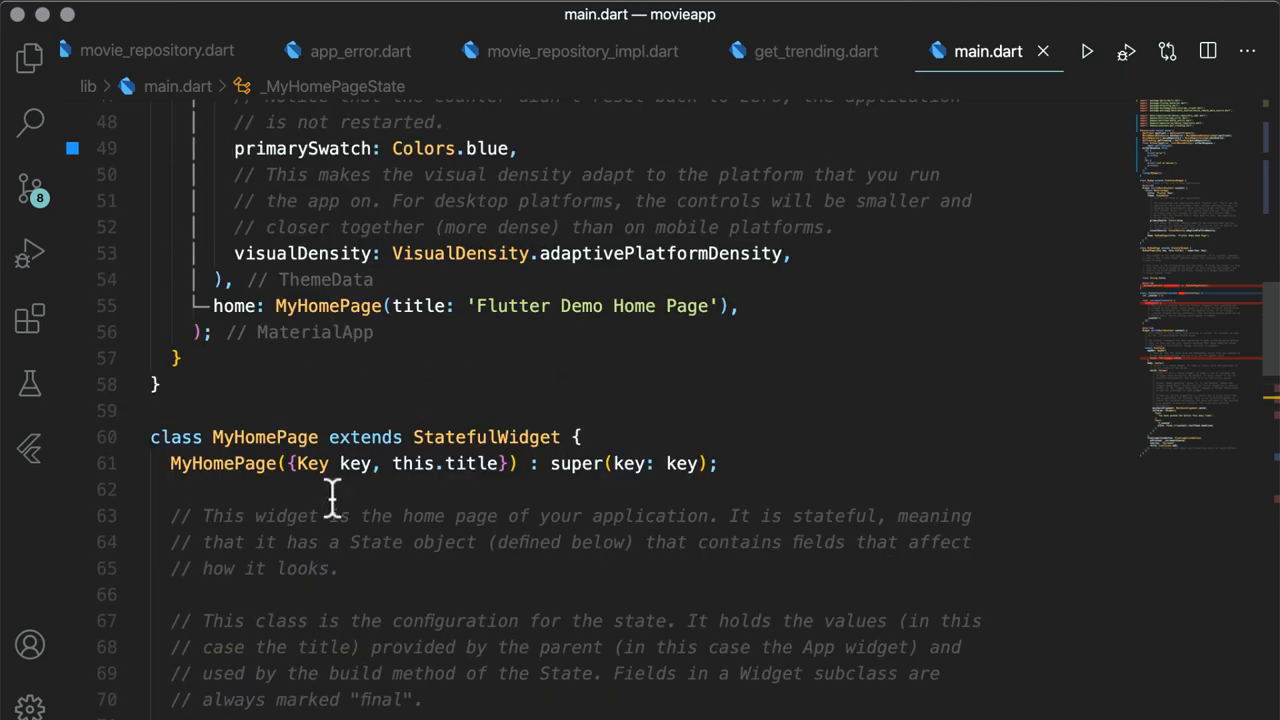
Replace MyHomePage(...) with Container() as MaterialApp's home
click(730, 306)
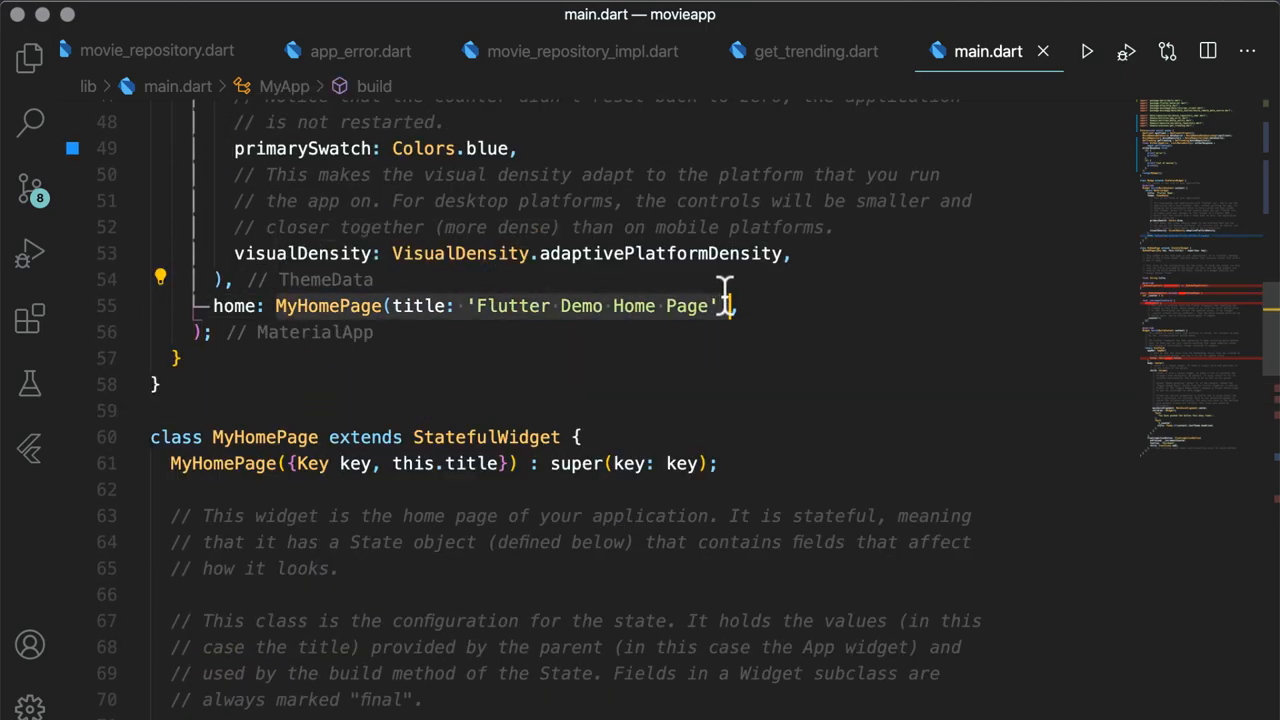
text(Contai,)
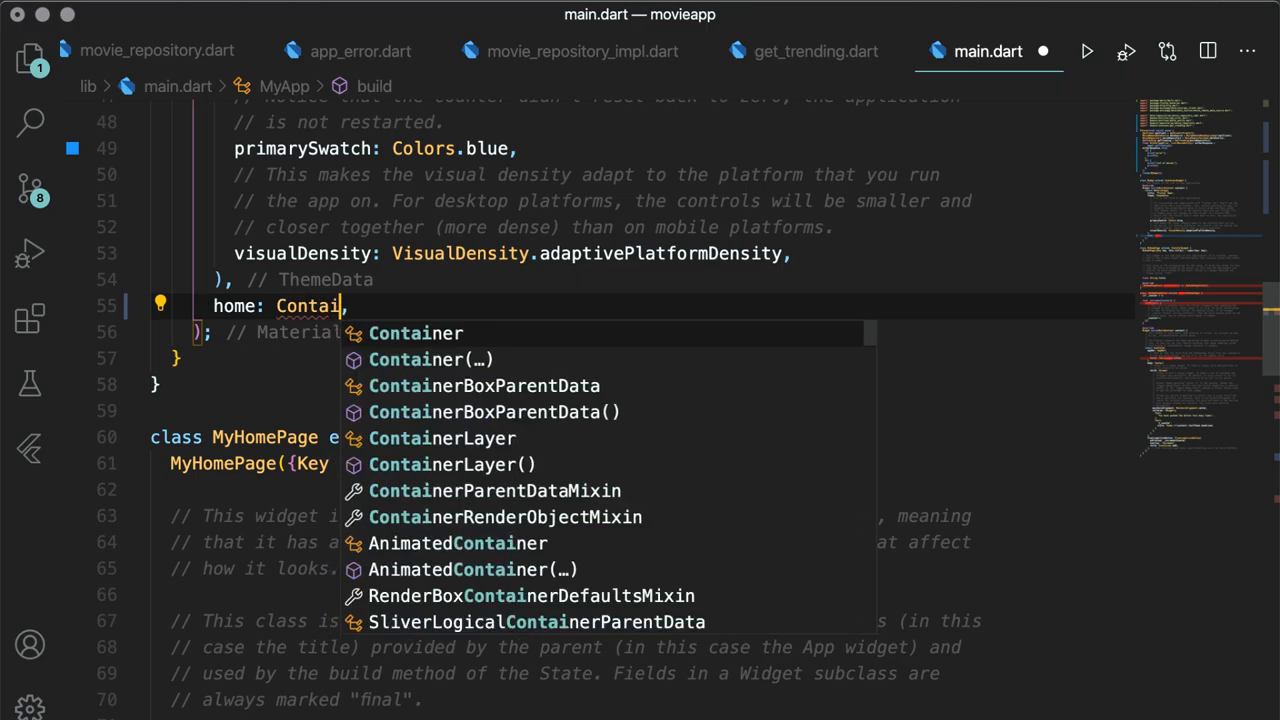
click(416, 332)
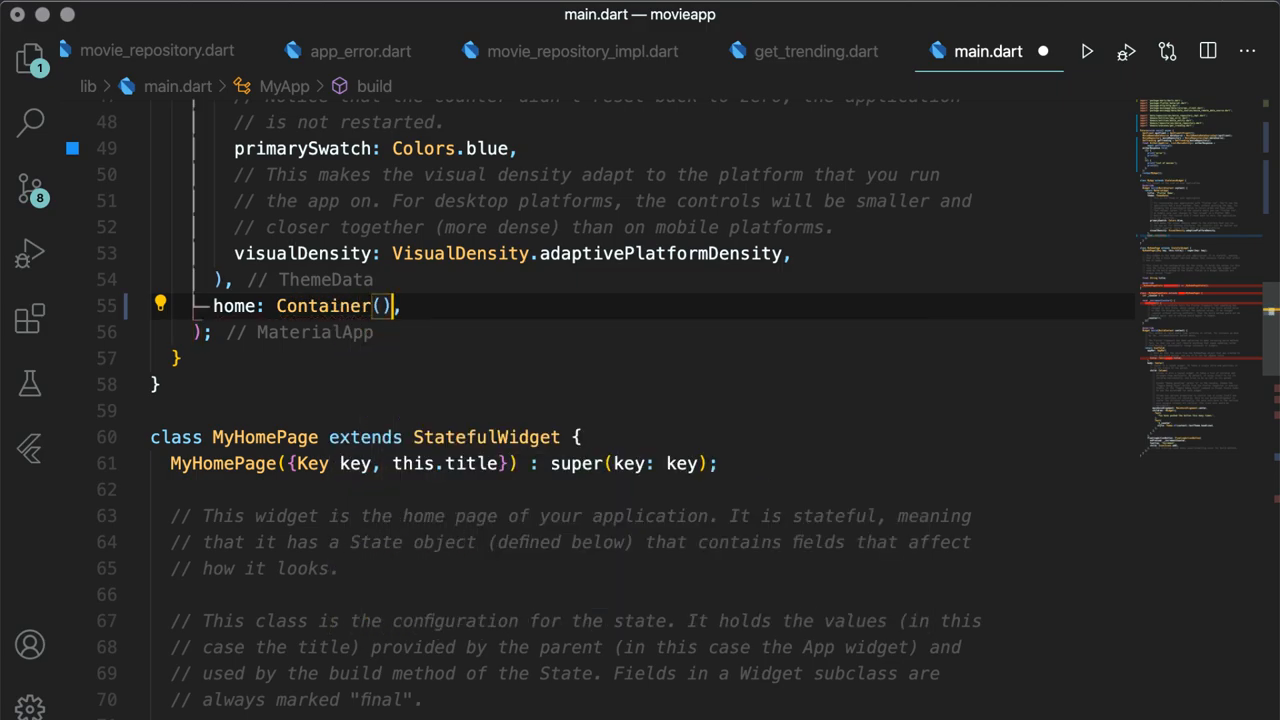
scroll(down, 3)
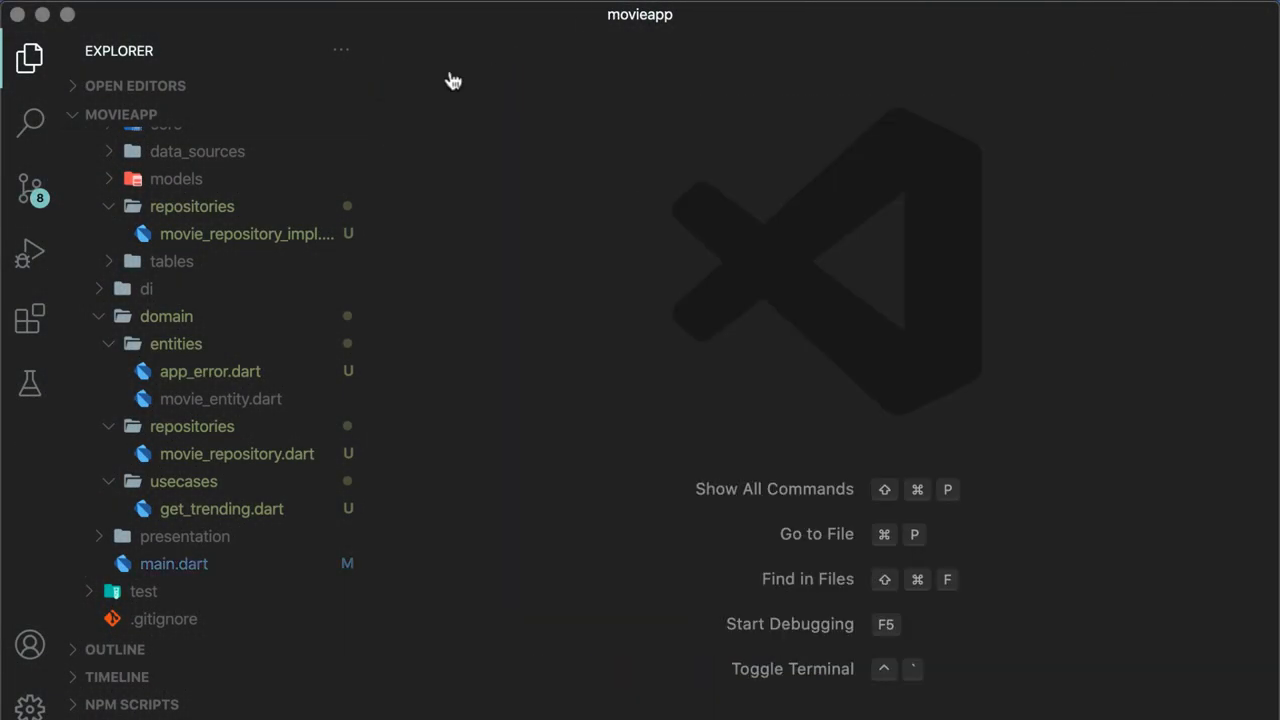
Declare getPlayingNow() and getComingSoon() as Future<Either<AppError, List<MovieEntity>>> in MovieRepository
double_click(236, 454)
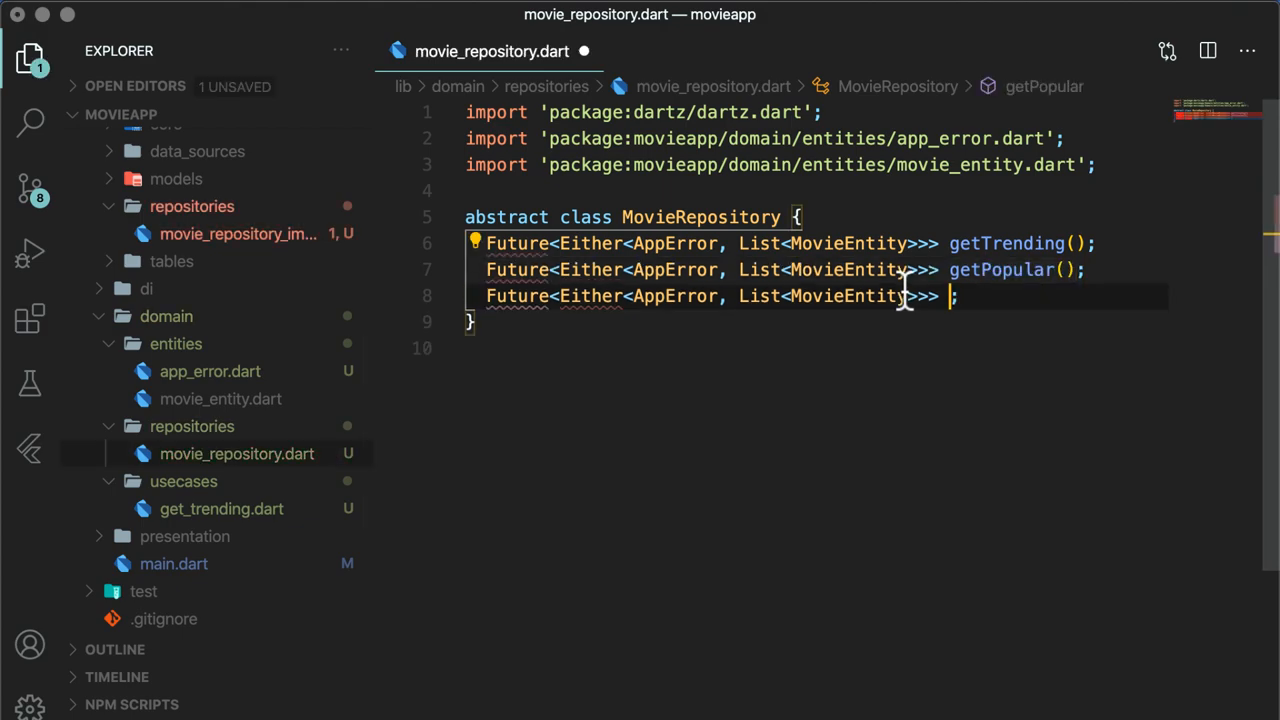
text(getPlayingNow();)
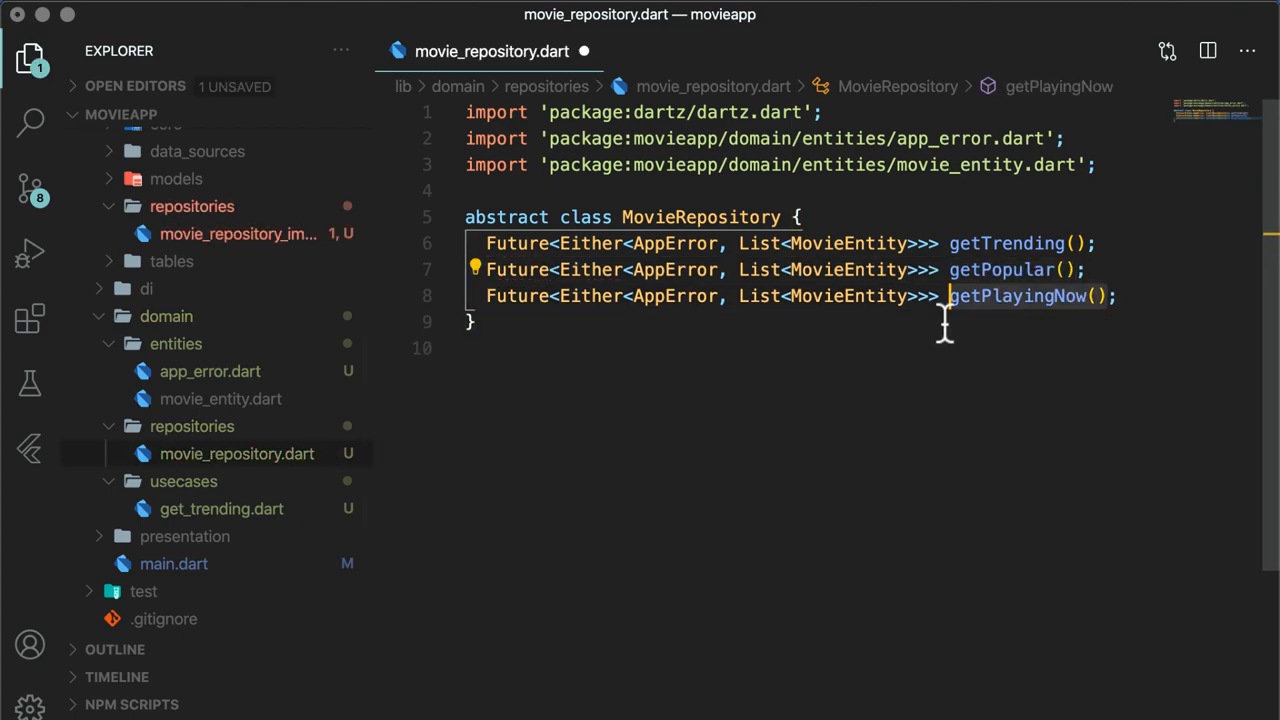
text(Future<Either<AppError, List<MovieEntity>>> getComingSoon();)
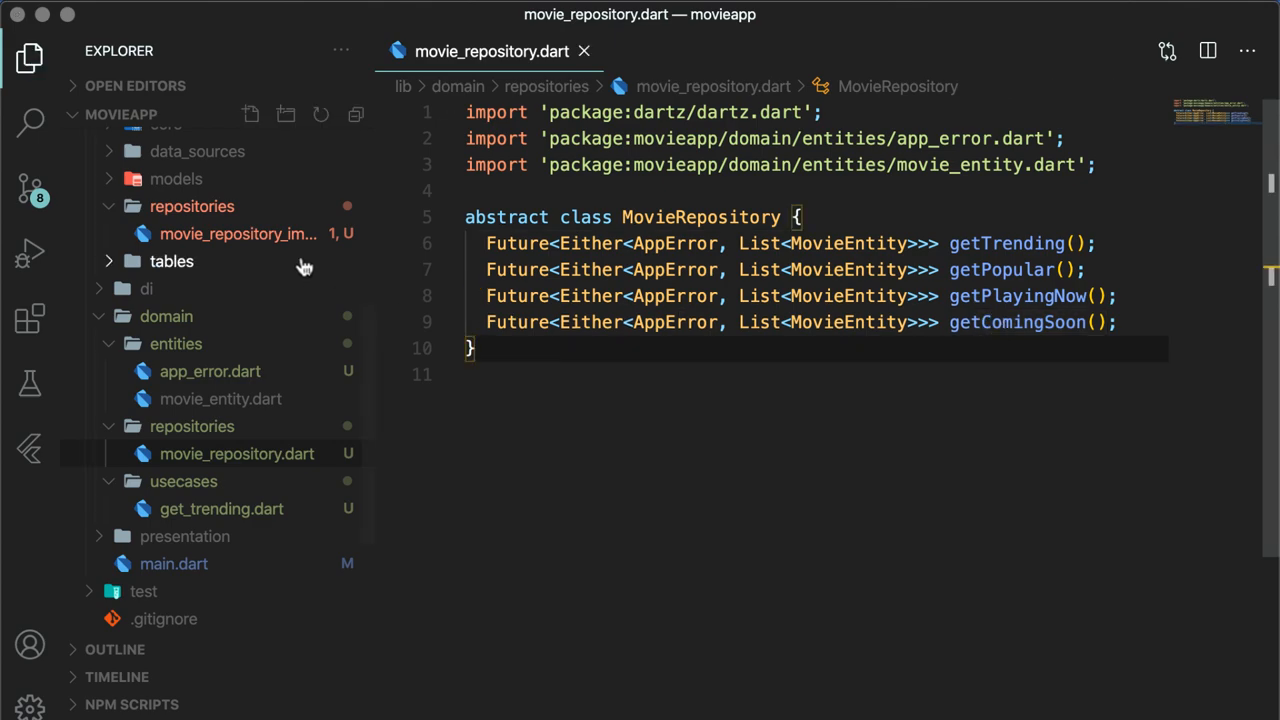
click(236, 232)
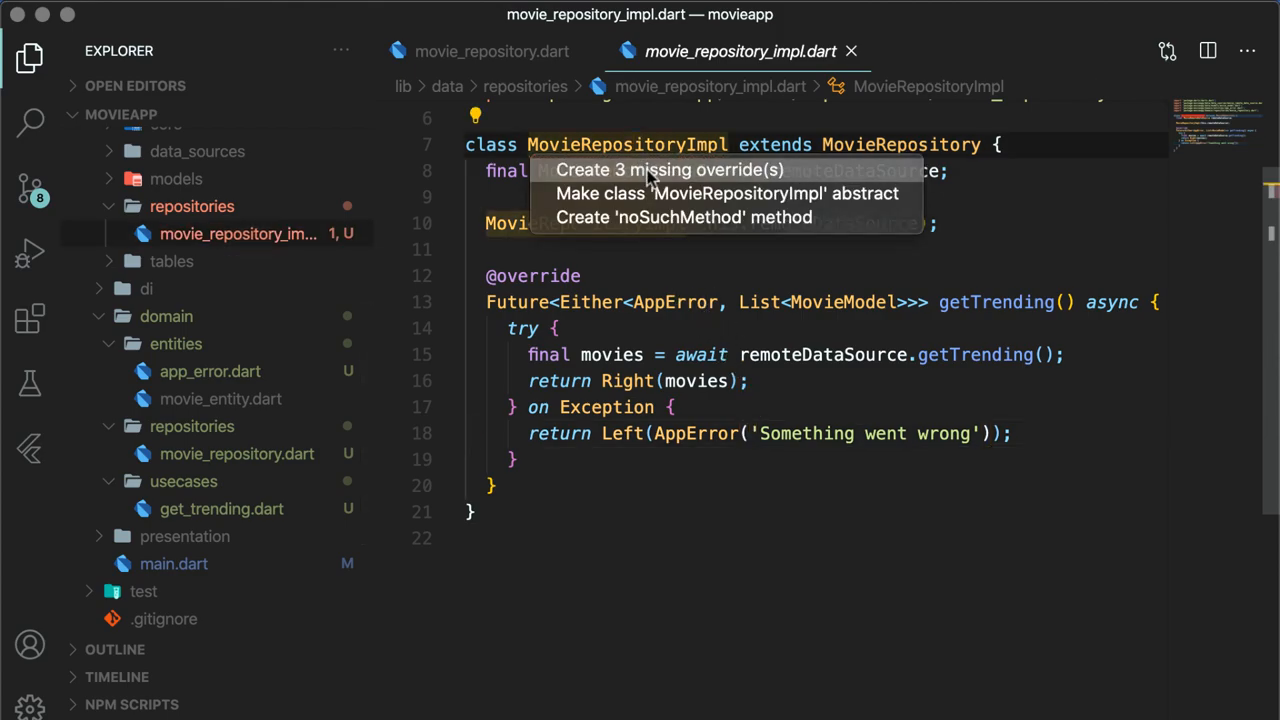
Generate the three missing overrides and point getComingSoon and getPlayingNow at their data source methods
click(668, 168)
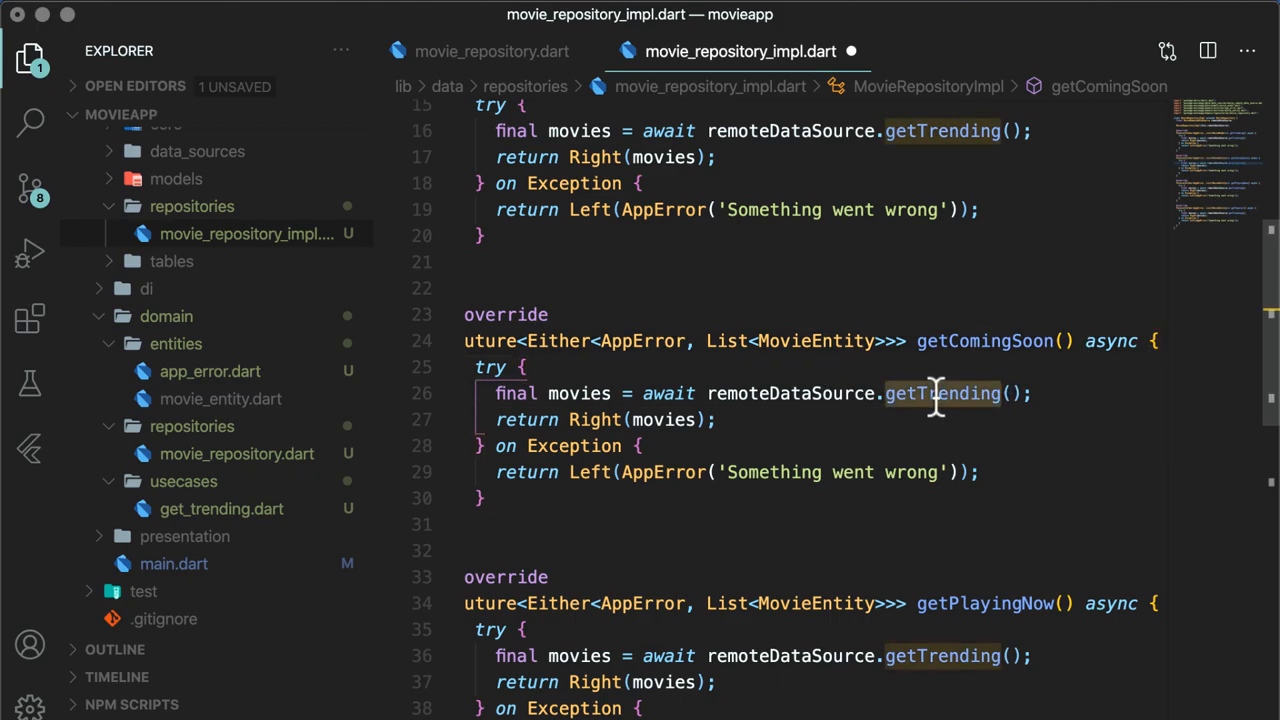
text(getComingSoon)
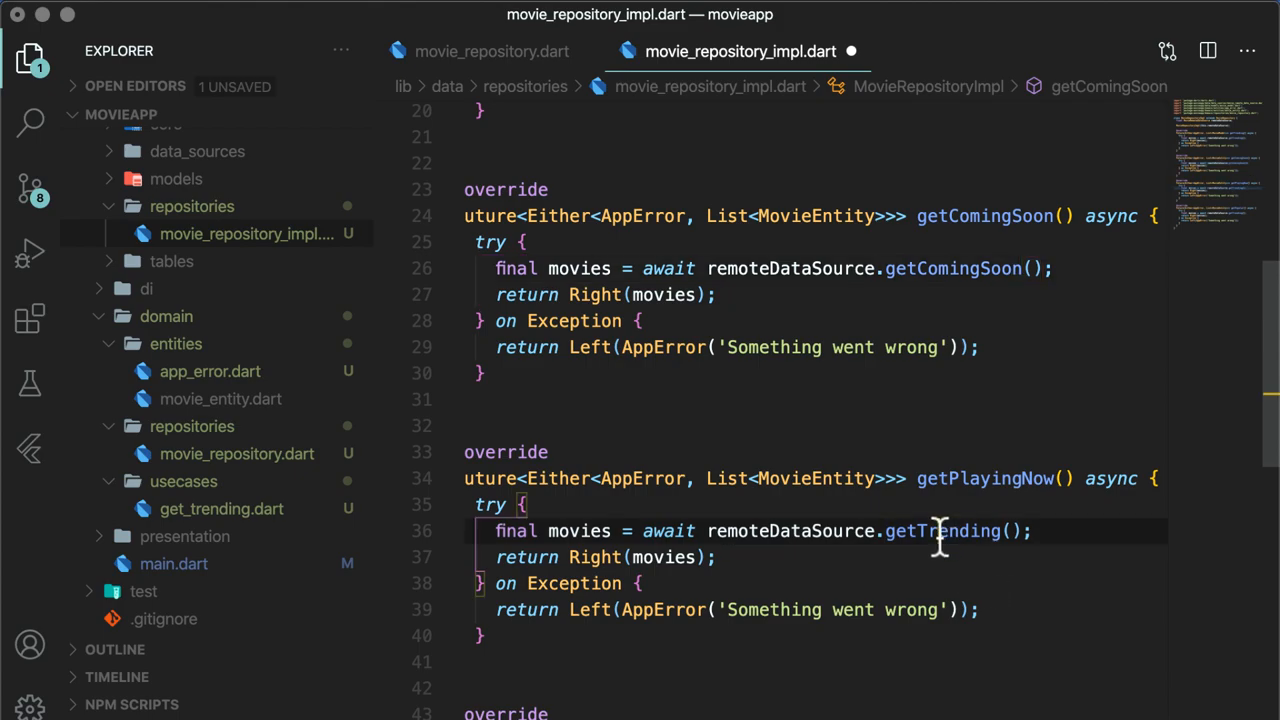
text(getPlay)
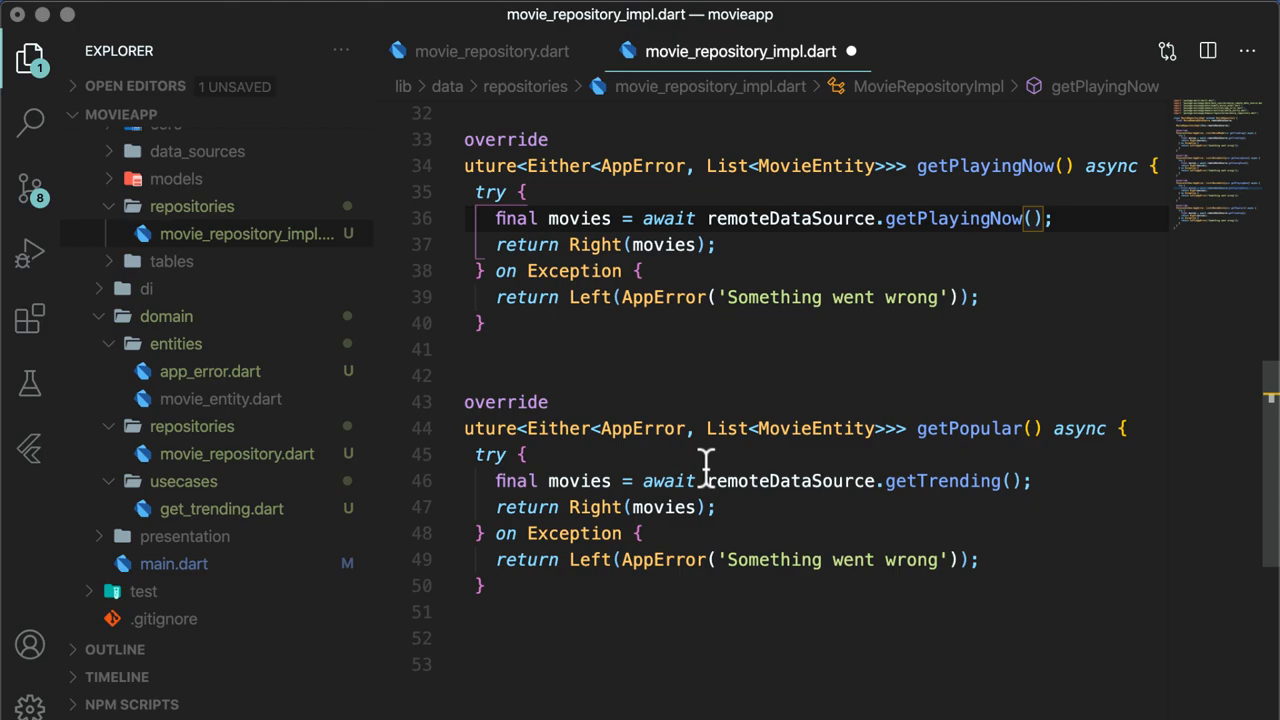
Make getPopular call the data source's getPopular instead of getTrending
double_click(944, 480)
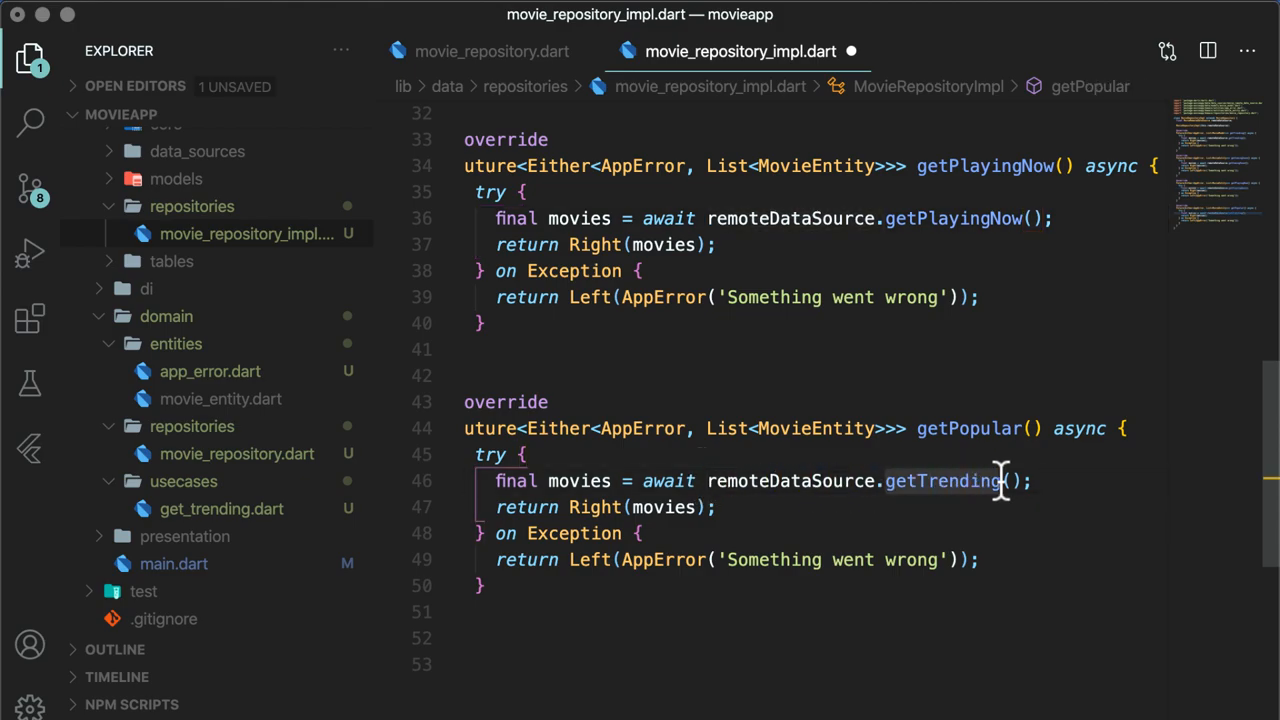
text(getP)
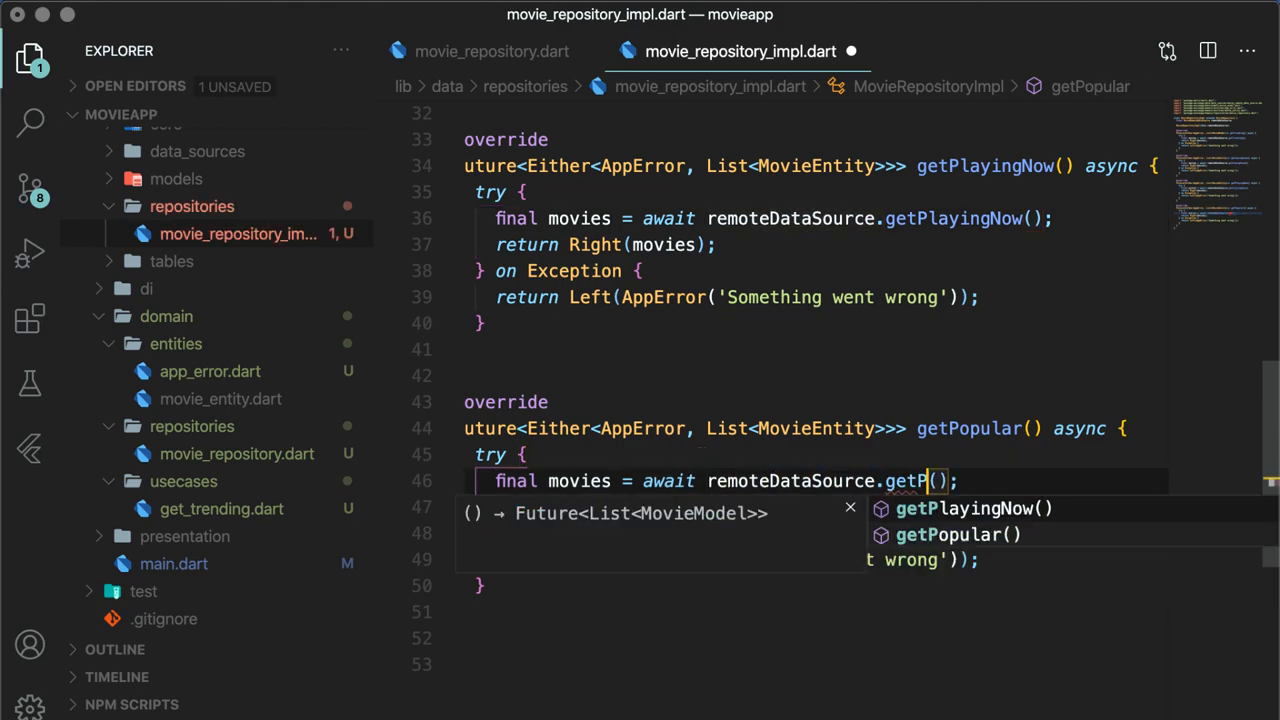
click(220, 510)
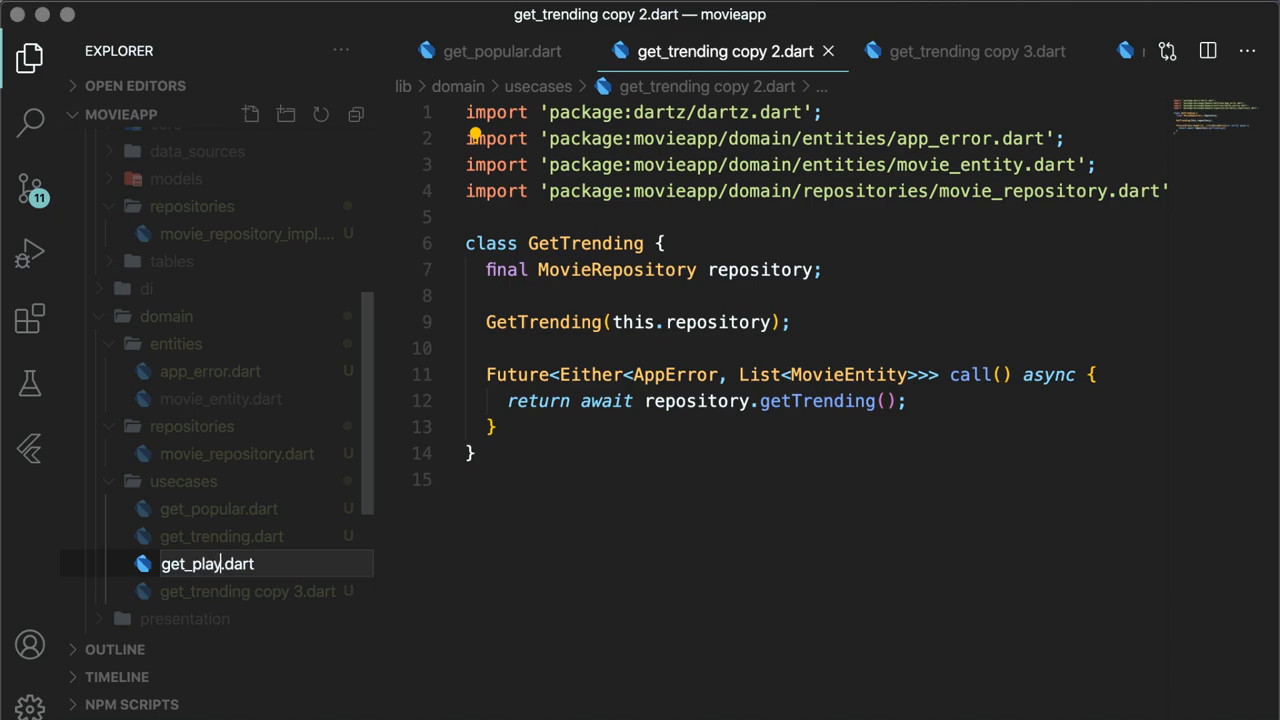
Name the copied use case files and turn one into GetComingSoon calling repository.getComingSoon()
key(Enter)
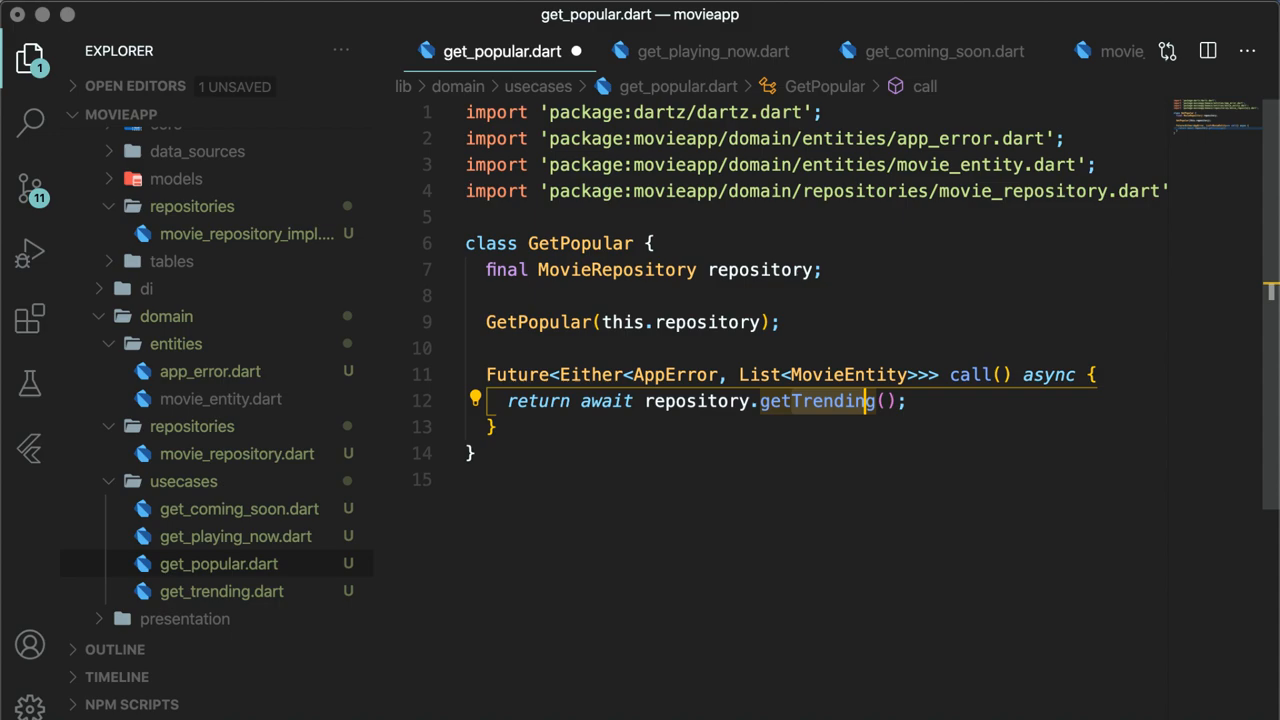
text(getPopu)
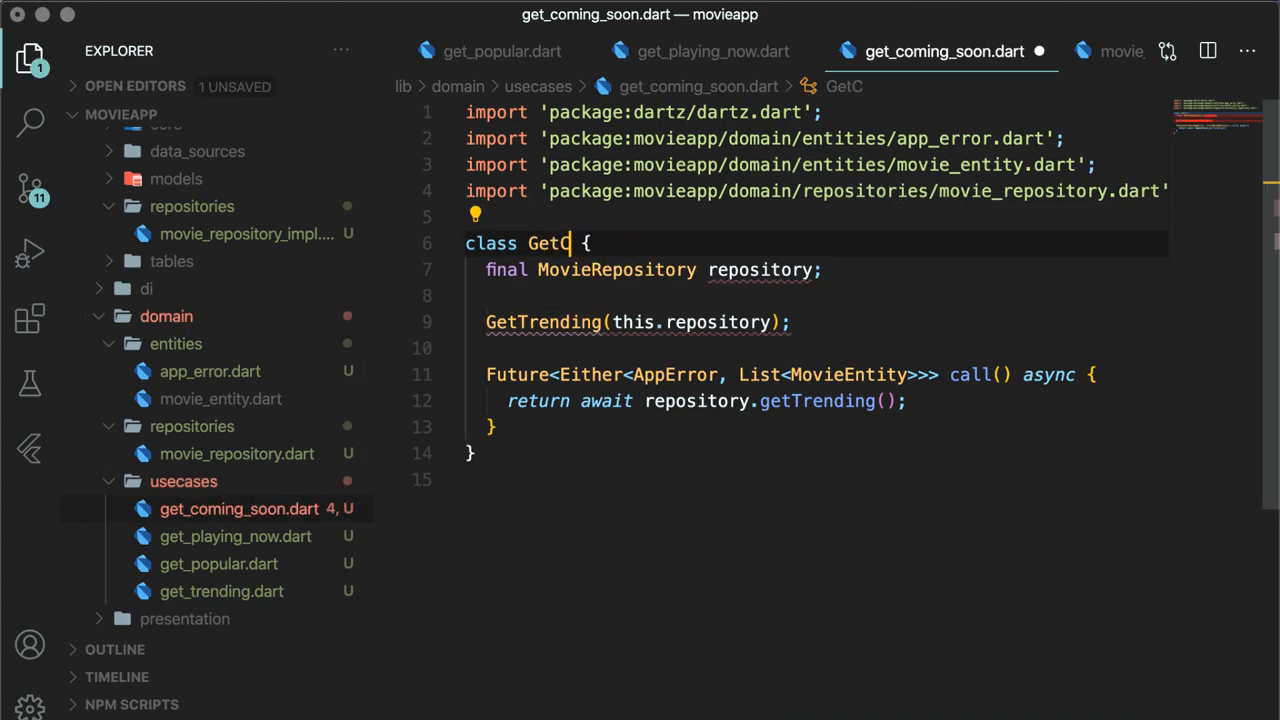
text(omingSoon)
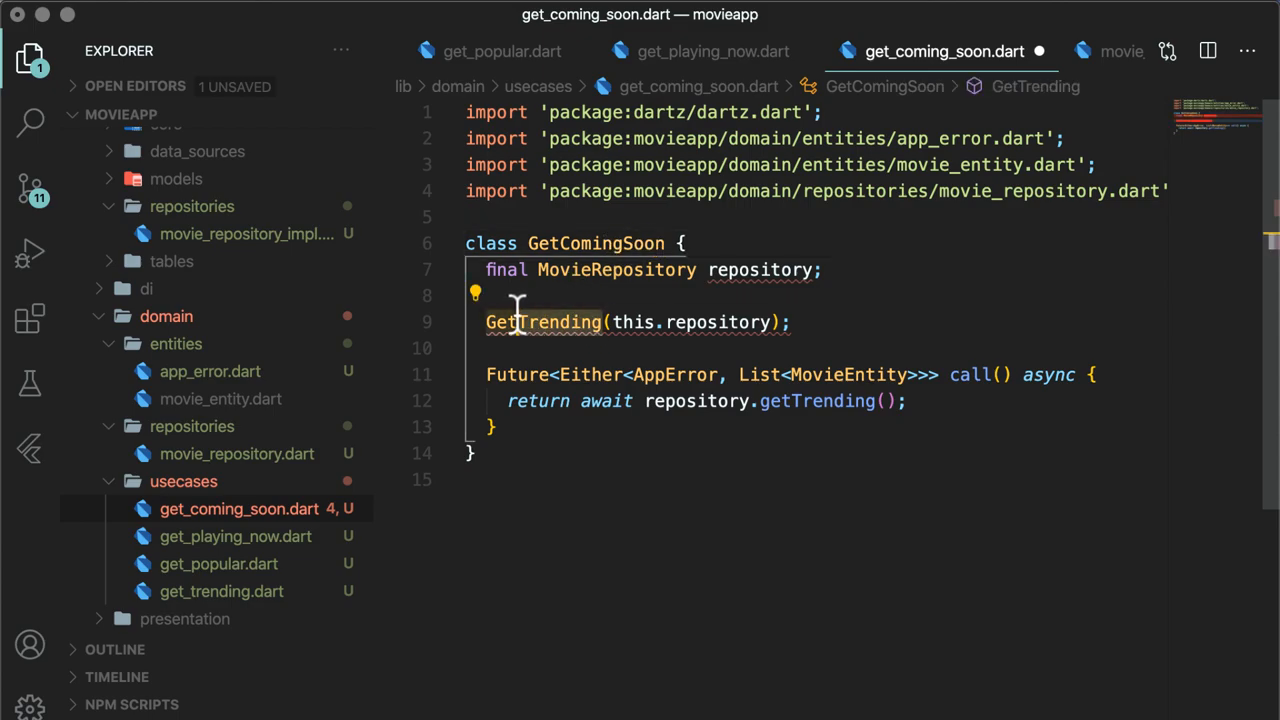
text(GetComingSoon)
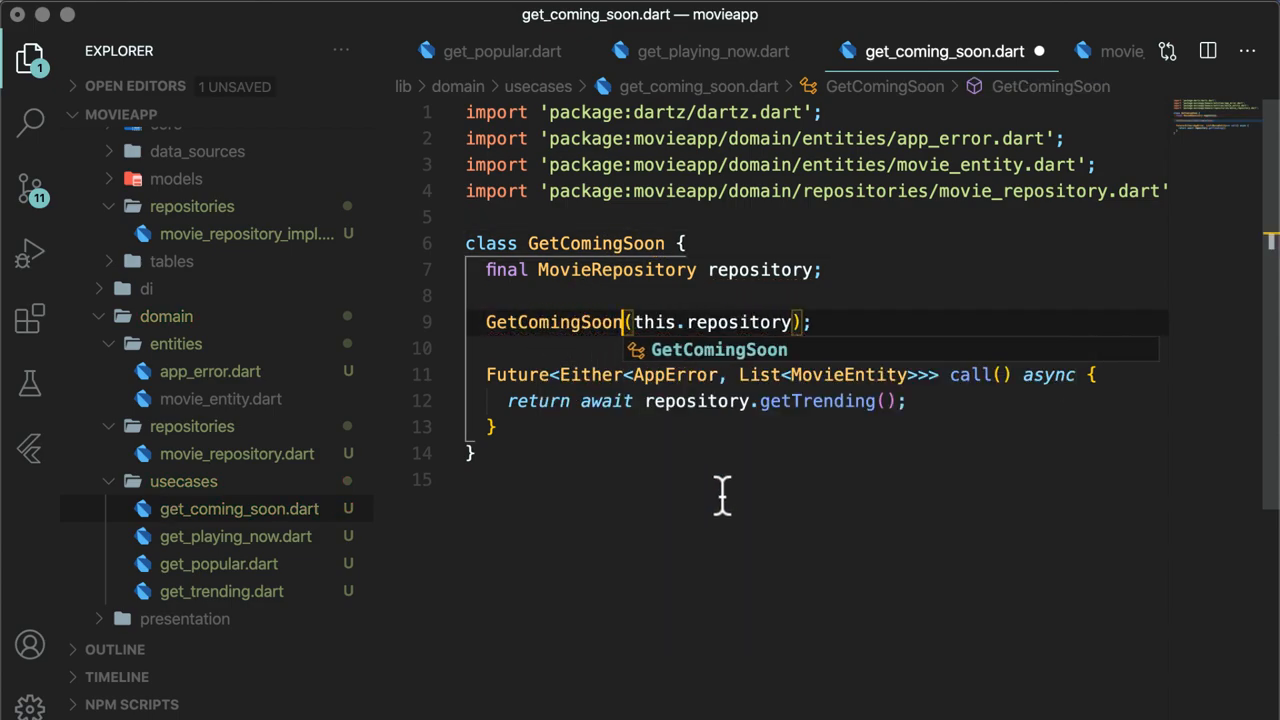
text(getCom)
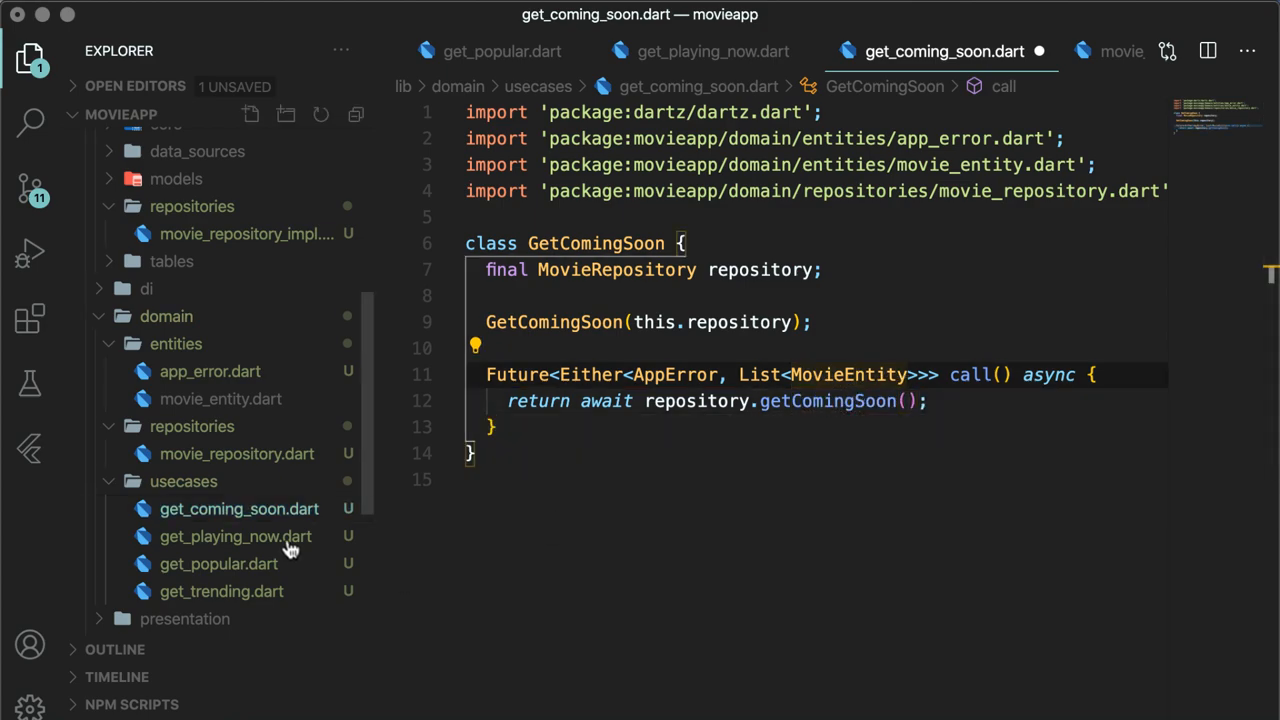
Rename the class and constructor to GetPlayingNow and call repository.getPlayingNow()
click(236, 536)
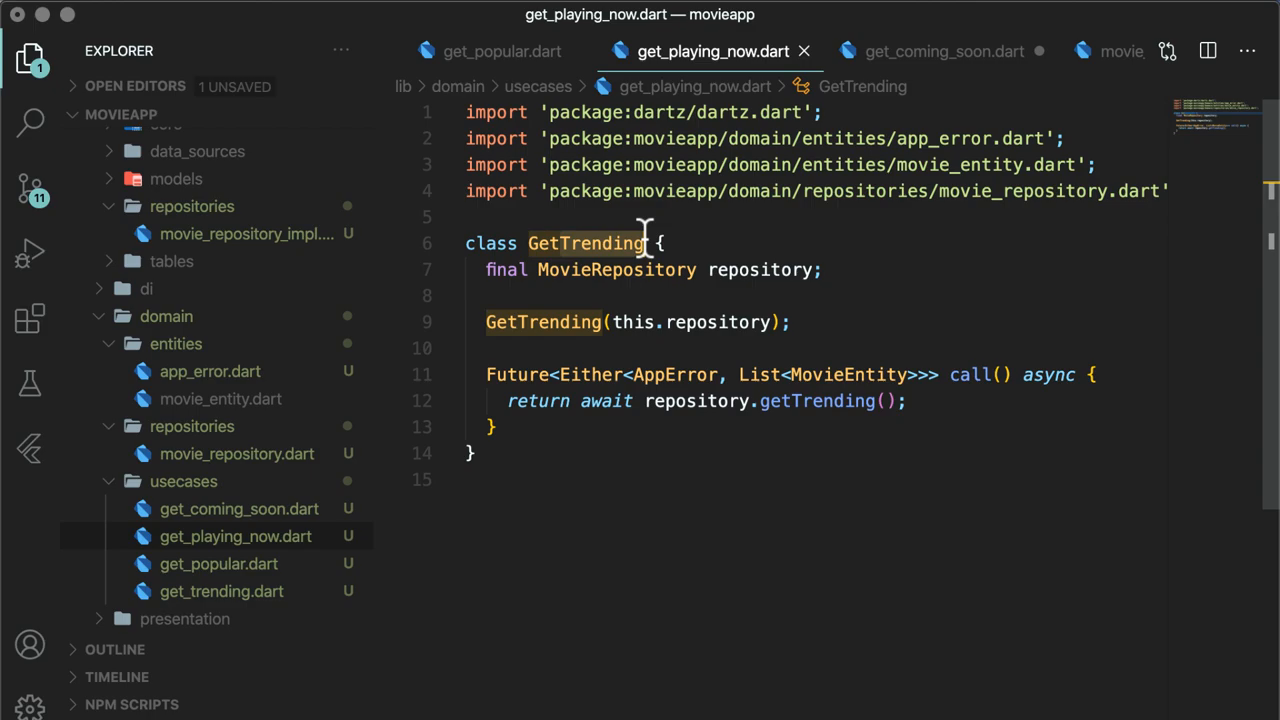
text(GetPlayingNow)
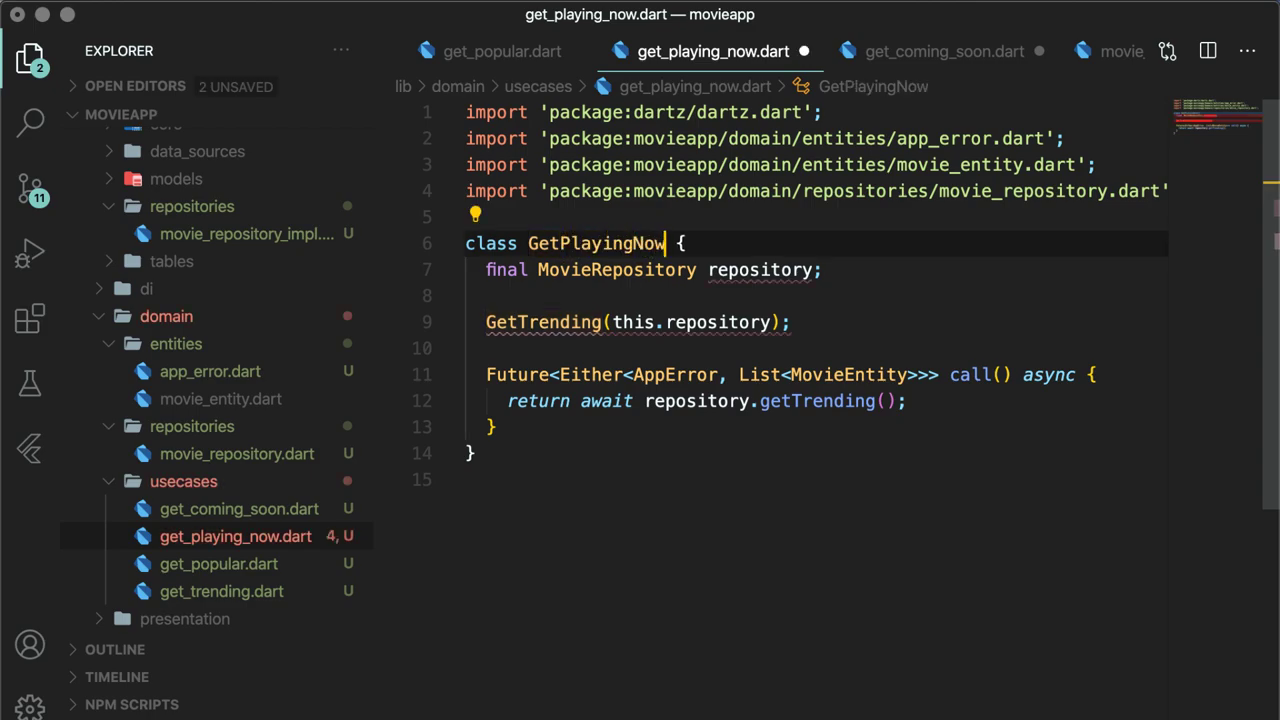
text(GetPlay)
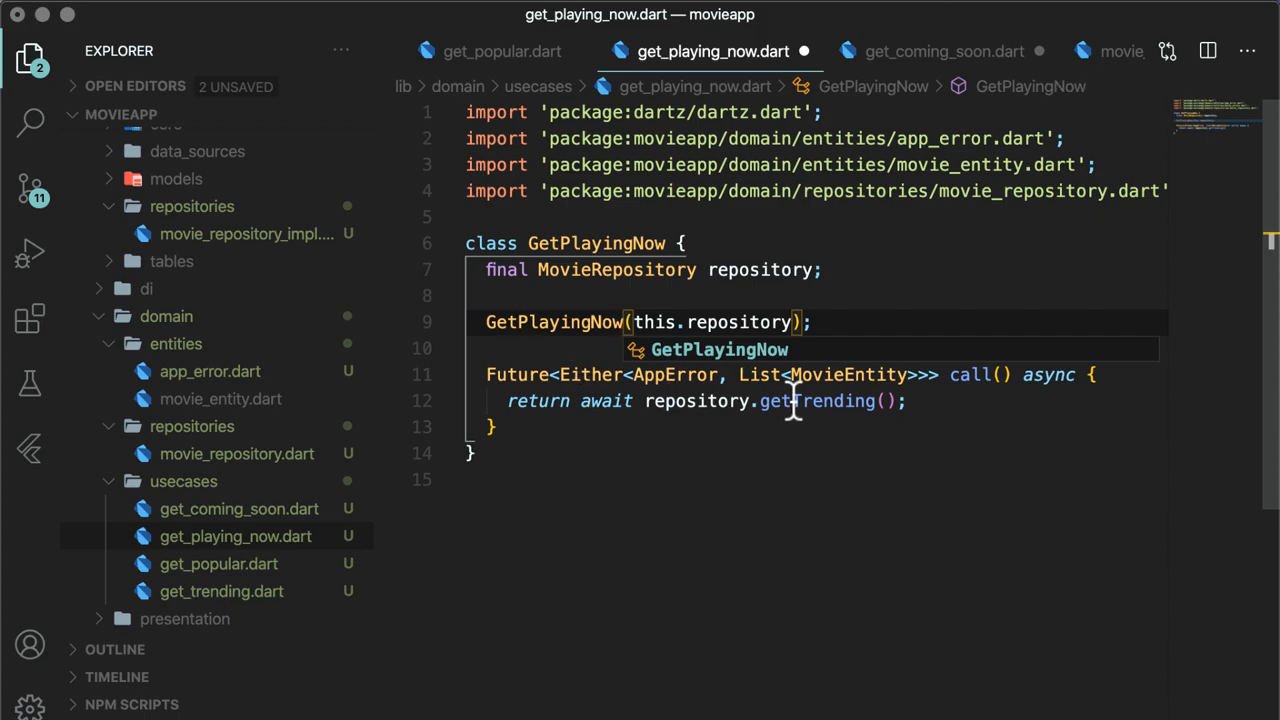
text(getPlaying)
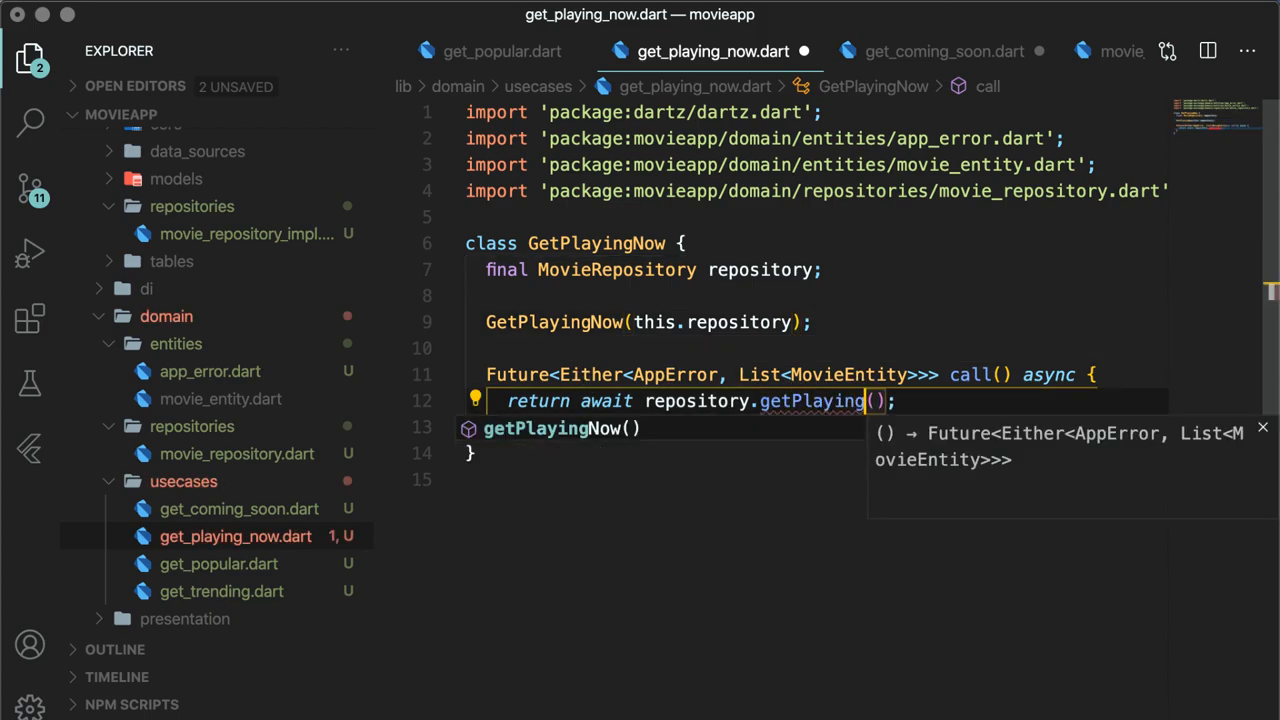
click(944, 52)
text(usecas)
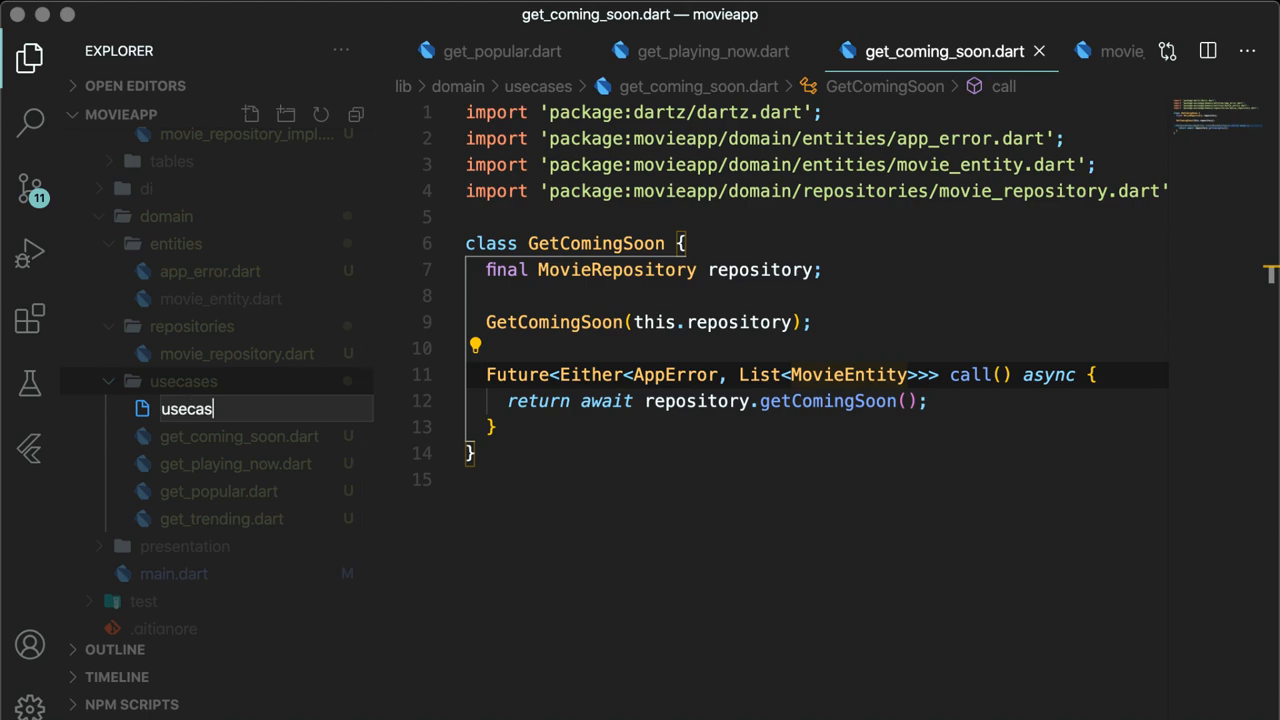
Create usecase.dart defining abstract UseCase<Type, Params> with call returning Future<Either<AppError, Type>>
key(Enter)
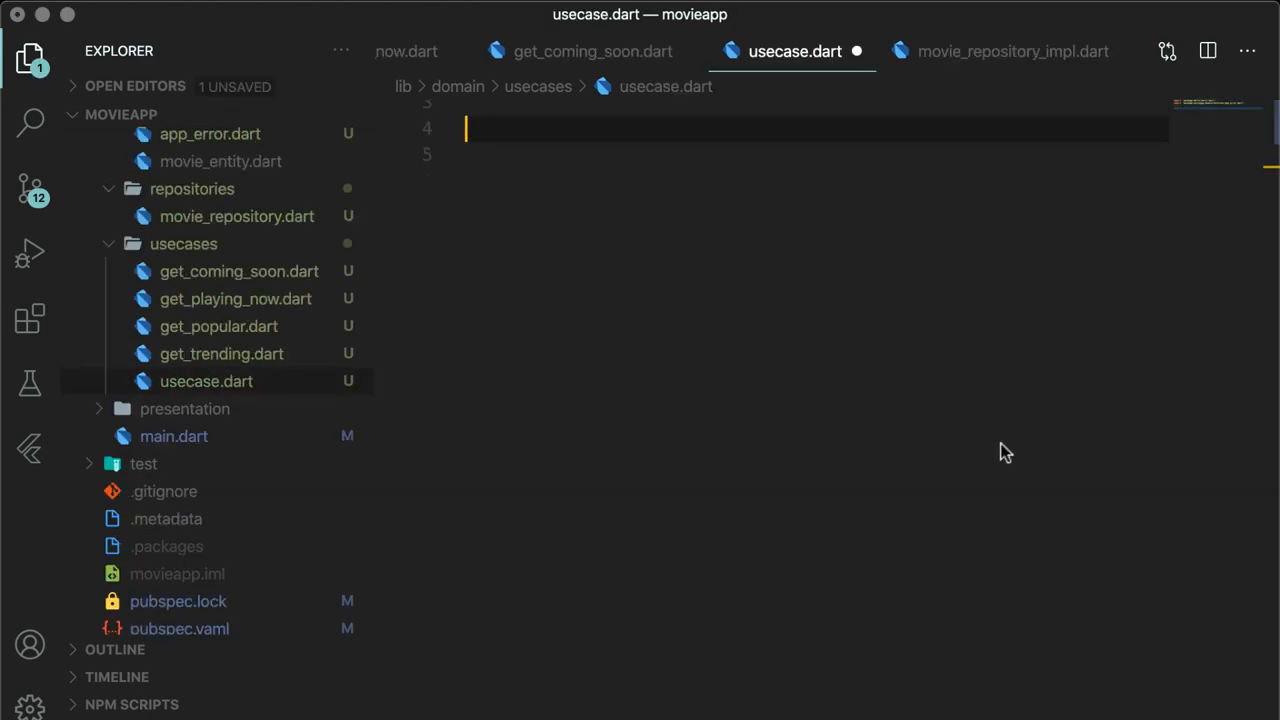
text(abstract class UseCase<, > {)
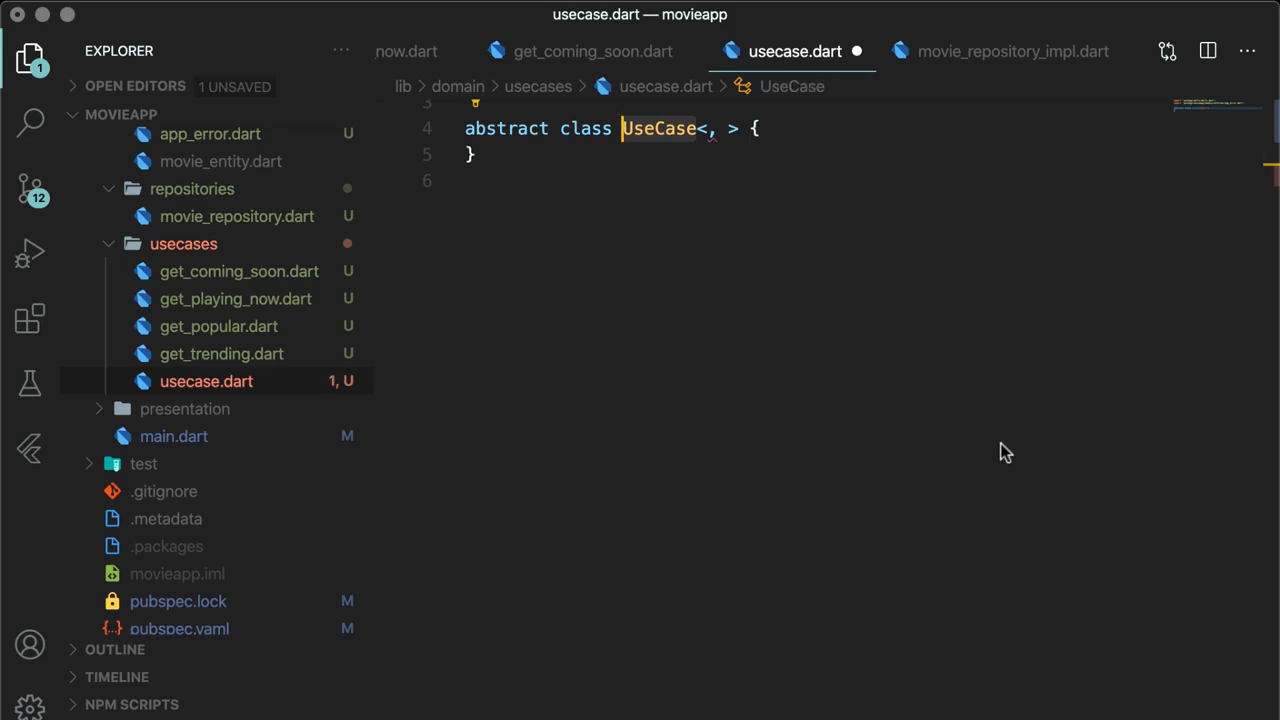
text(Type)
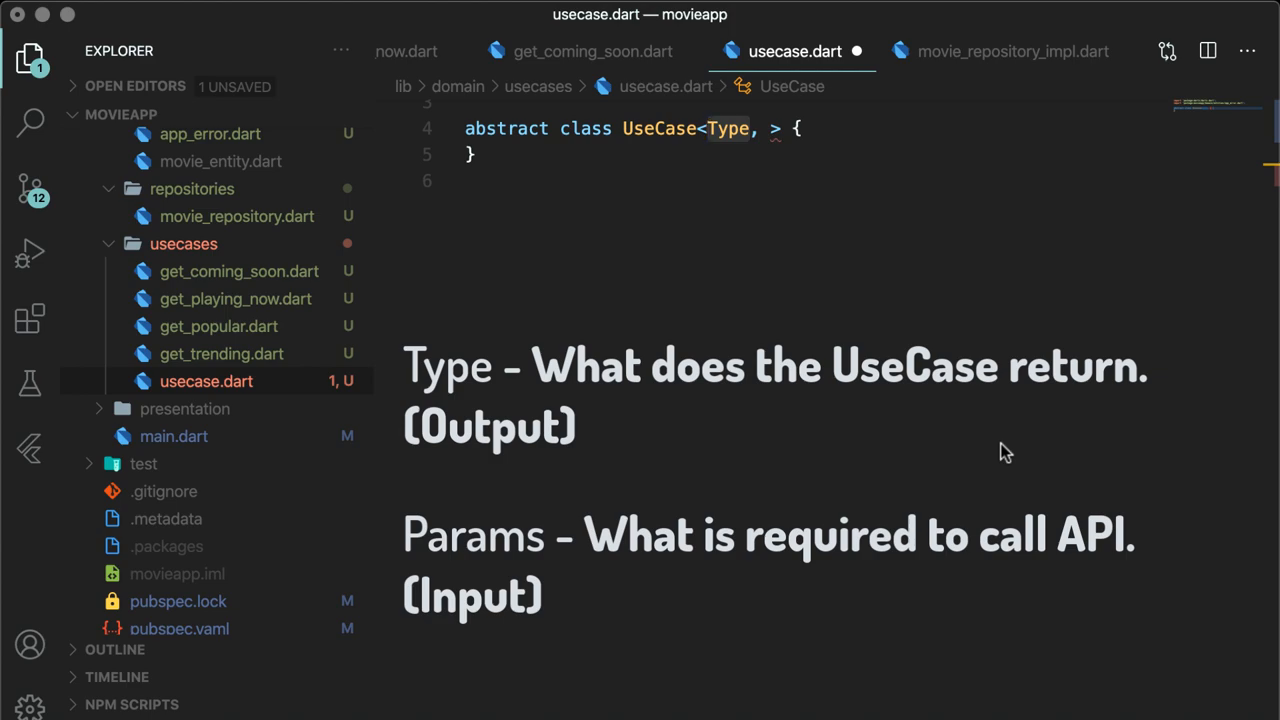
text(Params)
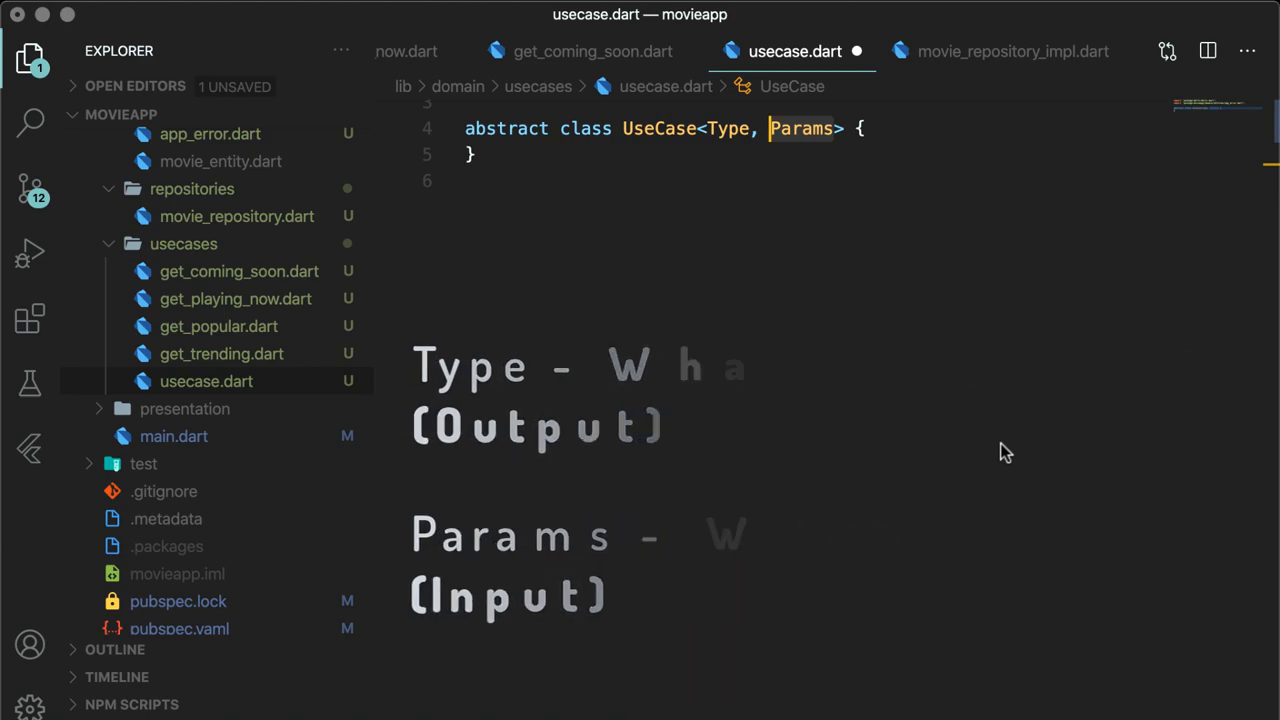
text(Future<Either<AppError, Type>> ;)
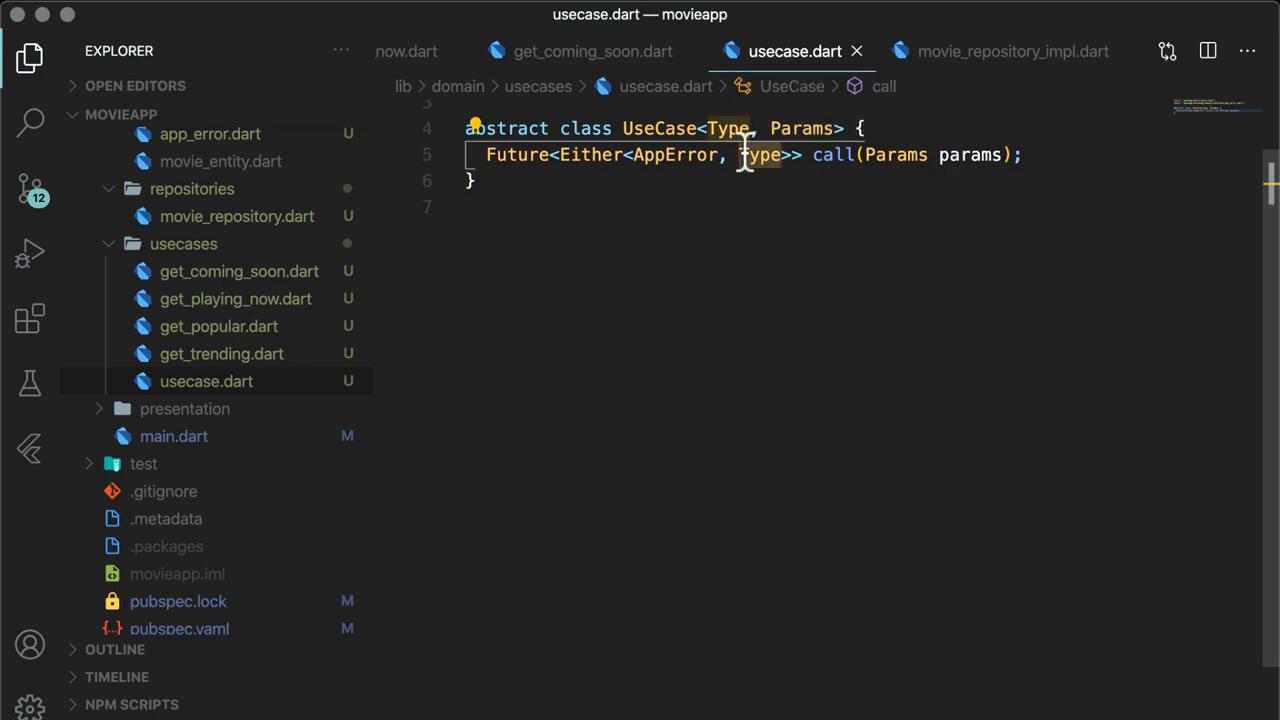
mouse_move(962, 156)
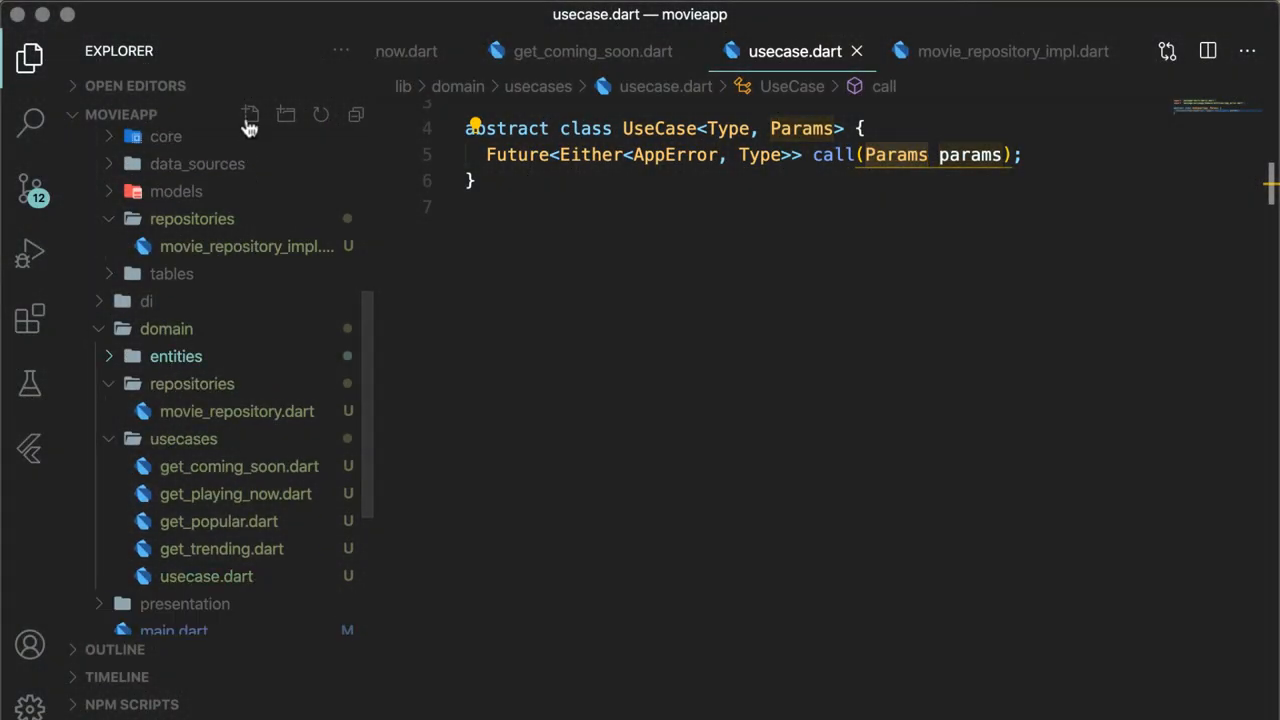
Create no_params.dart with a NoParams class extending Equatable and save it
text(no_p)
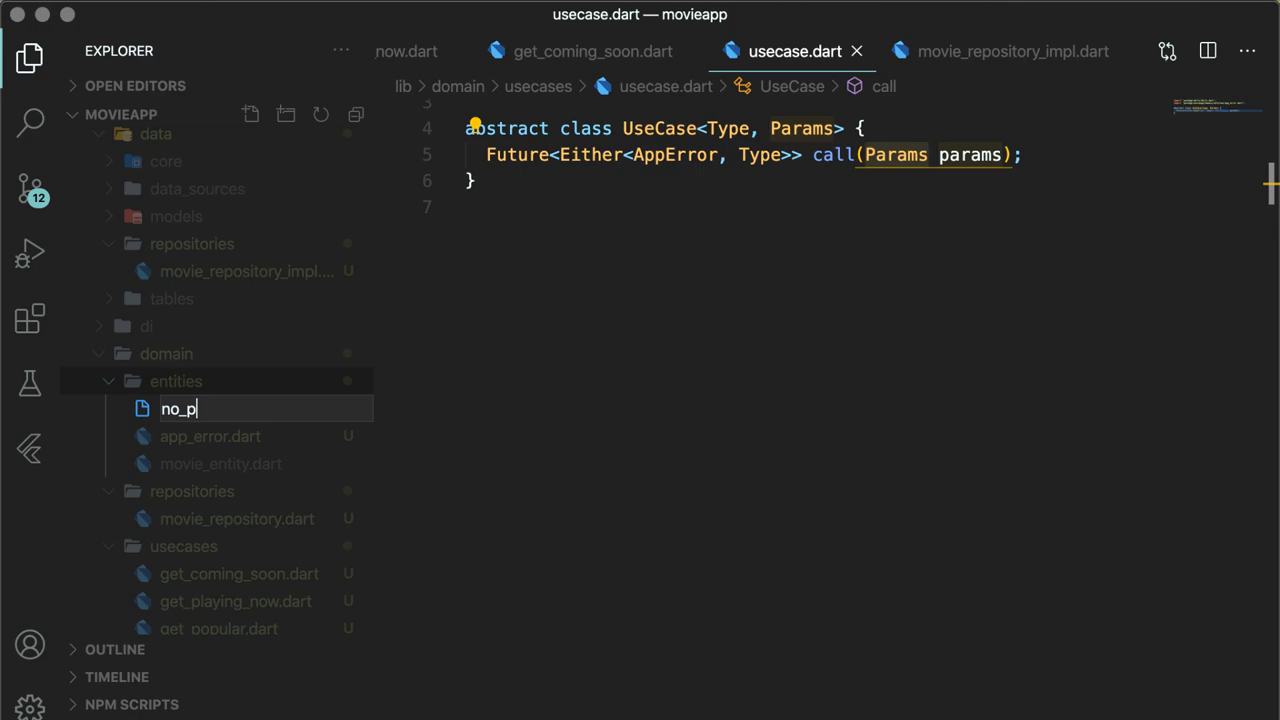
text(arams.da)
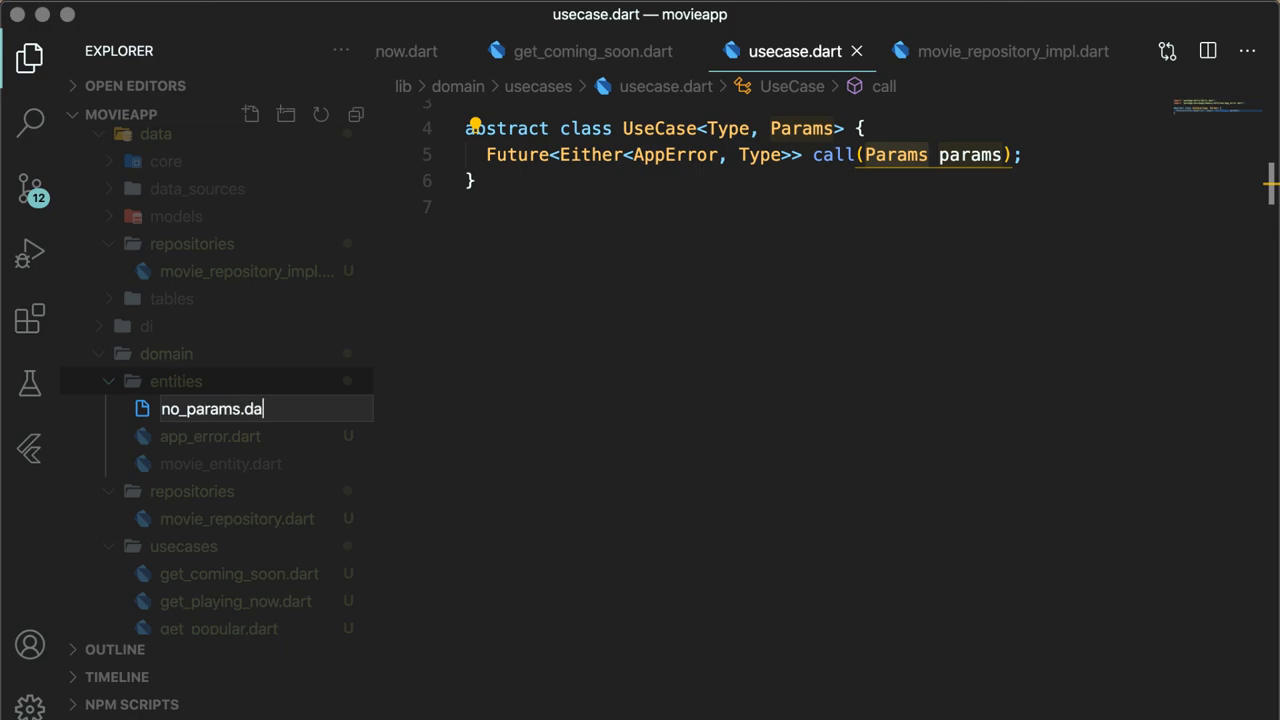
key(Enter)
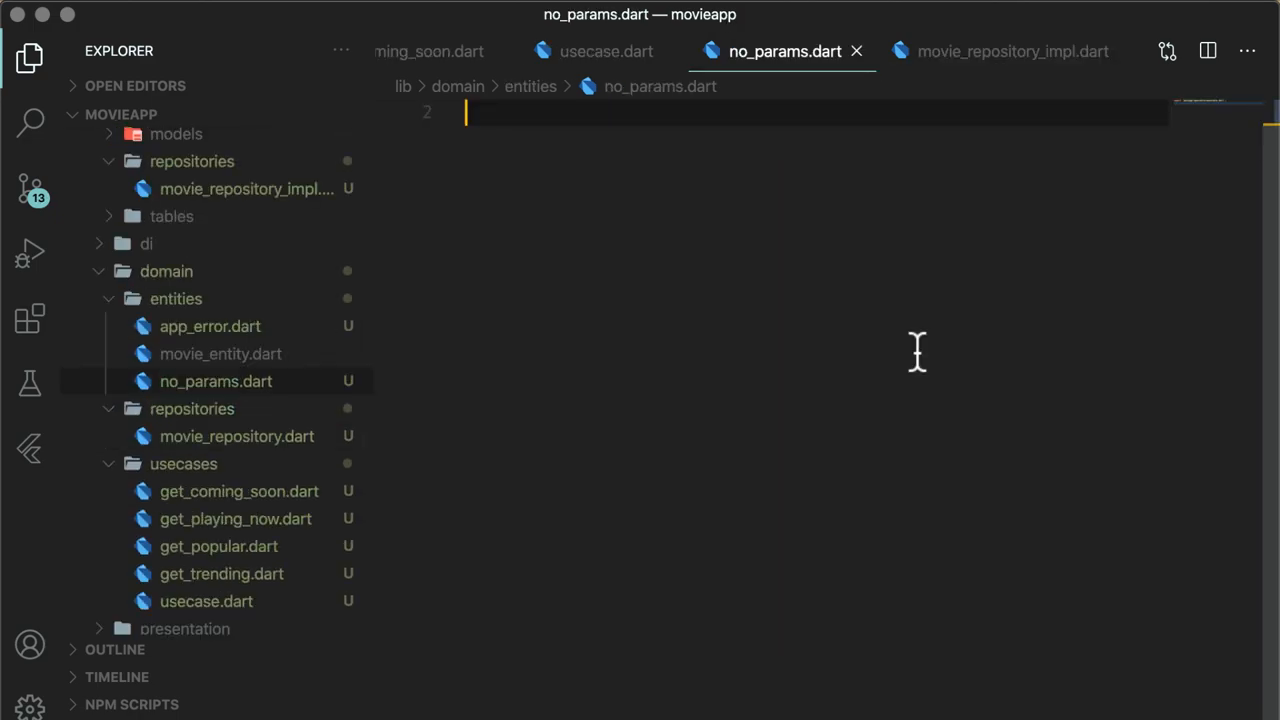
text(class NoParams {)
text(List<Object> get props => [];)
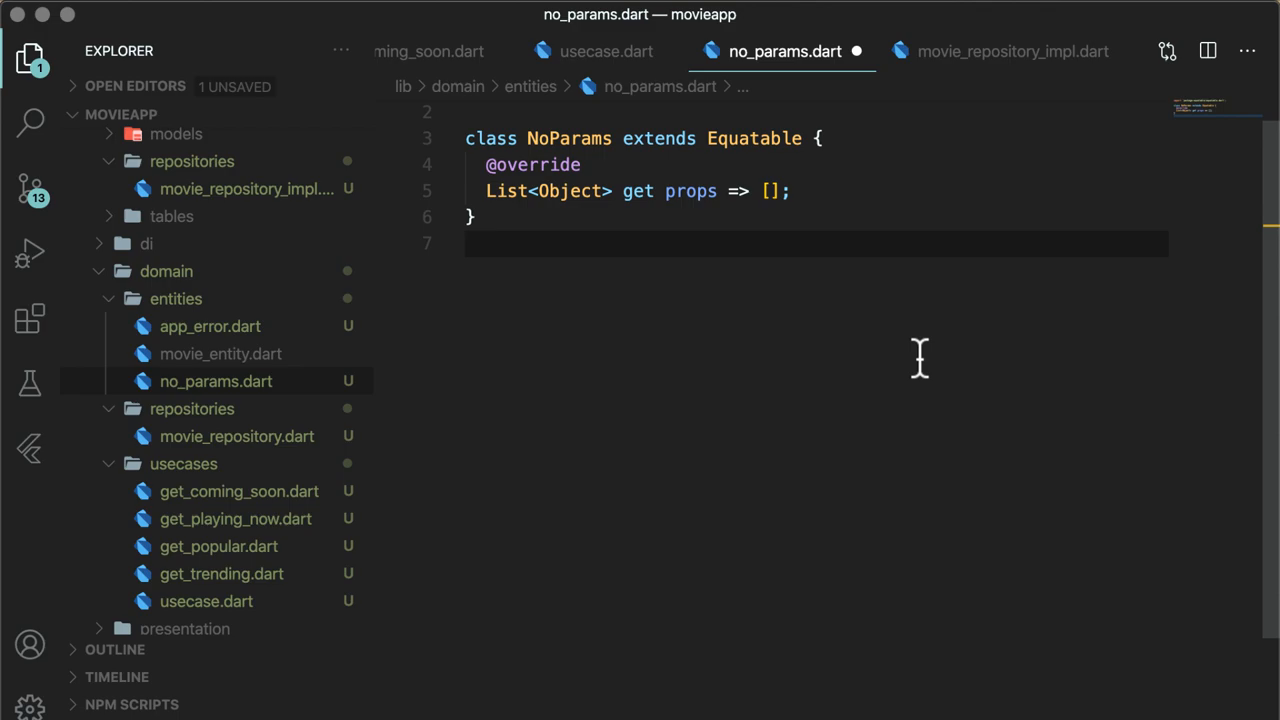
key(Ctrl+s)
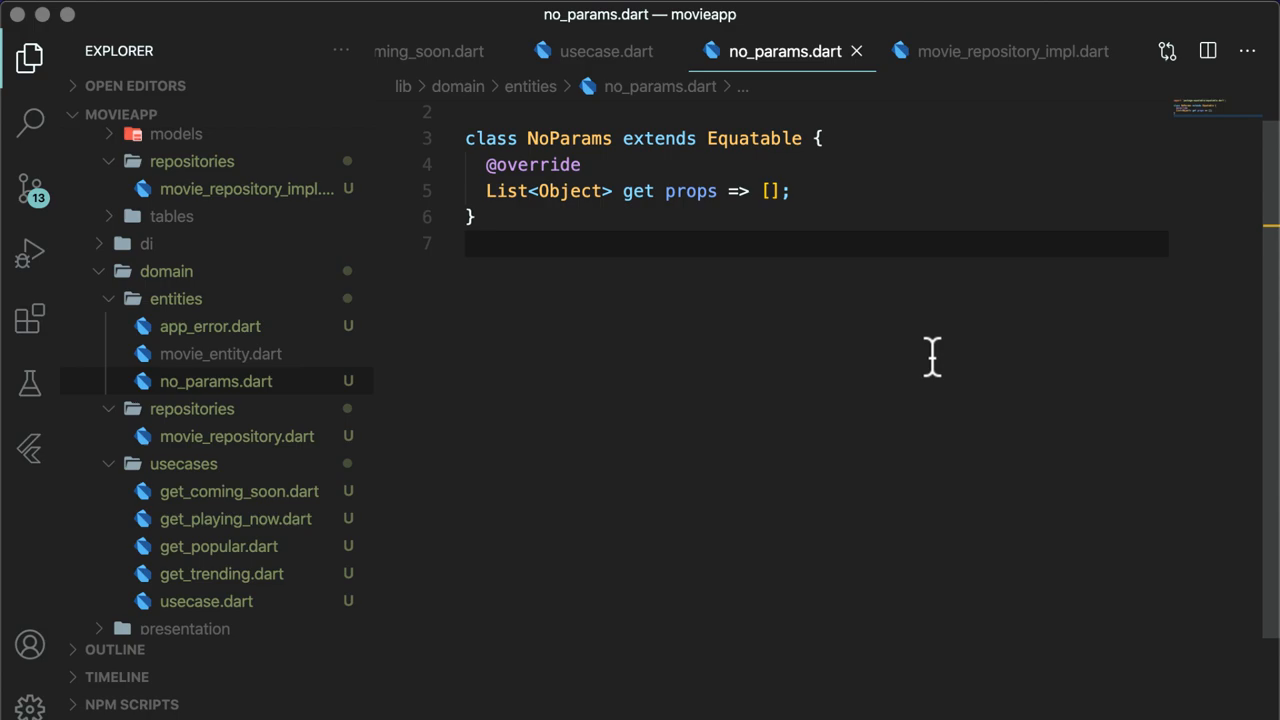
Make GetTrending extend UseCase<List<MovieEntity>, NoParams> and import UseCase and NoParams
click(220, 572)
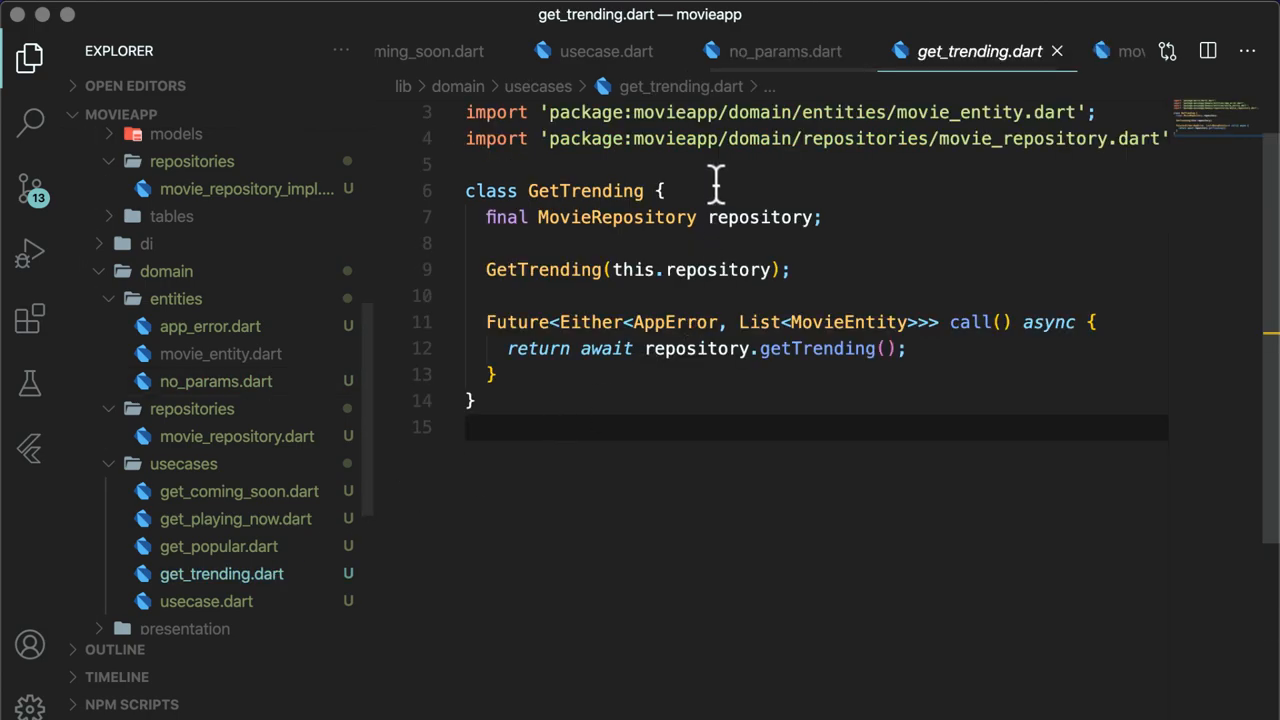
text(extends UseCase<List<MovieEntity>, NoParams>)
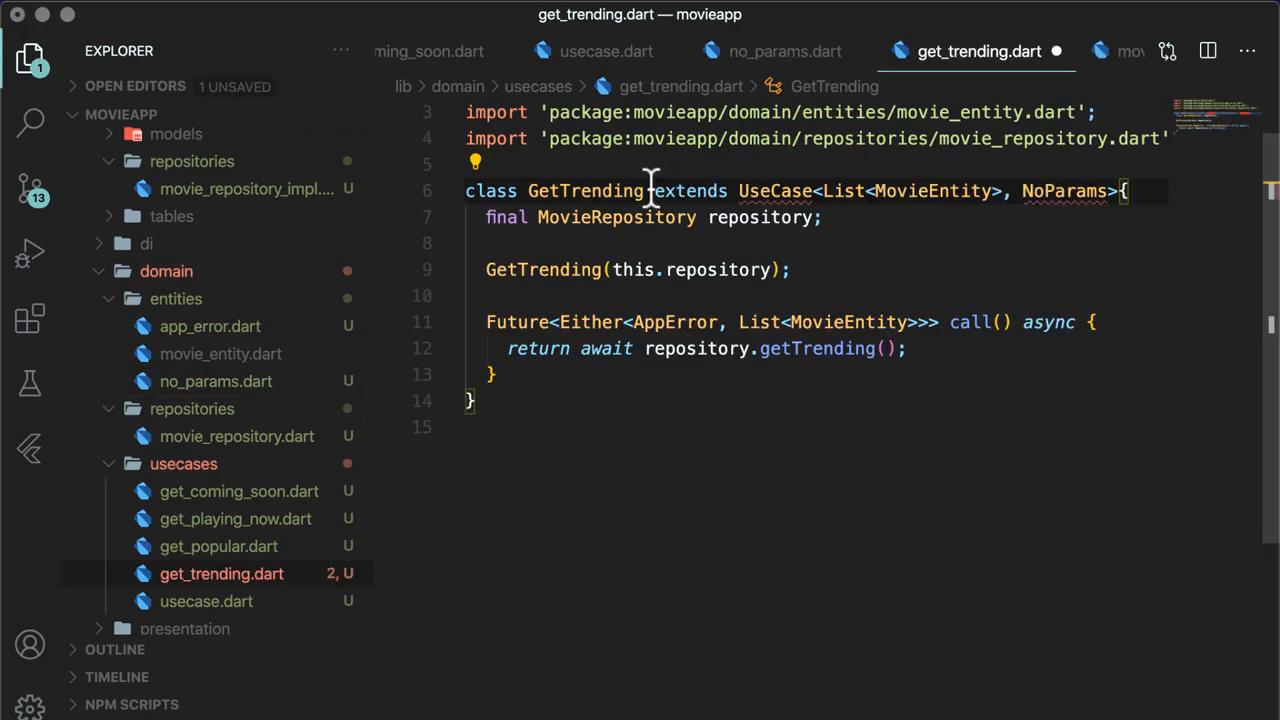
click(770, 192)
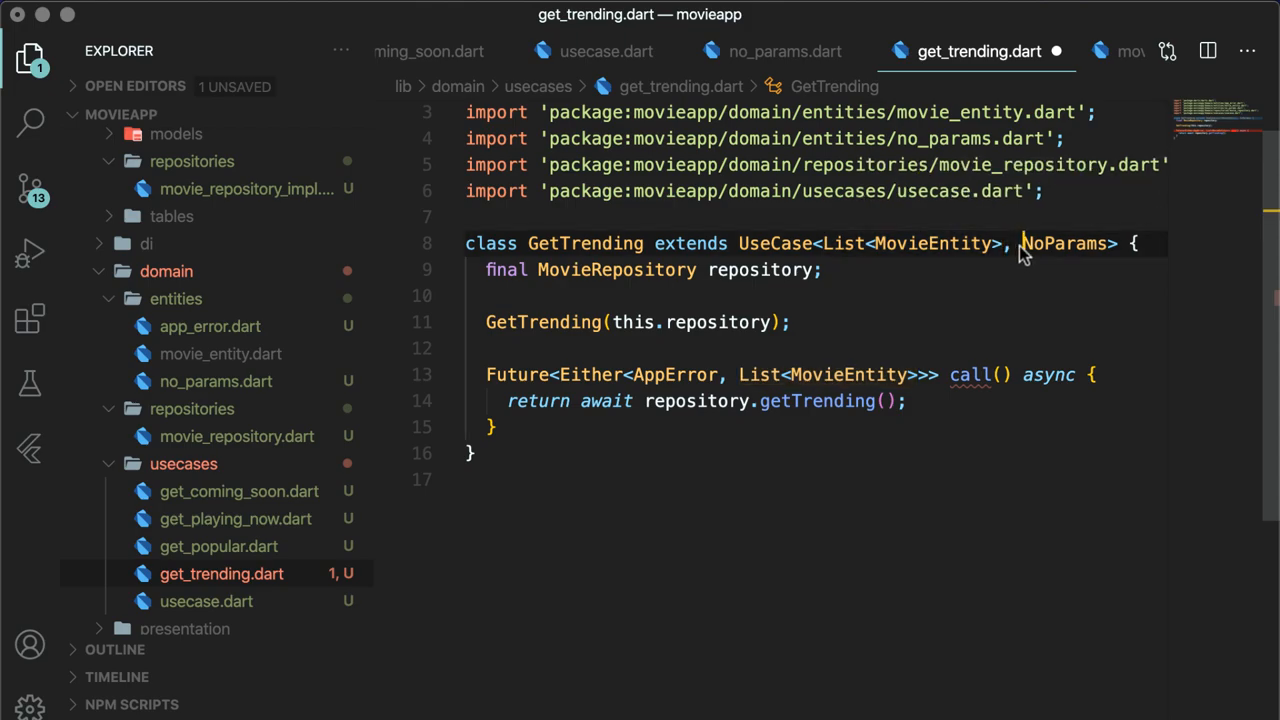
double_click(1064, 244)
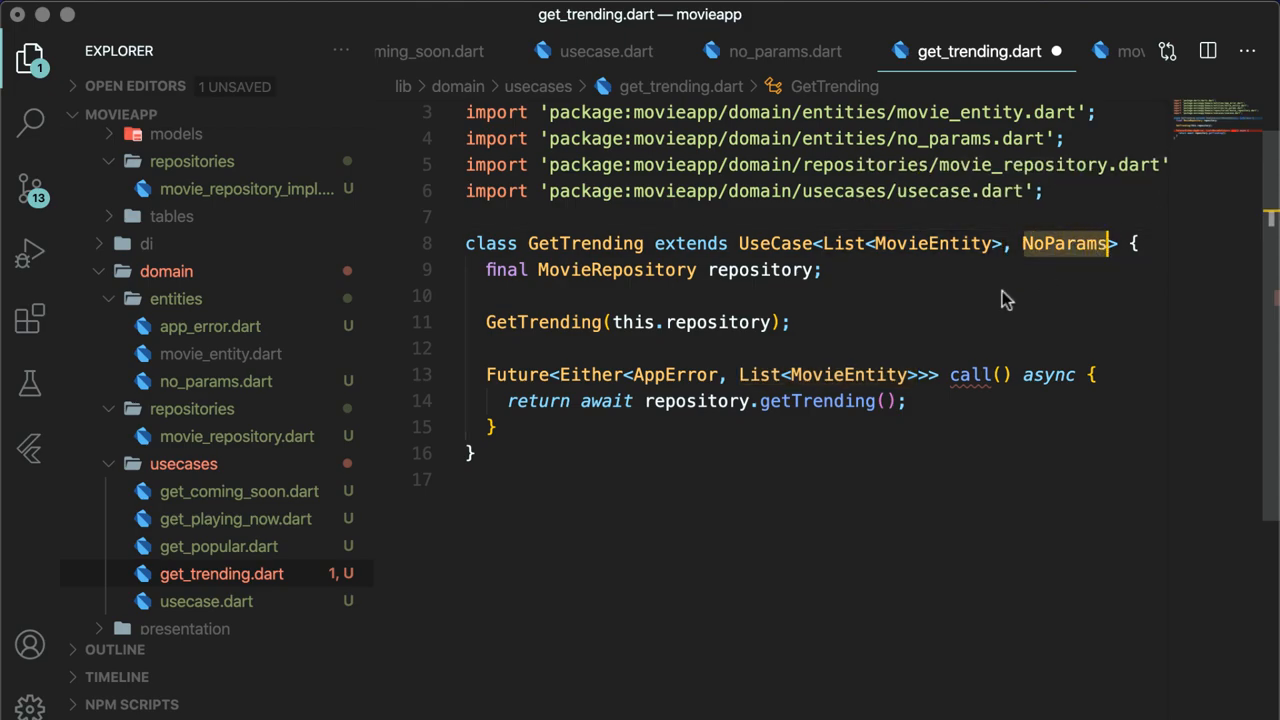
text(@ove)
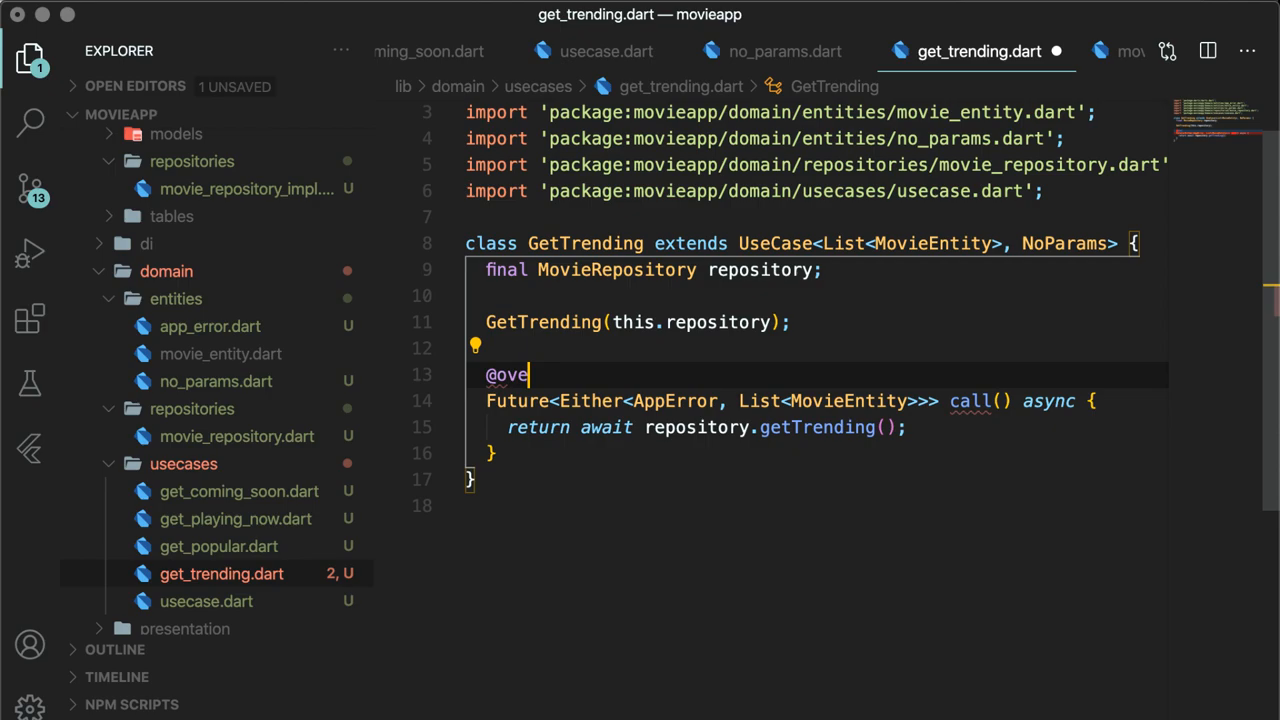
text(rride)
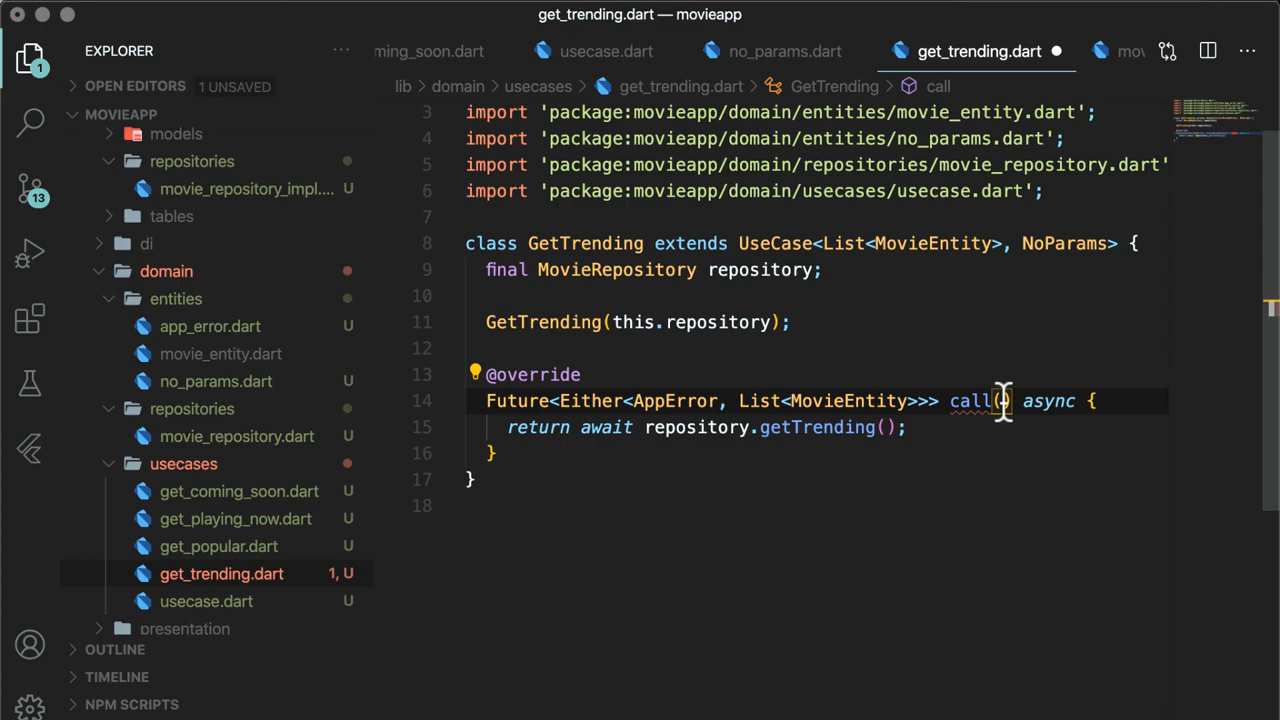
text(NoParams noParams)
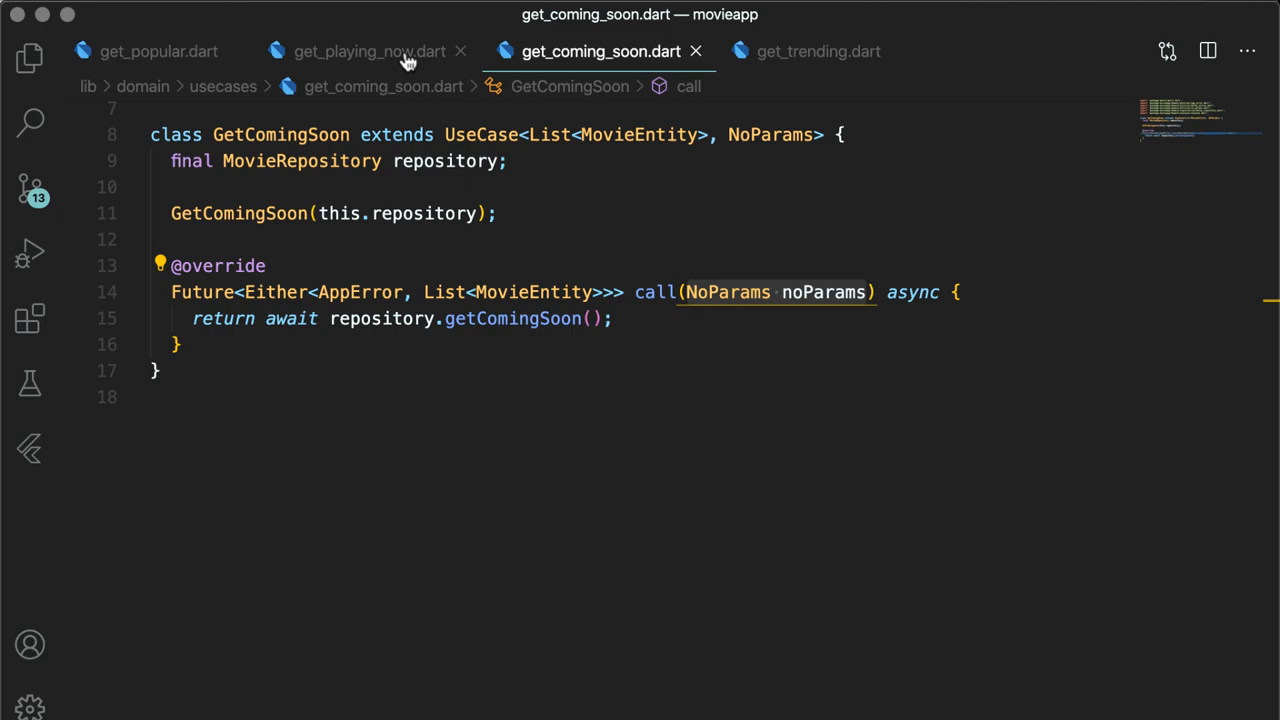
Review and save get_playing_now, get_popular and get_trending, each extending UseCase with NoParams
click(368, 50)
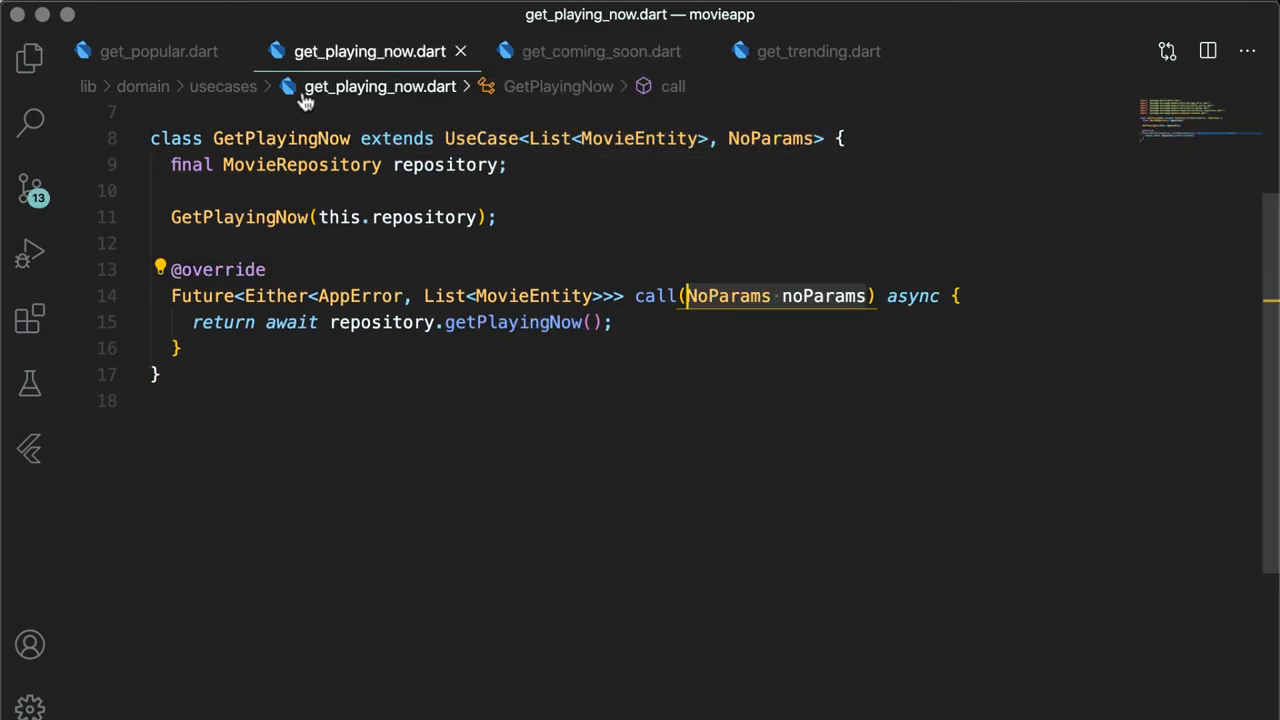
click(158, 52)
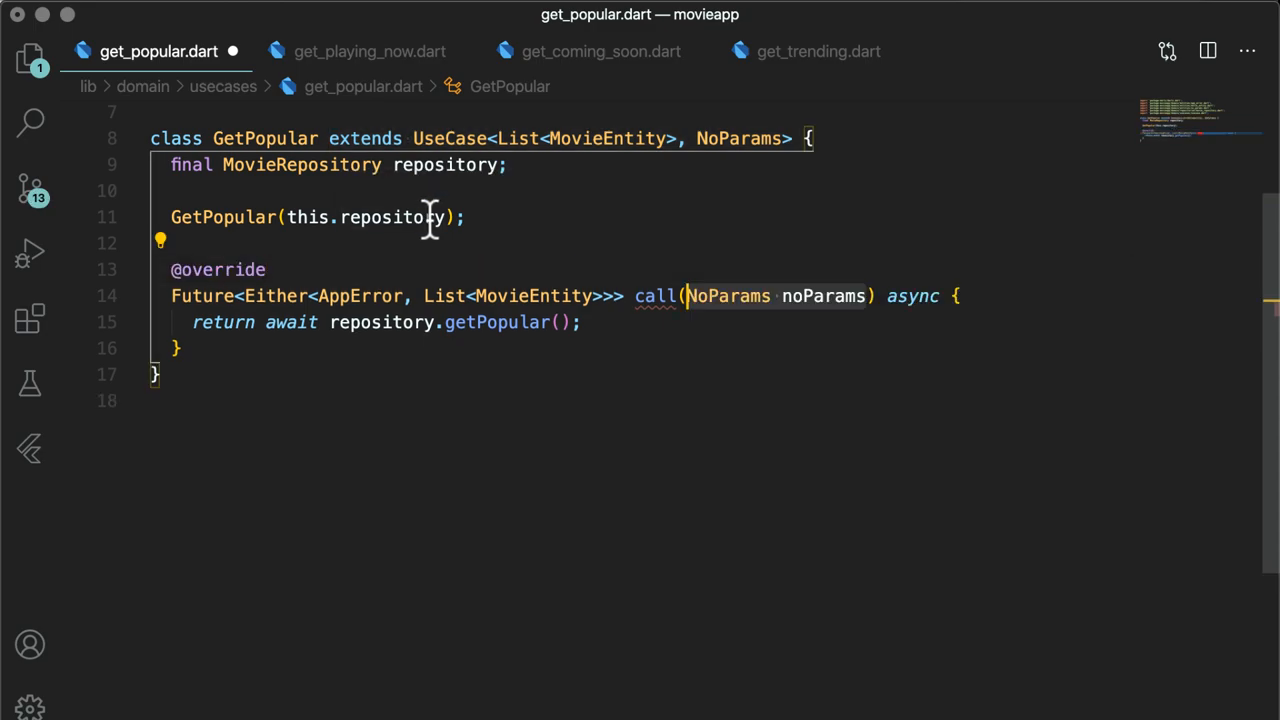
click(818, 52)
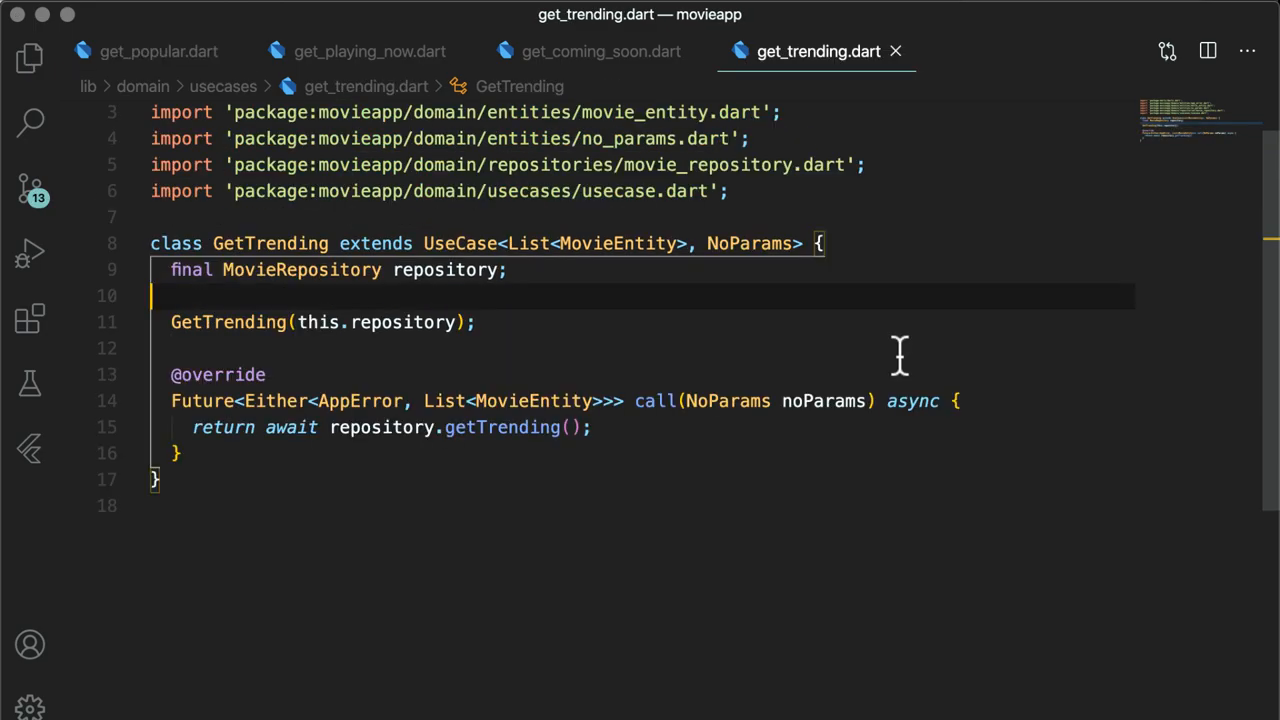
click(30, 40)
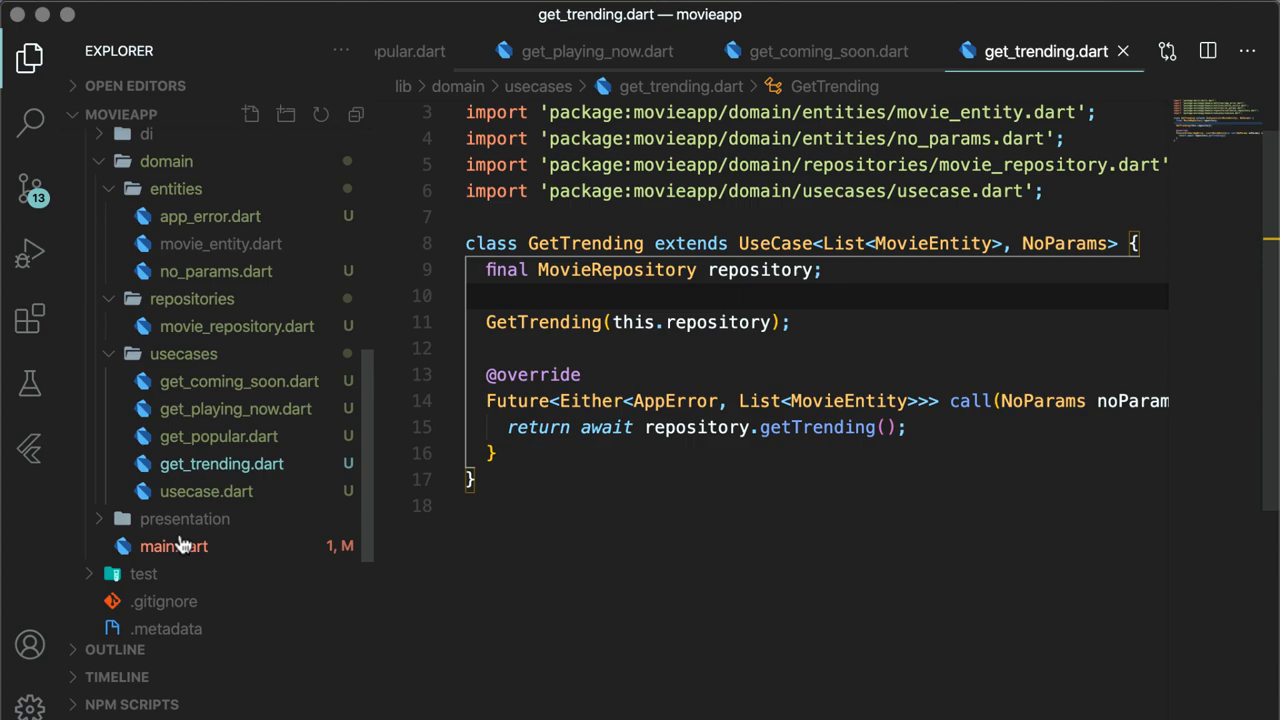
In main.dart pass NoParams() to the getTrending call so the run prints the movie list
click(172, 546)
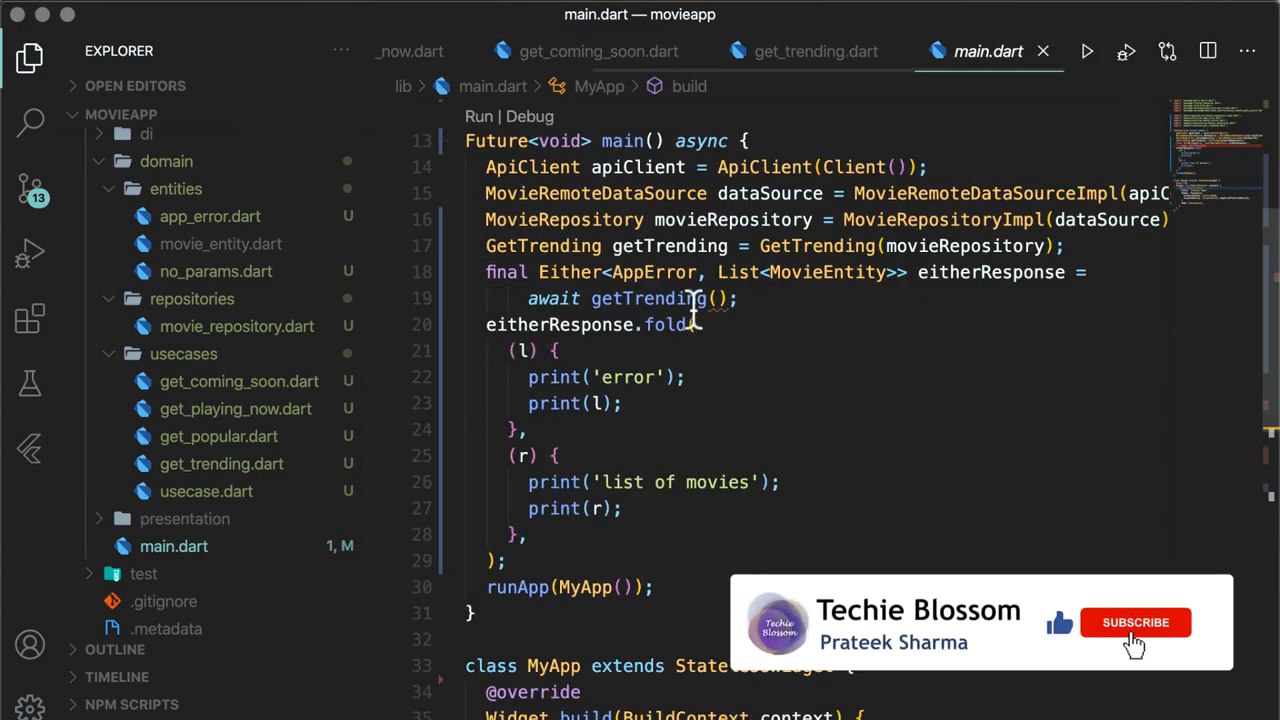
click(1142, 624)
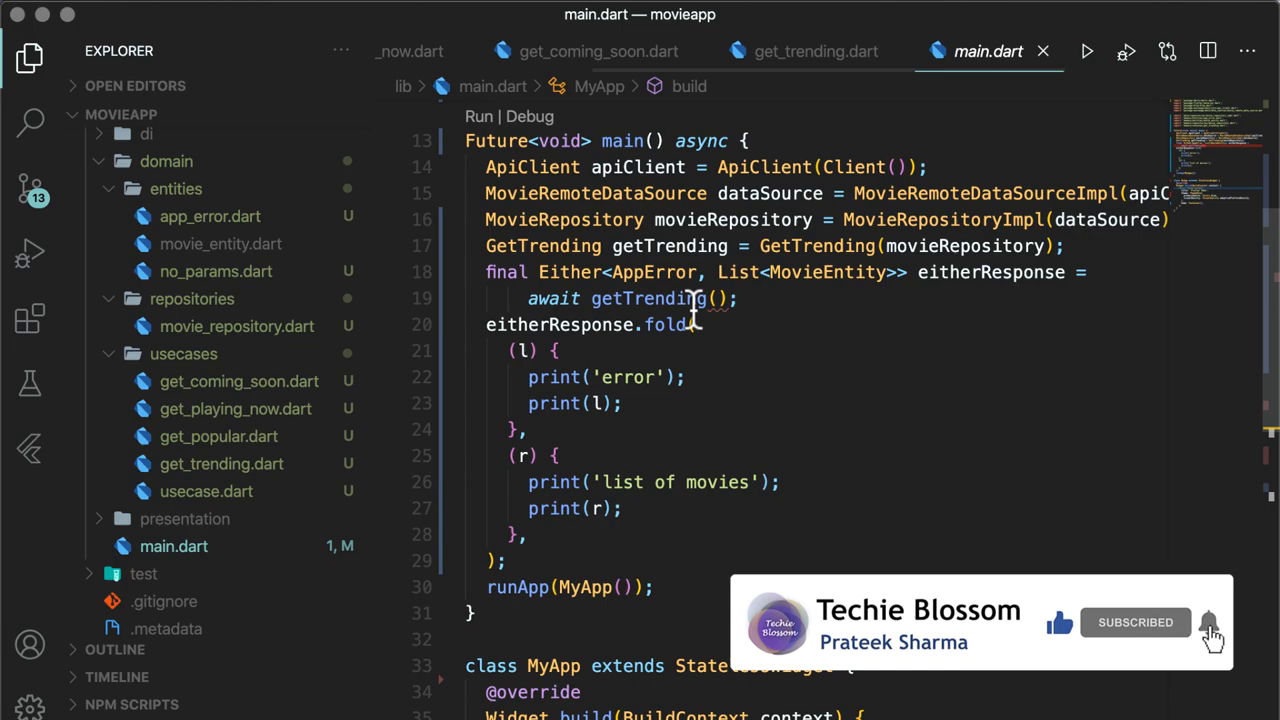
text(No)
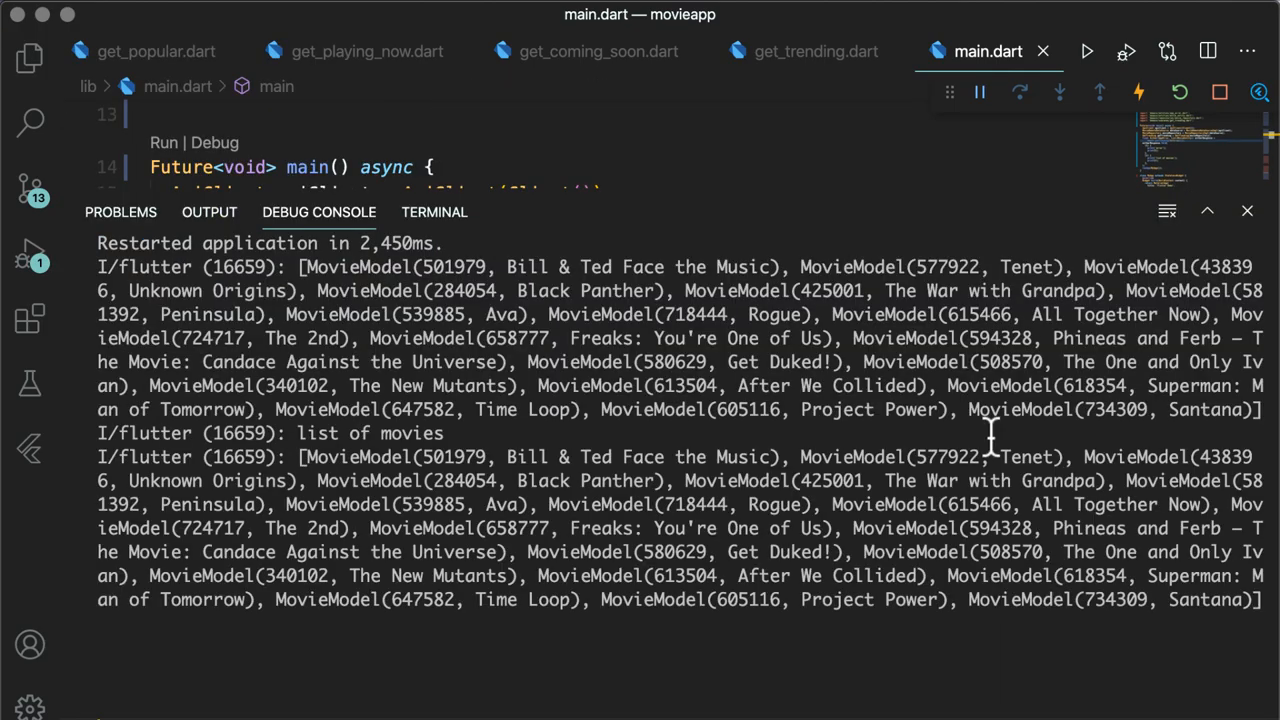
mouse_move(304, 460)
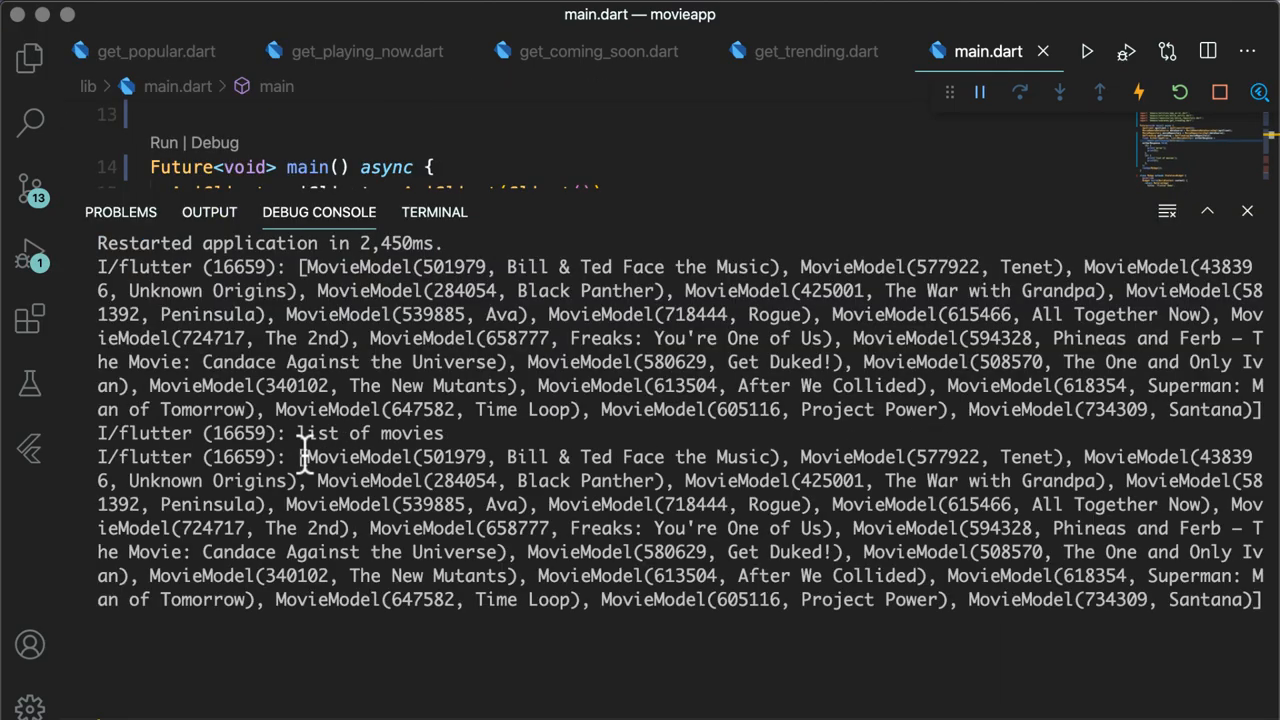